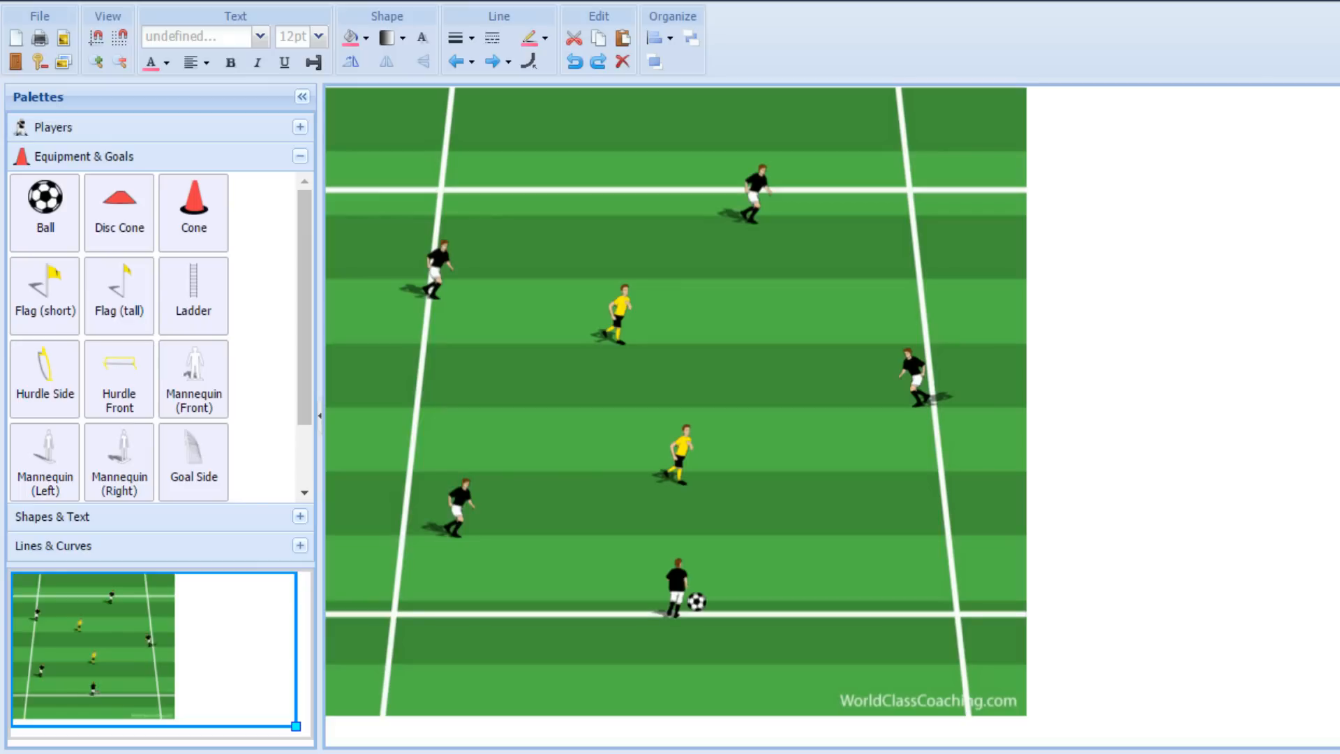
pyautogui.moveTo(852, 206)
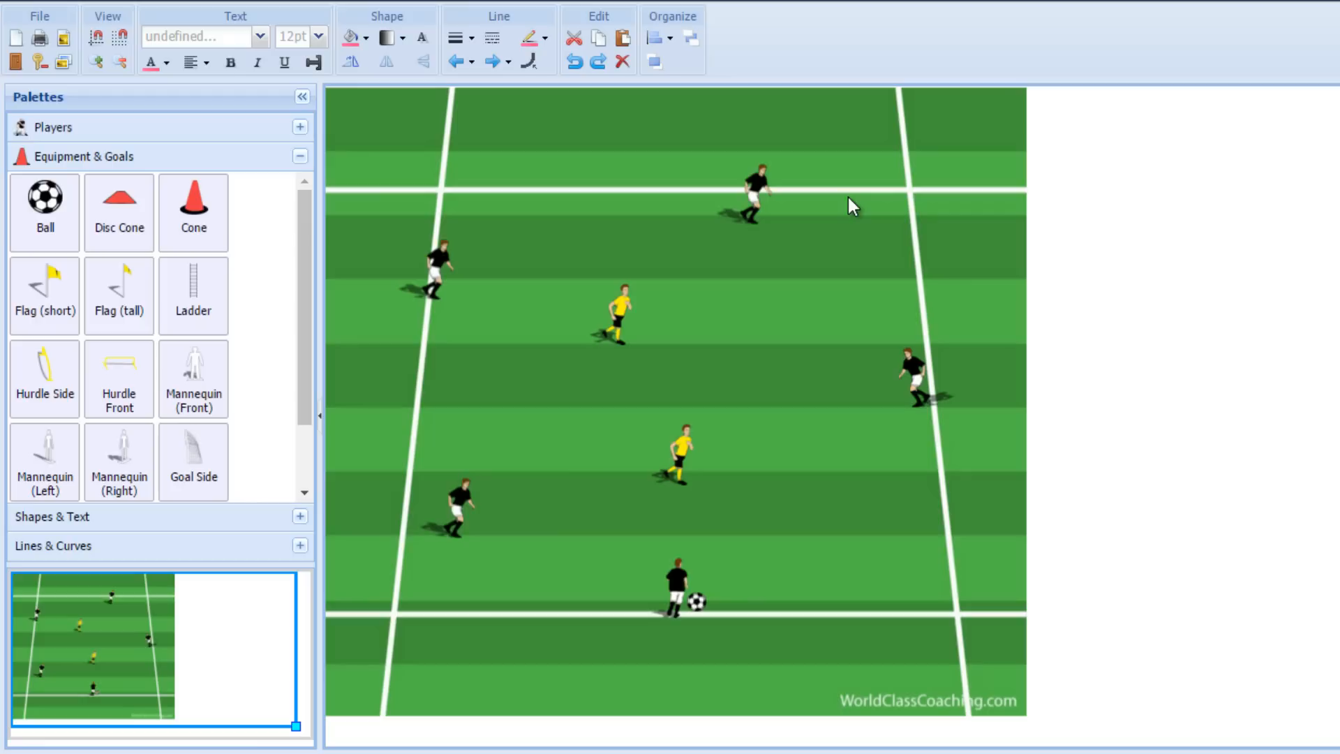
pyautogui.moveTo(801, 395)
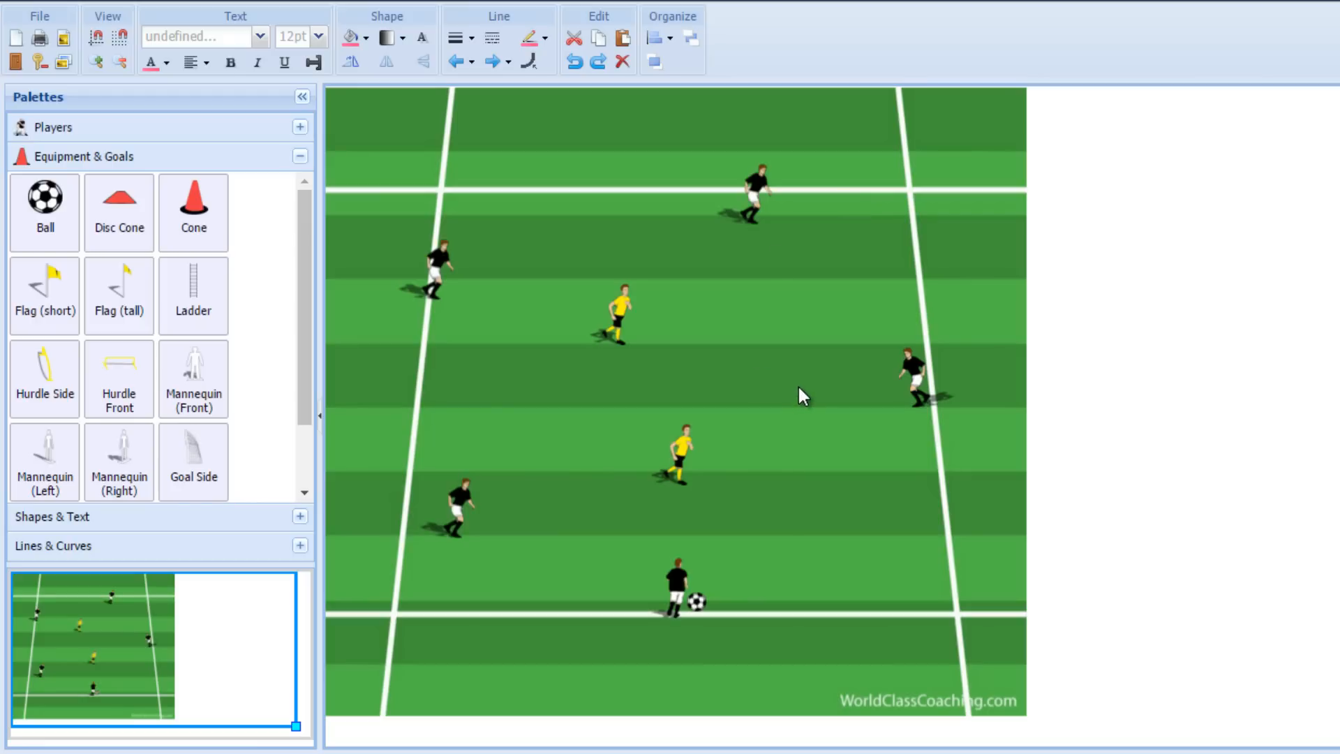
pyautogui.moveTo(752, 371)
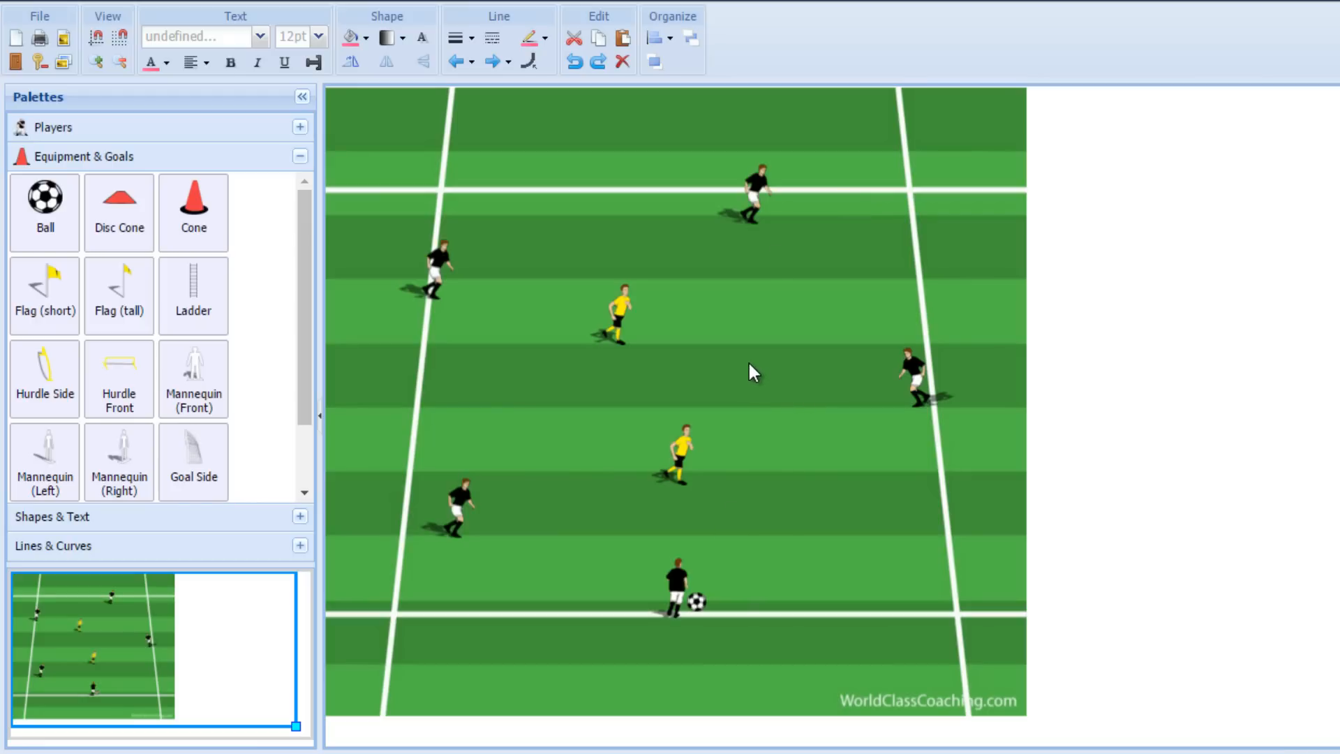
pyautogui.moveTo(504, 314)
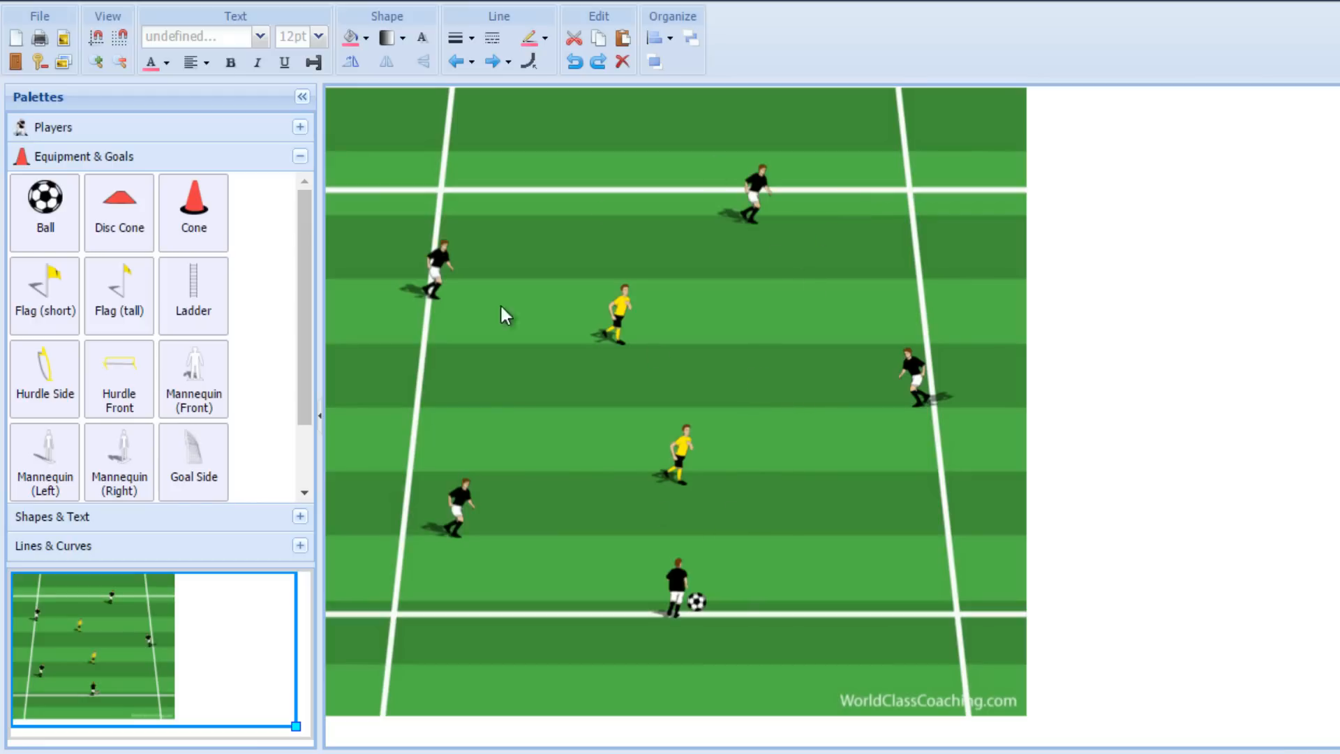
pyautogui.moveTo(599, 489)
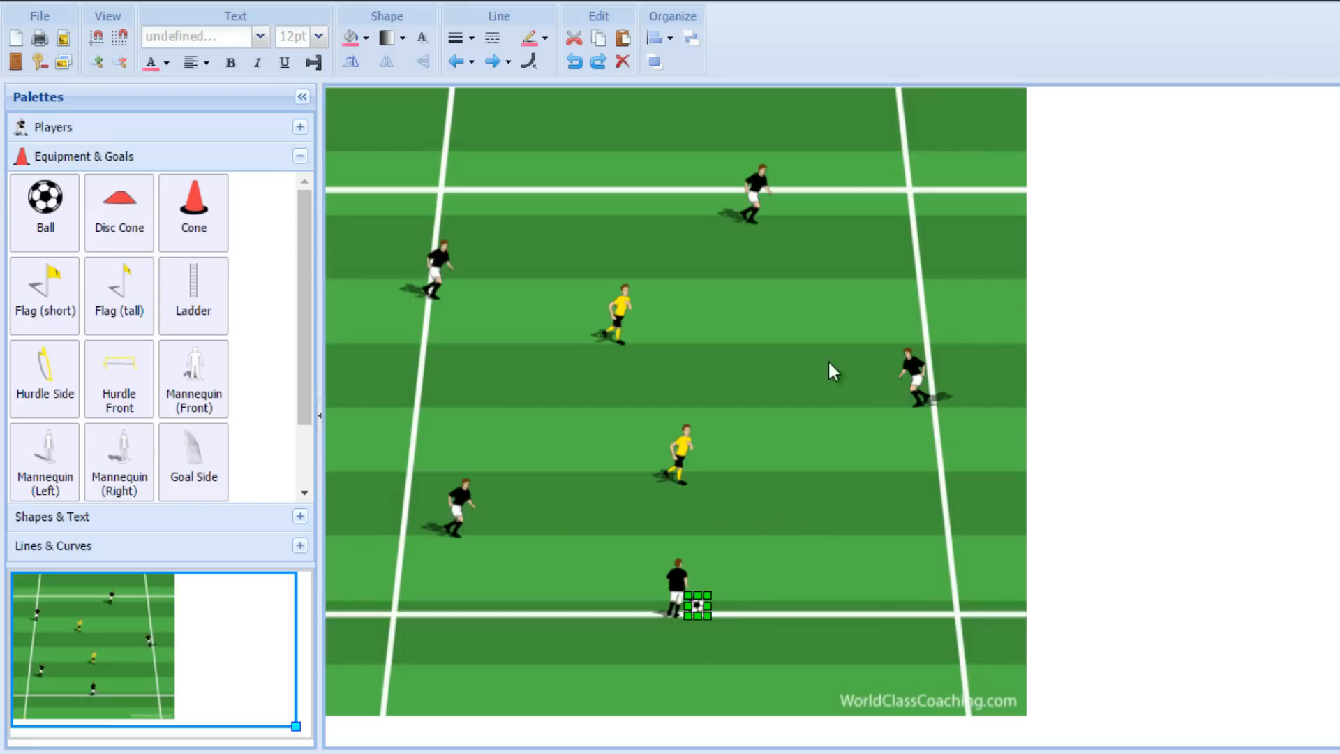
pyautogui.moveTo(840, 596)
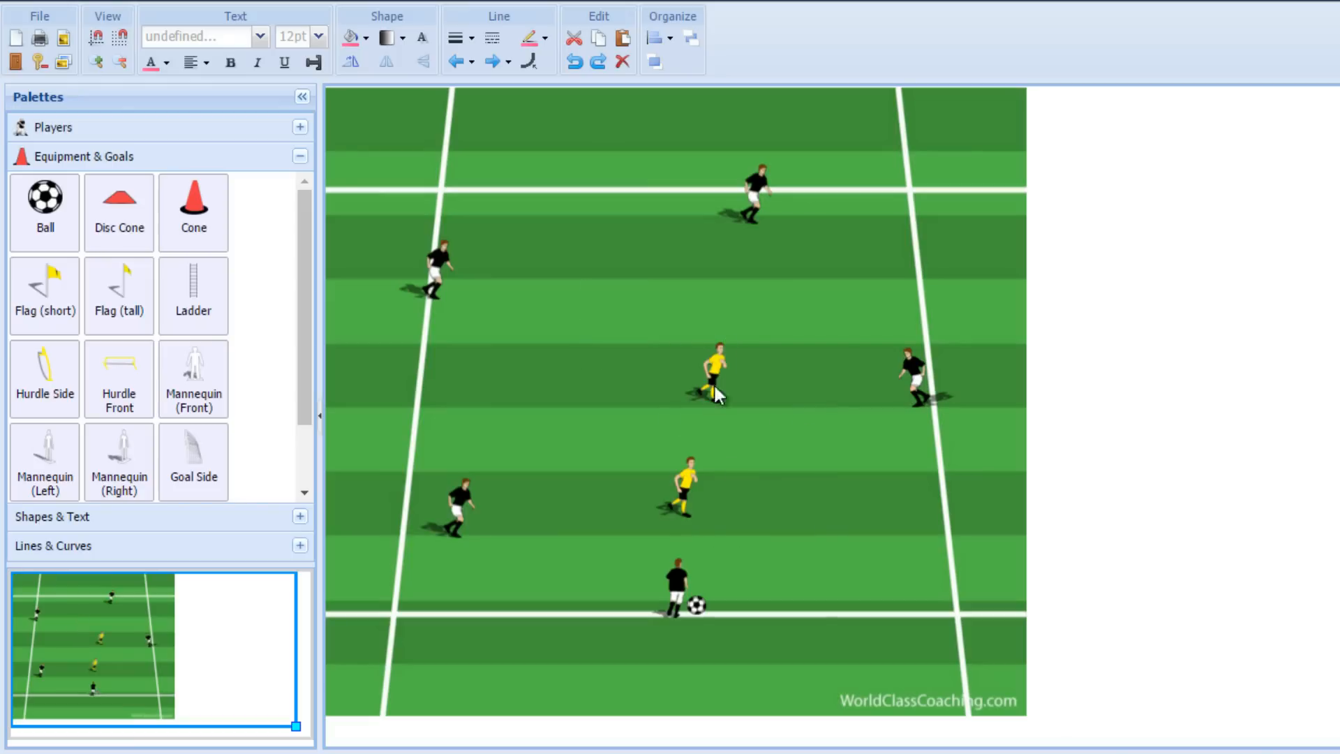
# Step: Move the upper yellow player up toward the upper-left, just left of the grid's centre line
pyautogui.click(717, 367)
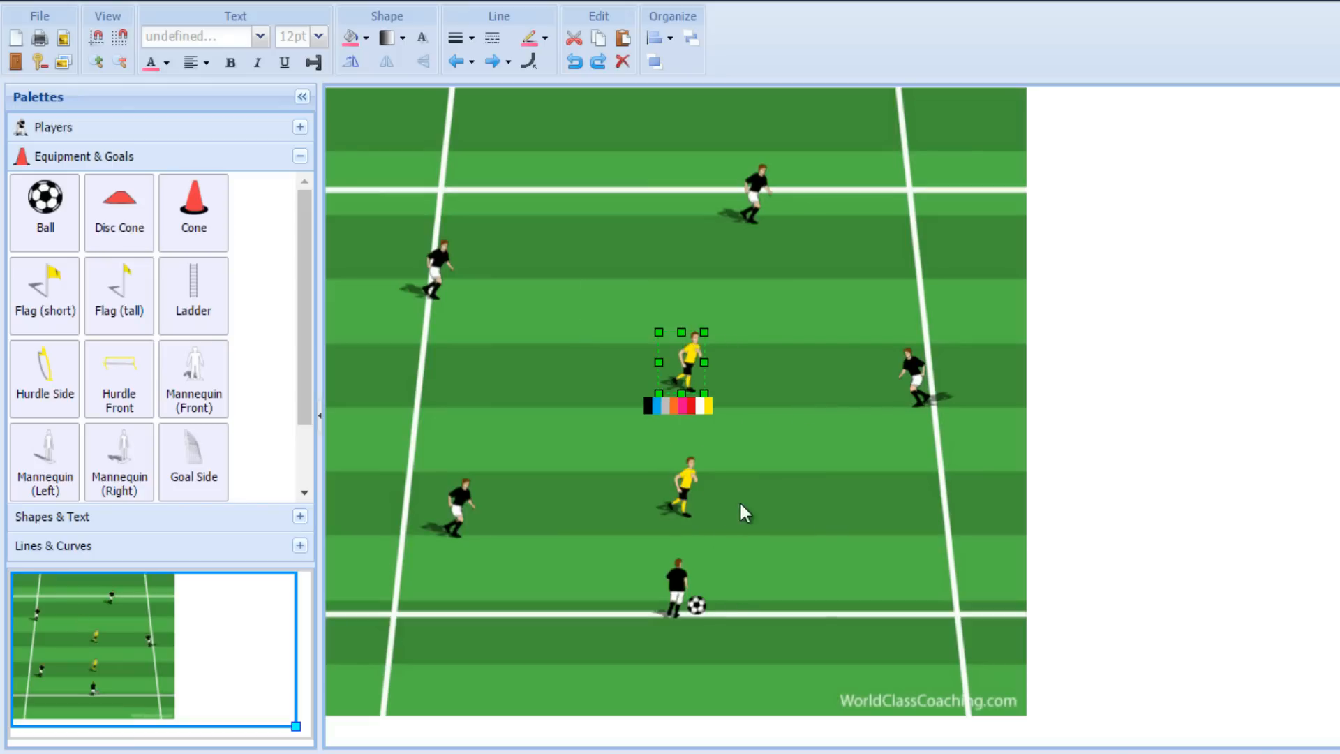
pyautogui.moveTo(724, 373)
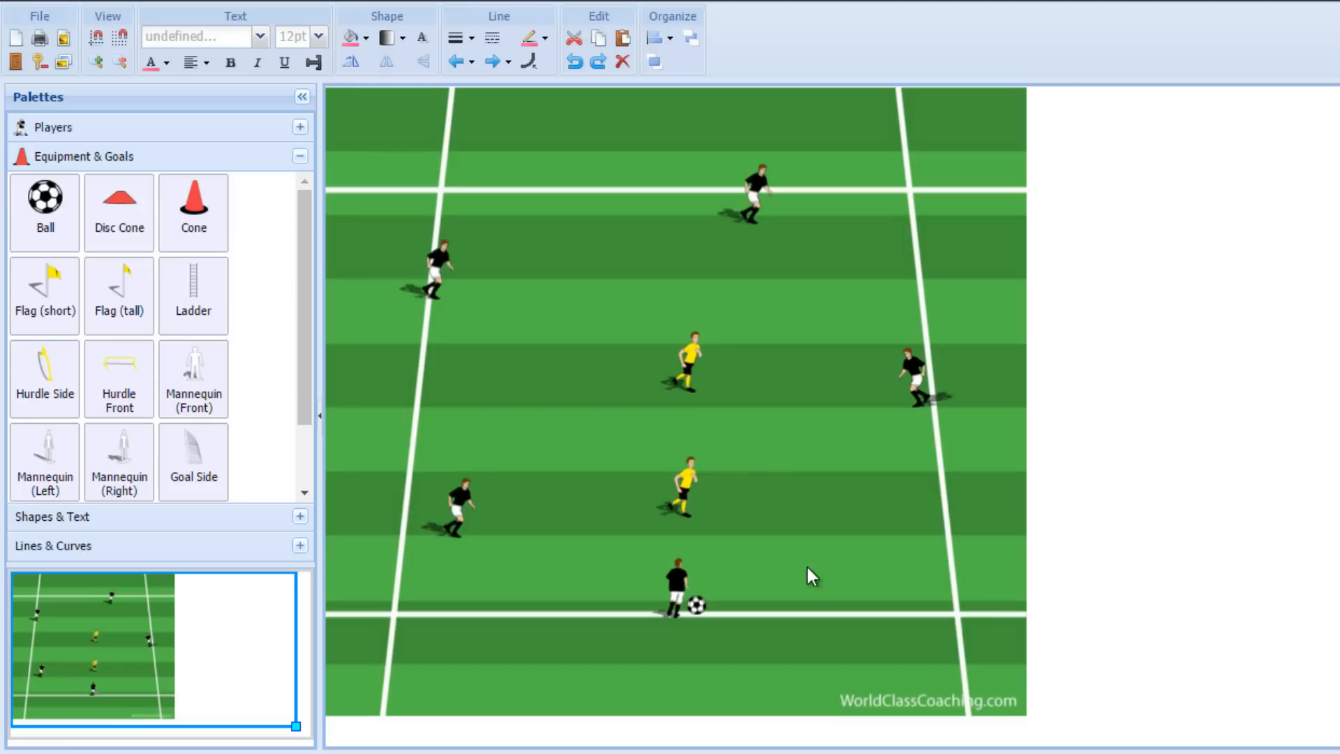
pyautogui.click(683, 359)
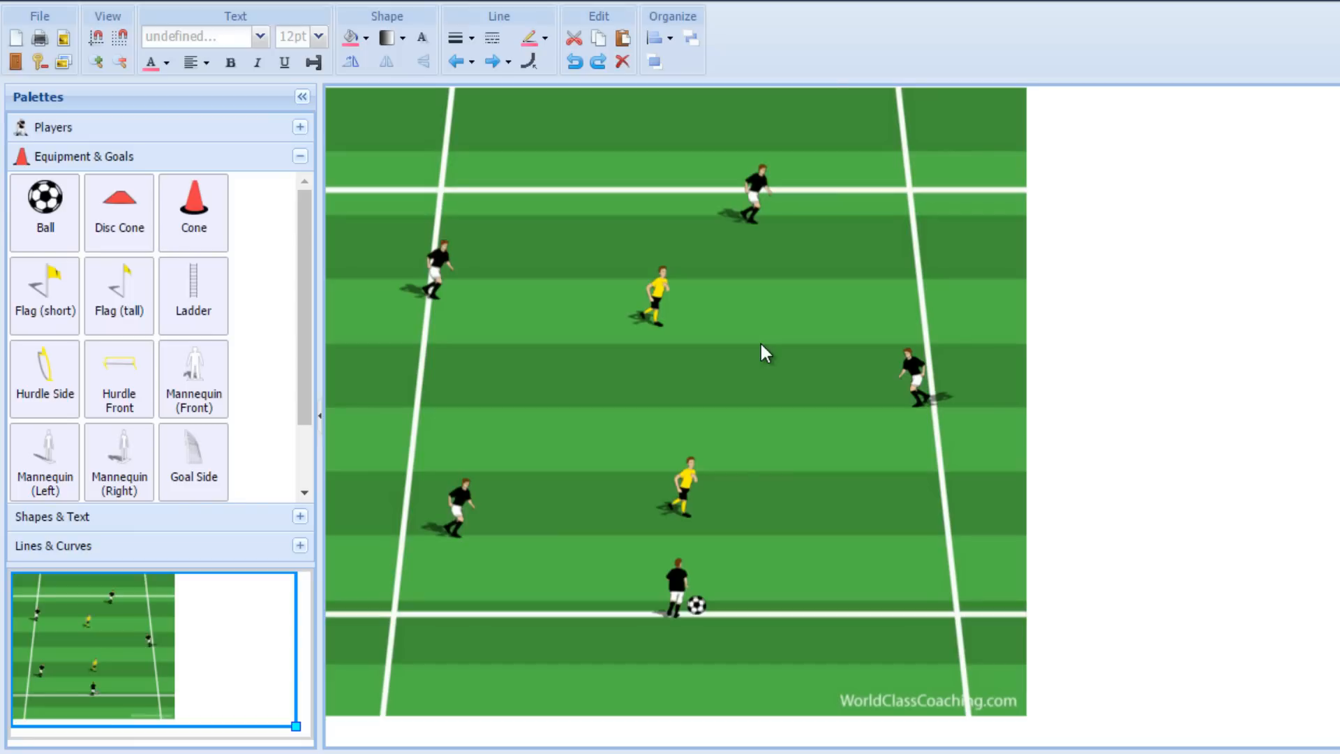
pyautogui.moveTo(755, 580)
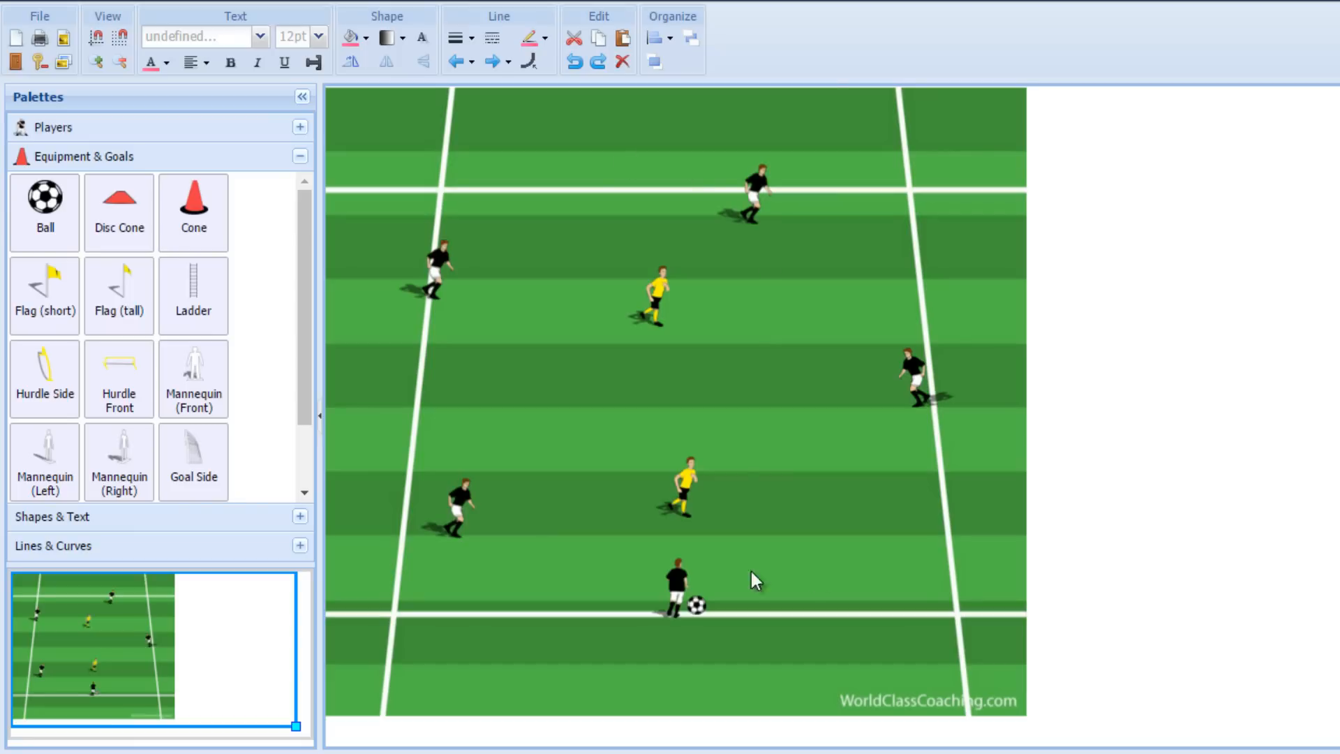
pyautogui.moveTo(689, 36)
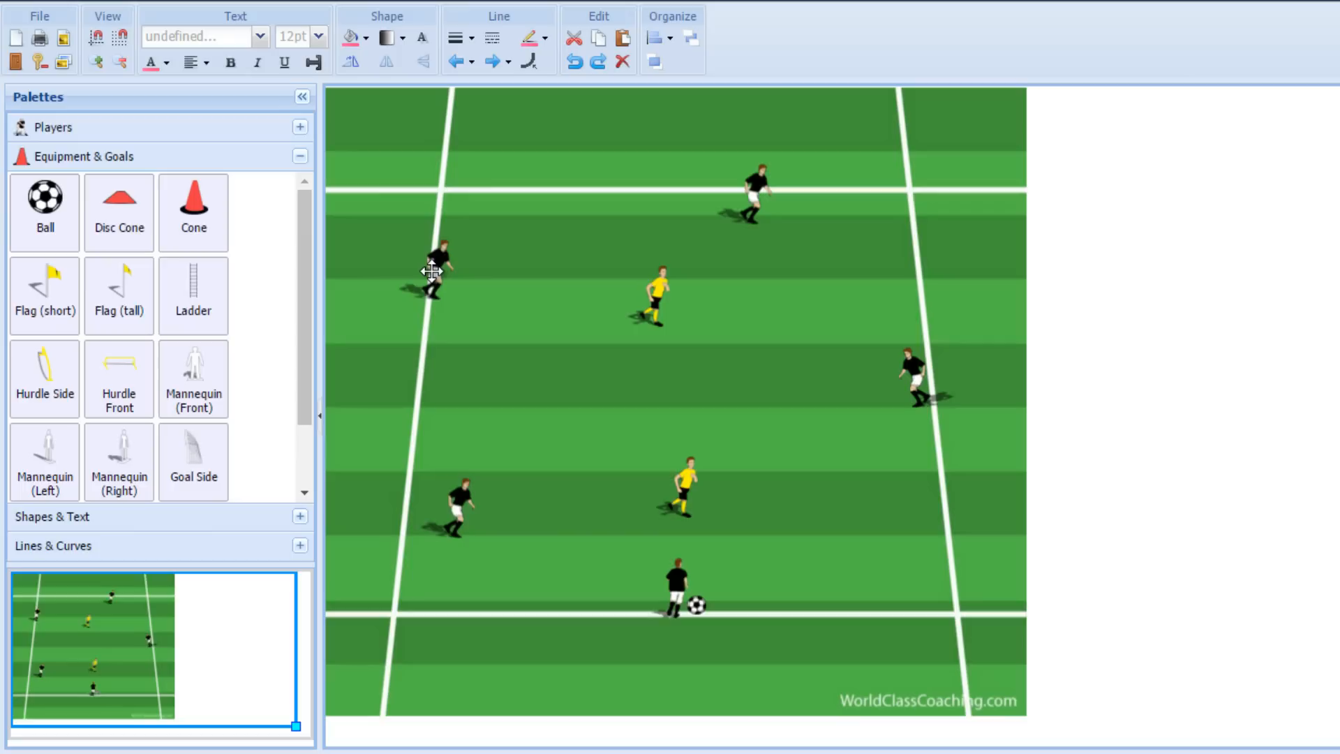
# Step: Place one black player in the middle, others centred on the left line, far line and right line
pyautogui.click(431, 270)
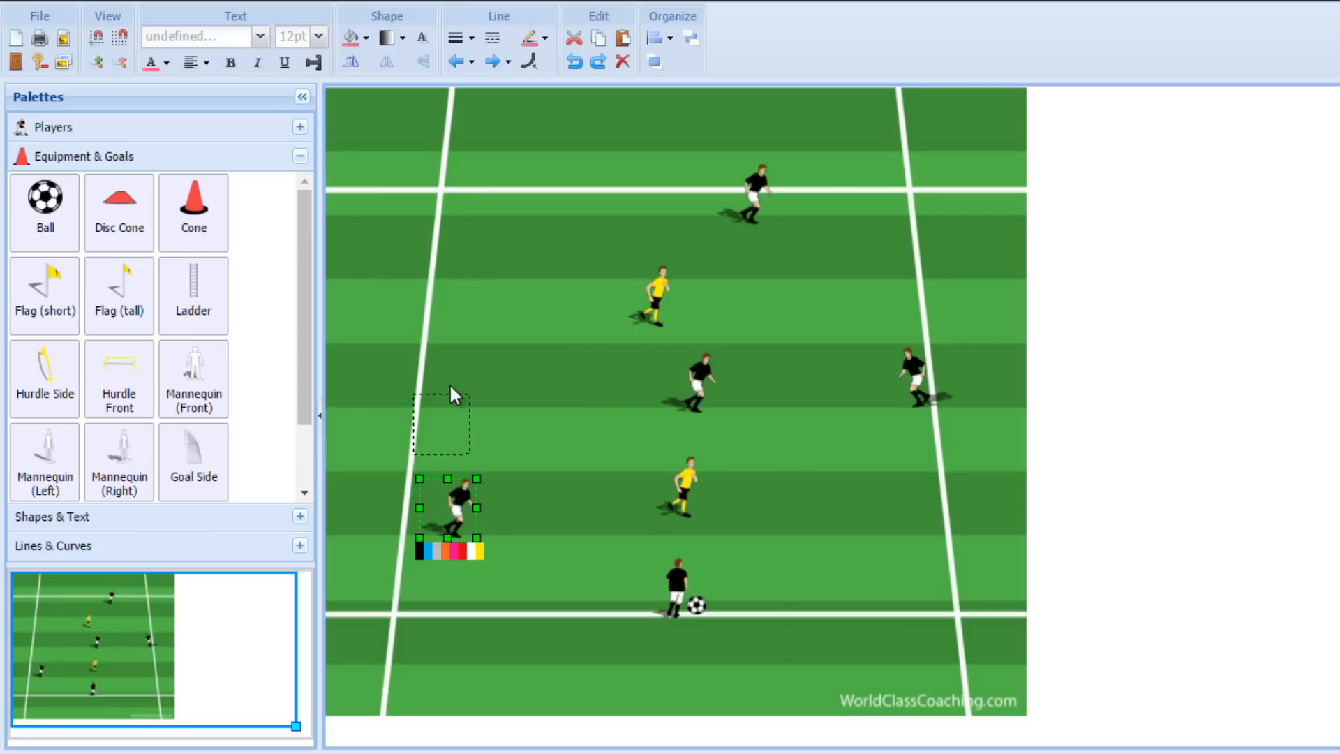
pyautogui.moveTo(458, 509); pyautogui.dragTo(458, 367)
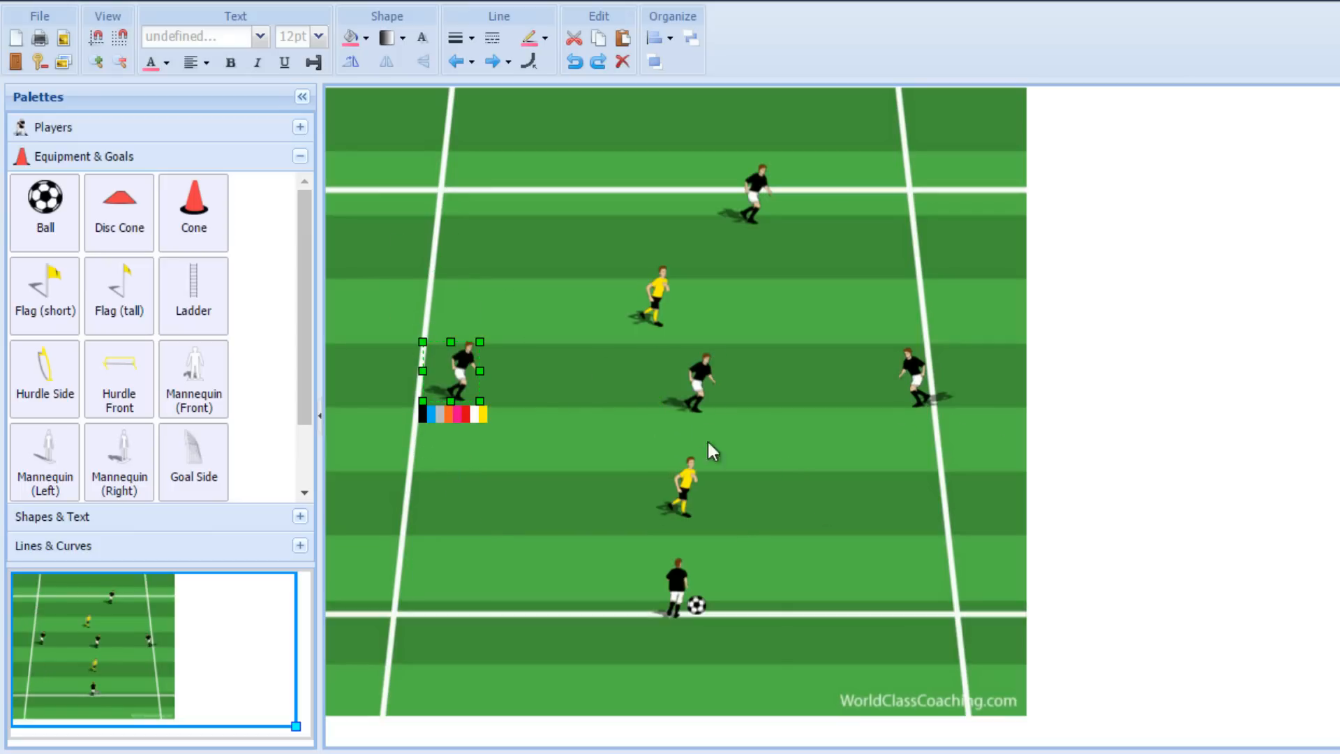
pyautogui.moveTo(462, 367); pyautogui.dragTo(700, 175)
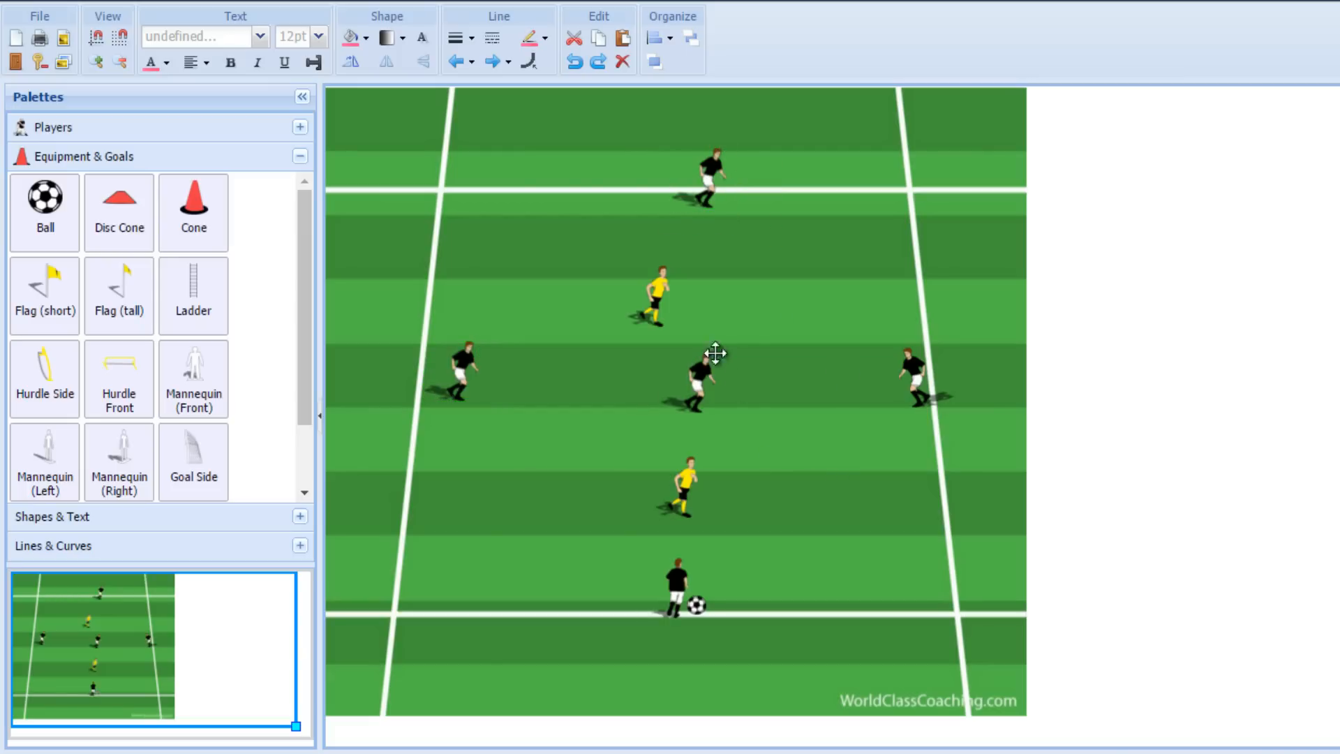
pyautogui.moveTo(700, 375)
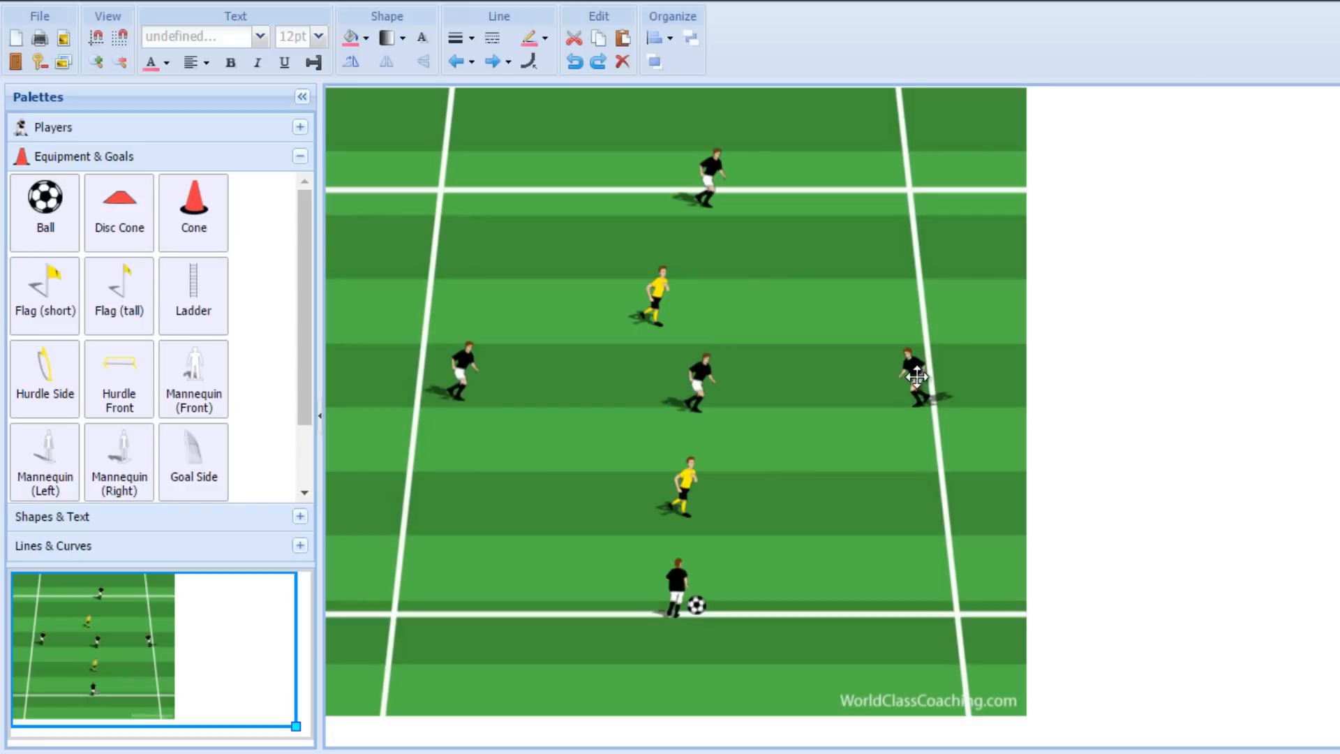
pyautogui.moveTo(914, 375); pyautogui.dragTo(923, 402)
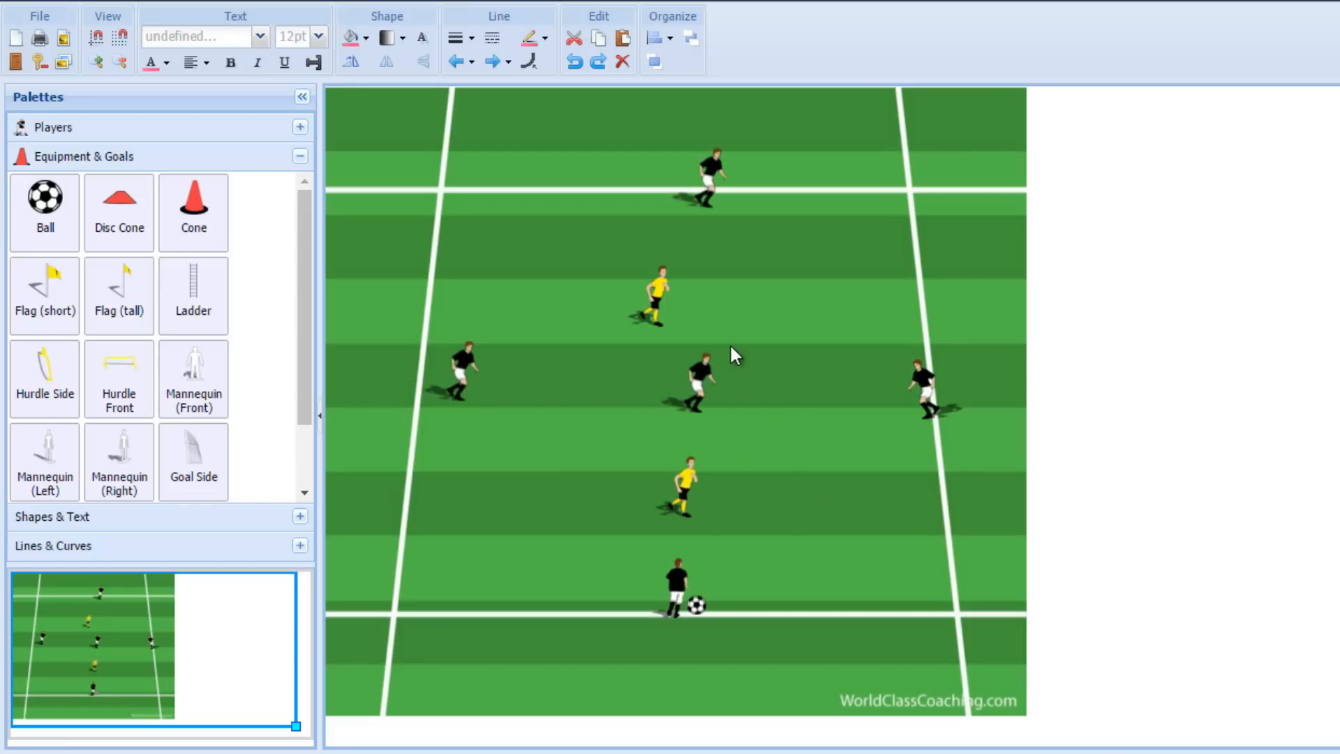
pyautogui.moveTo(676, 444)
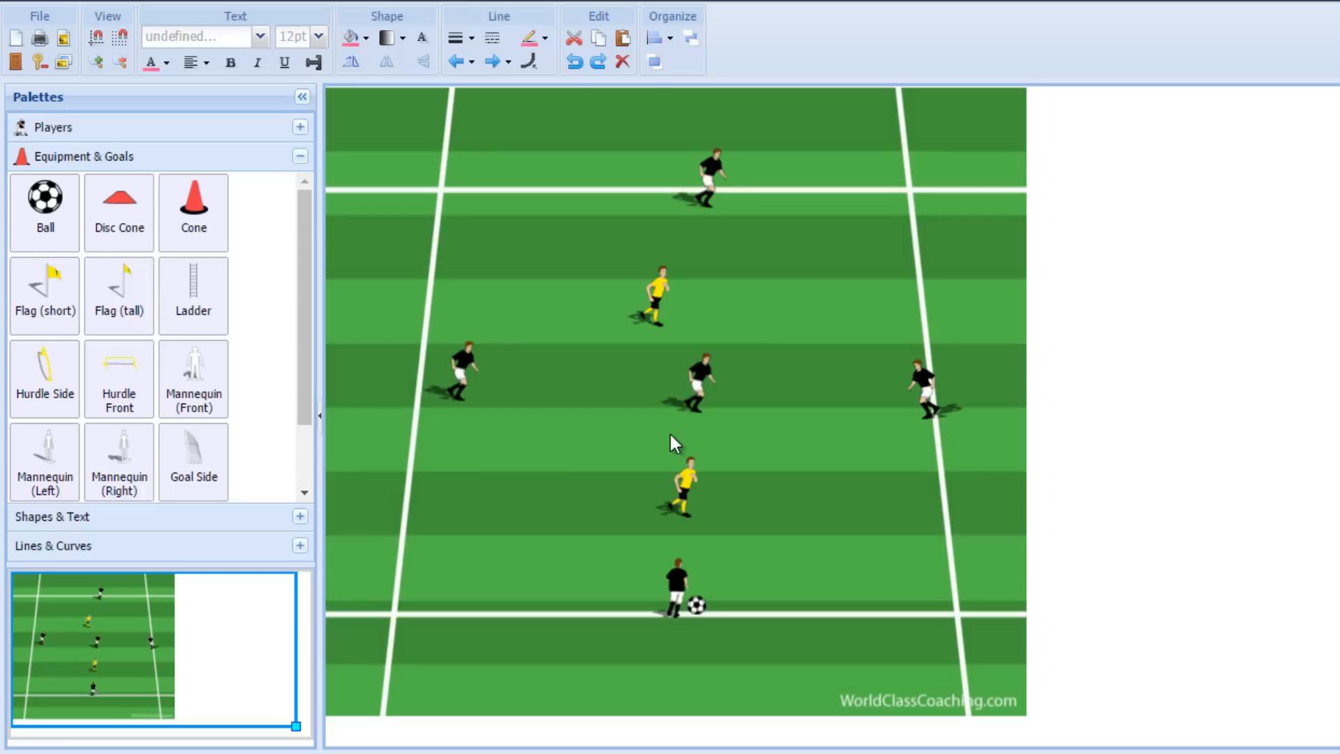
pyautogui.moveTo(923, 189)
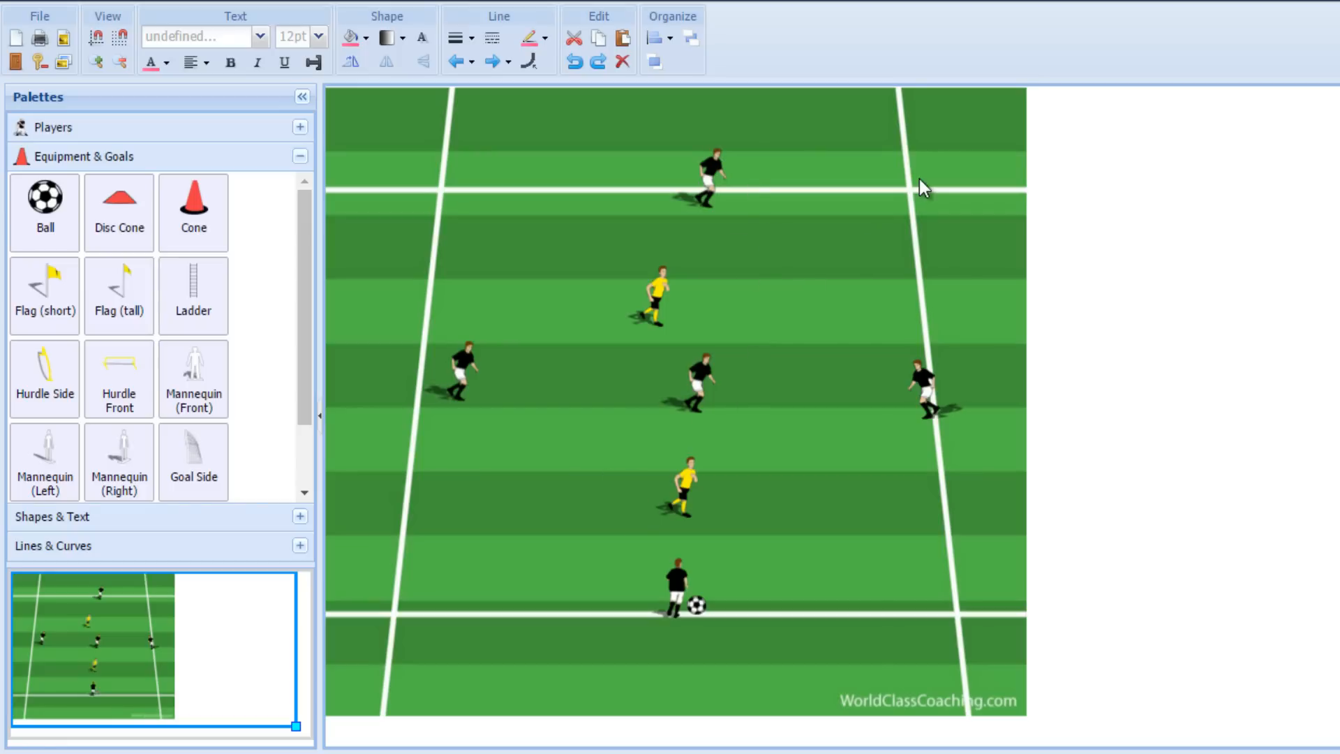
pyautogui.moveTo(406, 607)
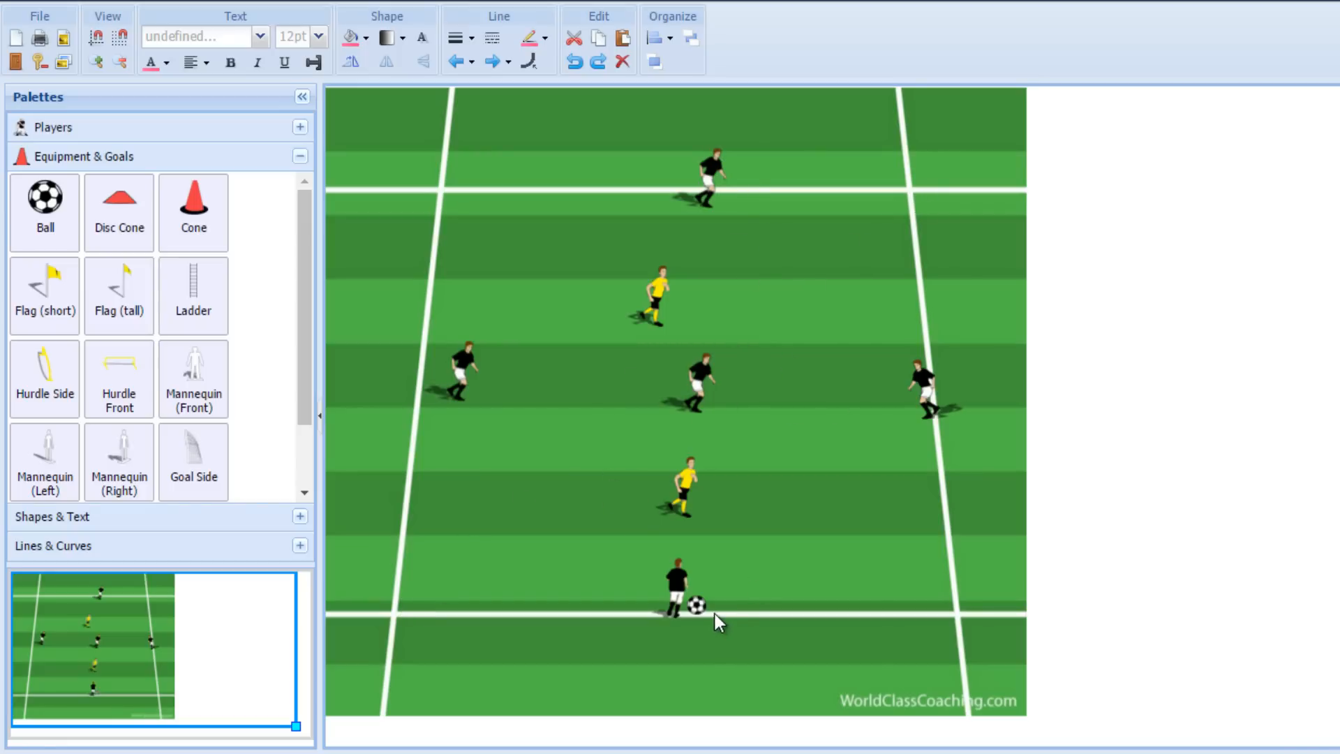
# Step: Align the lower yellow, central and top black players slightly left of centre; return the bottom black to the ball
pyautogui.click(696, 604)
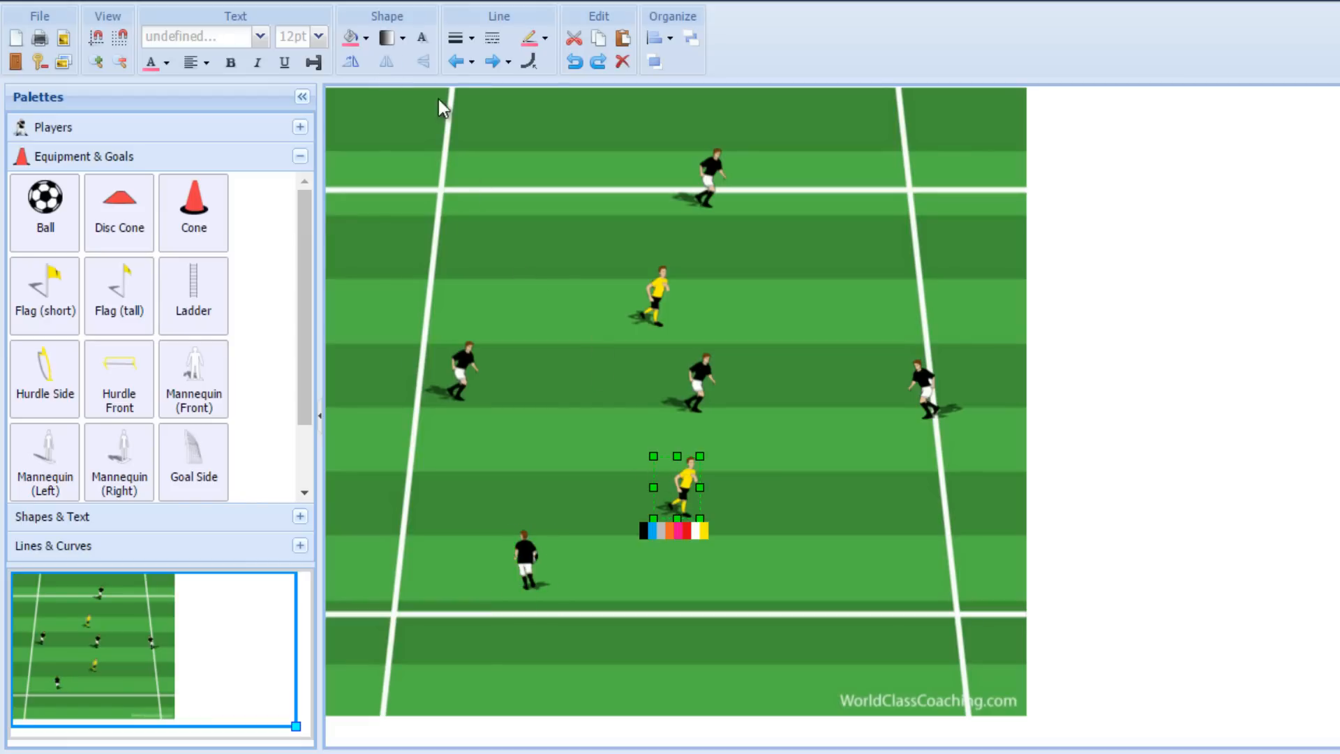
pyautogui.moveTo(677, 488); pyautogui.dragTo(662, 295)
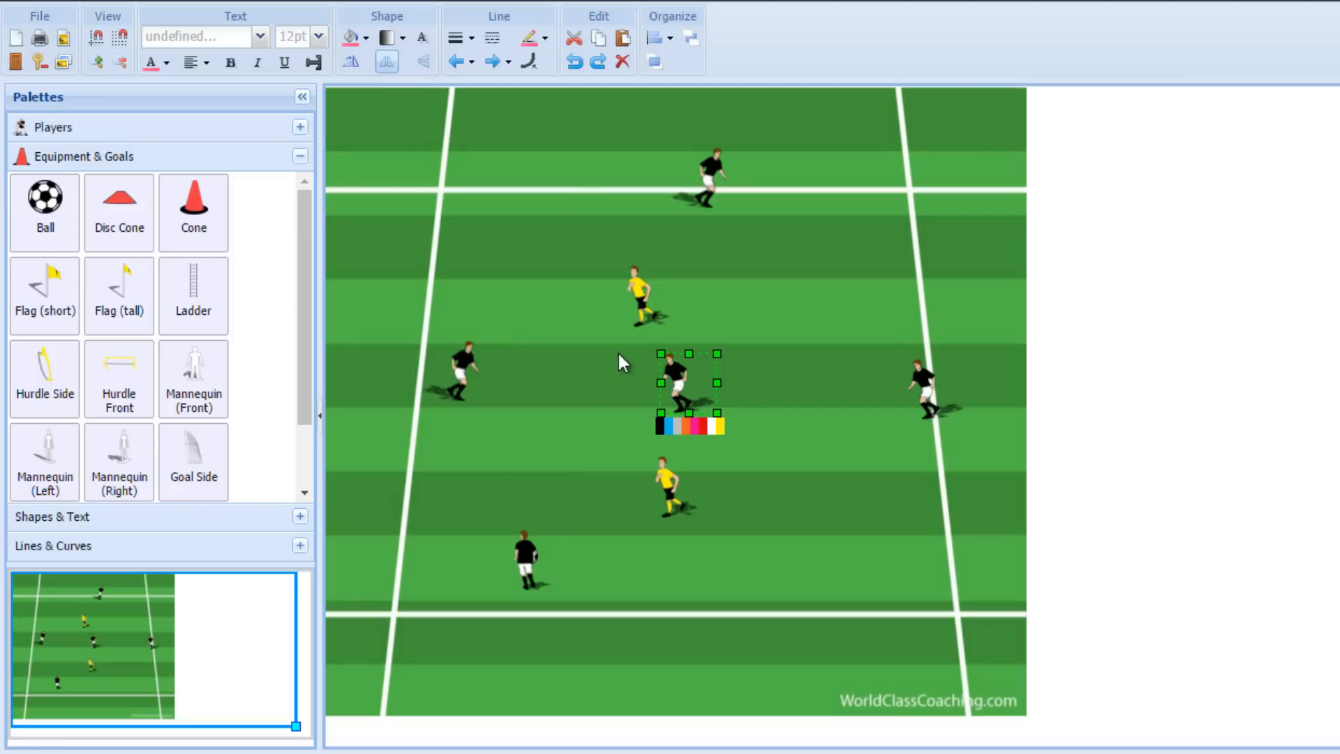
pyautogui.moveTo(689, 383); pyautogui.dragTo(665, 356)
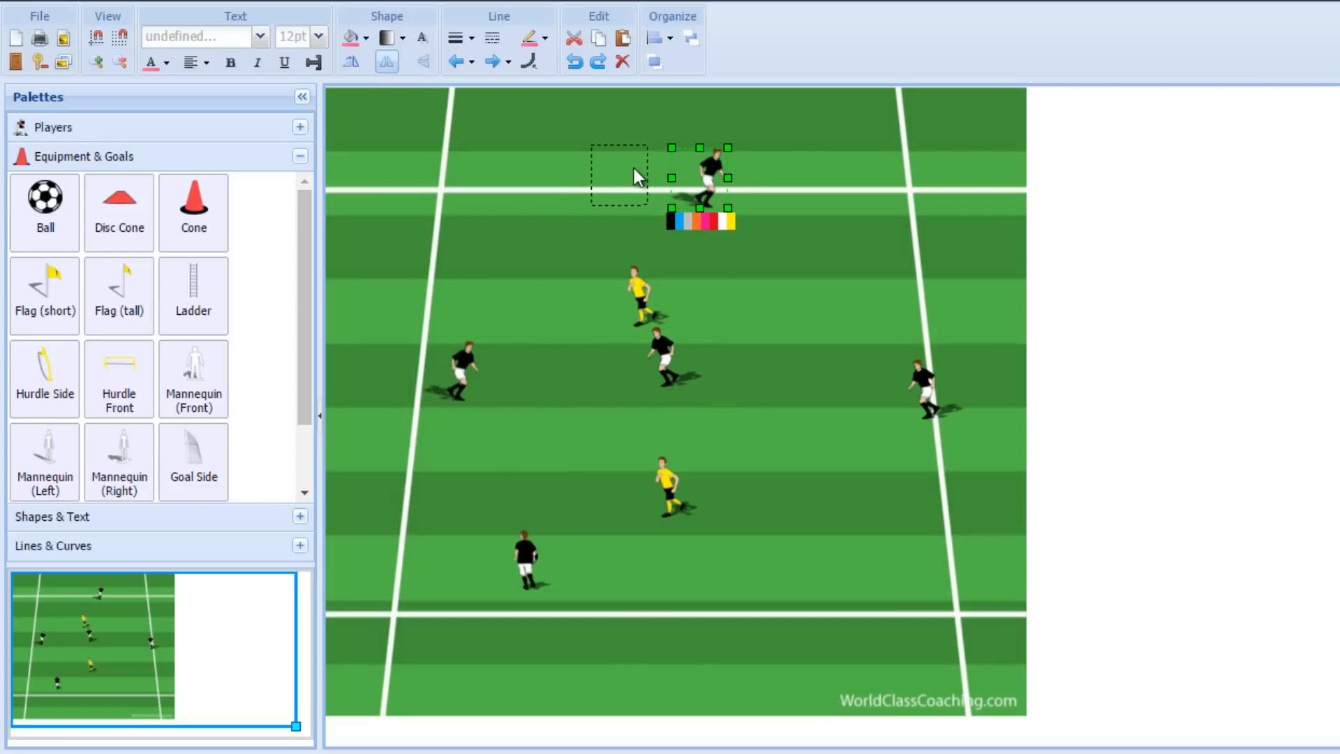
pyautogui.moveTo(701, 176); pyautogui.dragTo(620, 176)
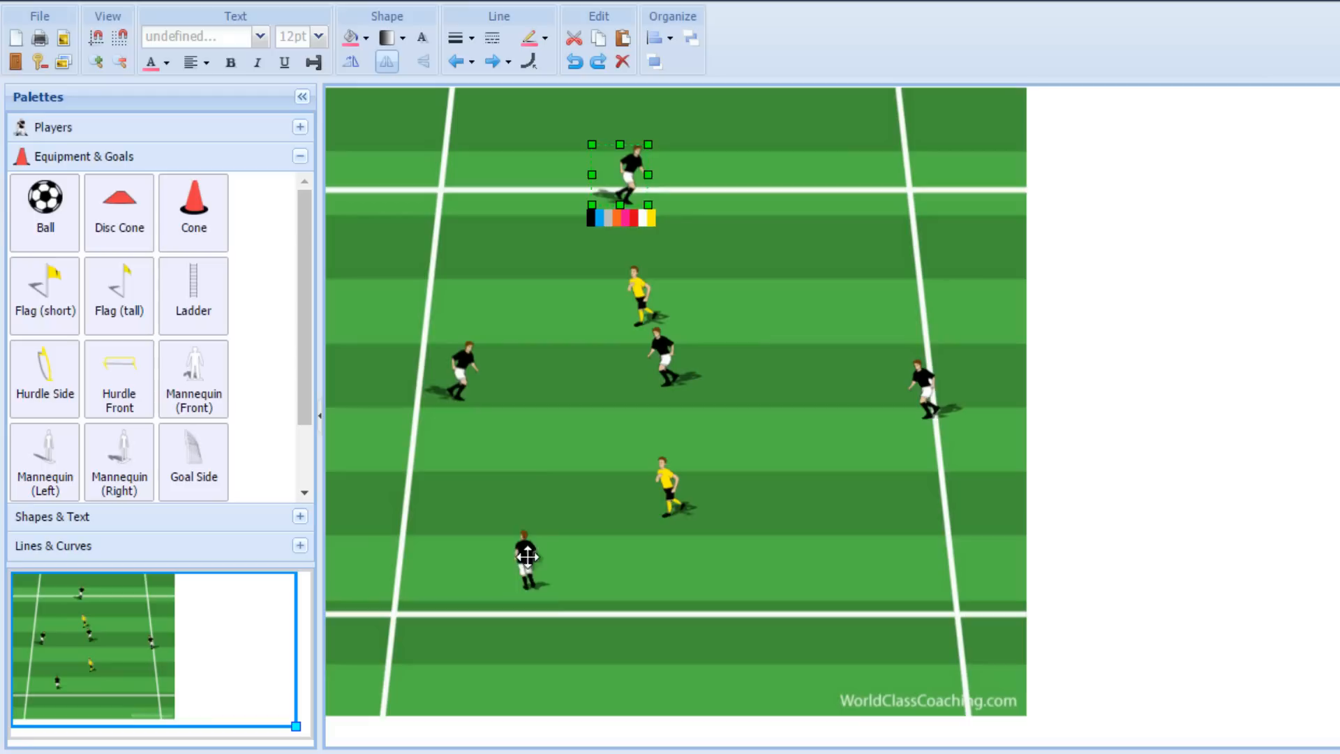
pyautogui.moveTo(620, 170); pyautogui.dragTo(662, 581)
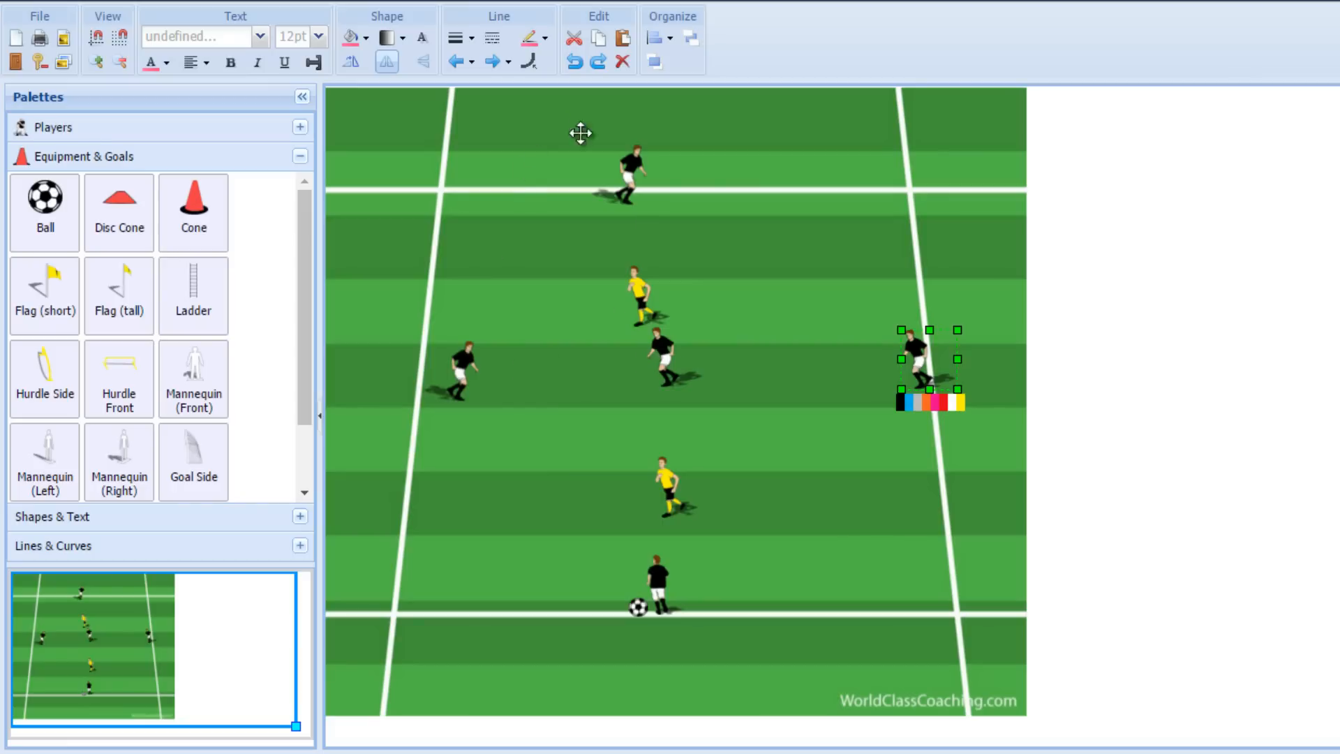
pyautogui.moveTo(652, 424)
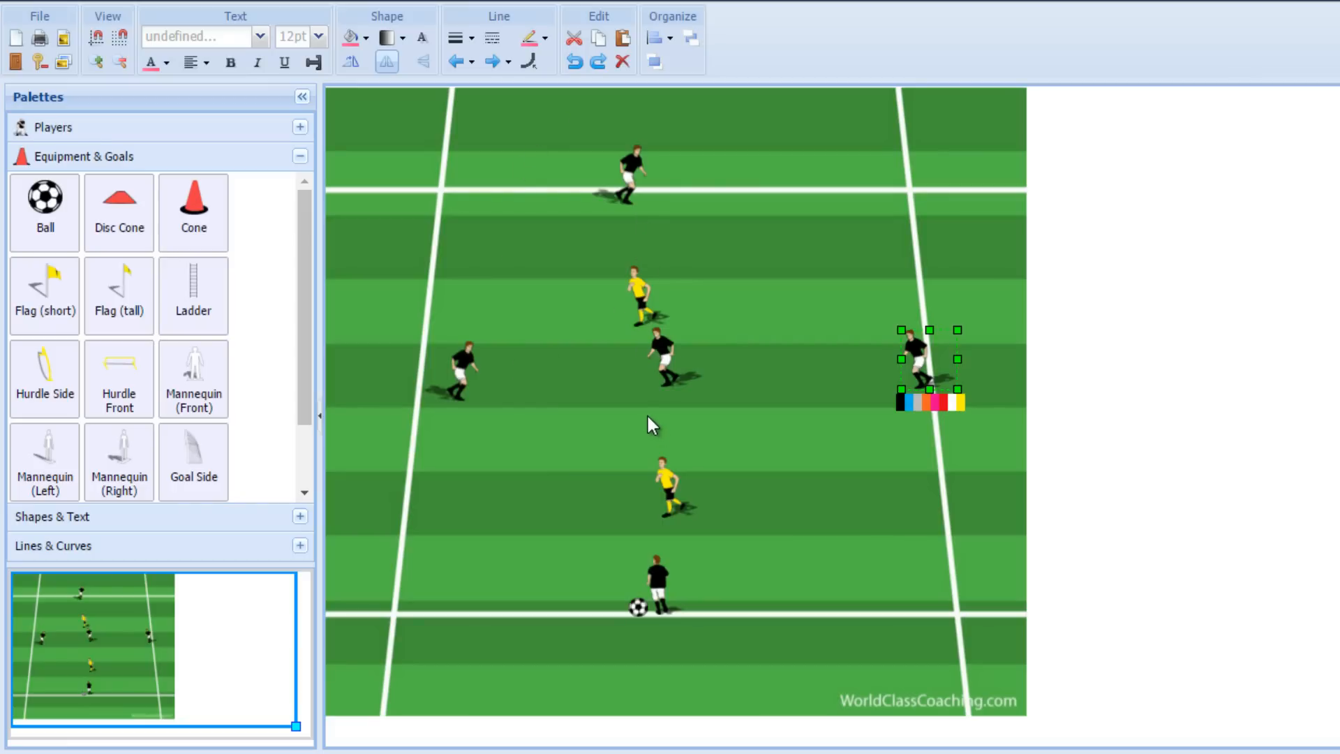
pyautogui.moveTo(756, 444)
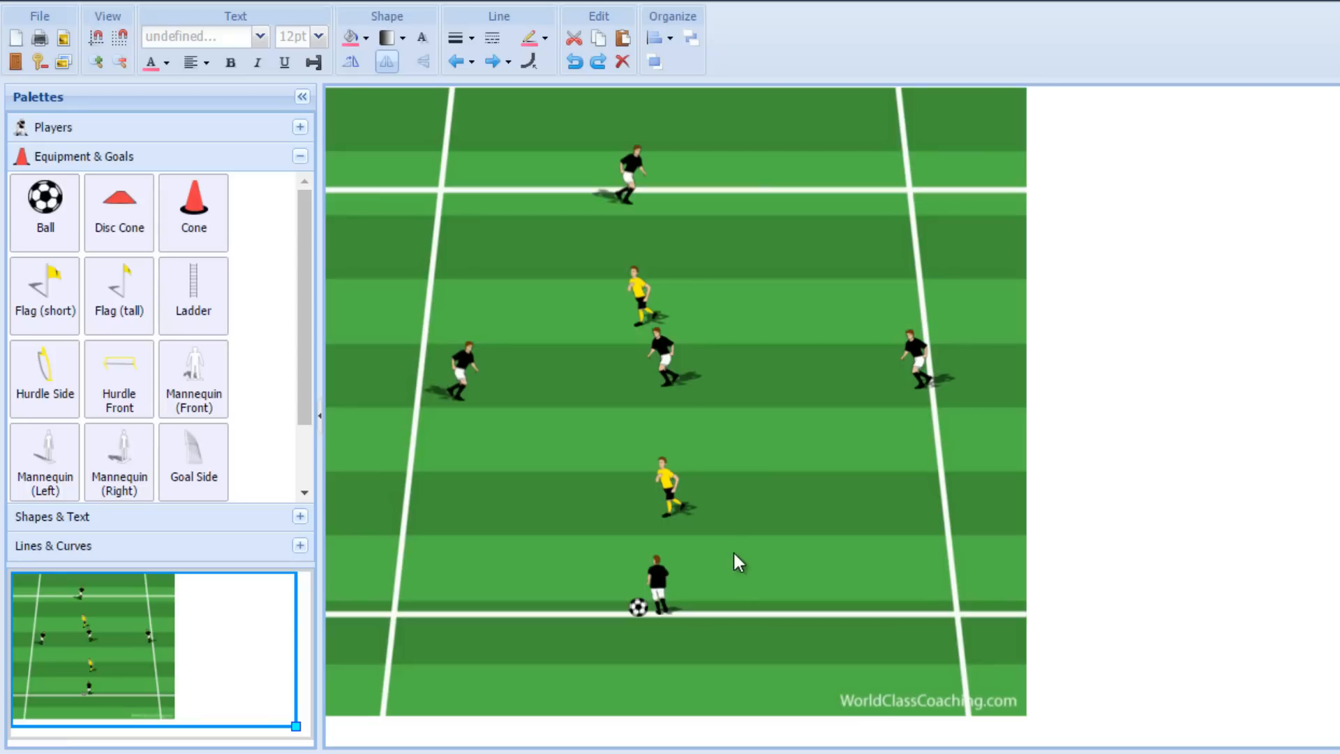
pyautogui.moveTo(116, 96)
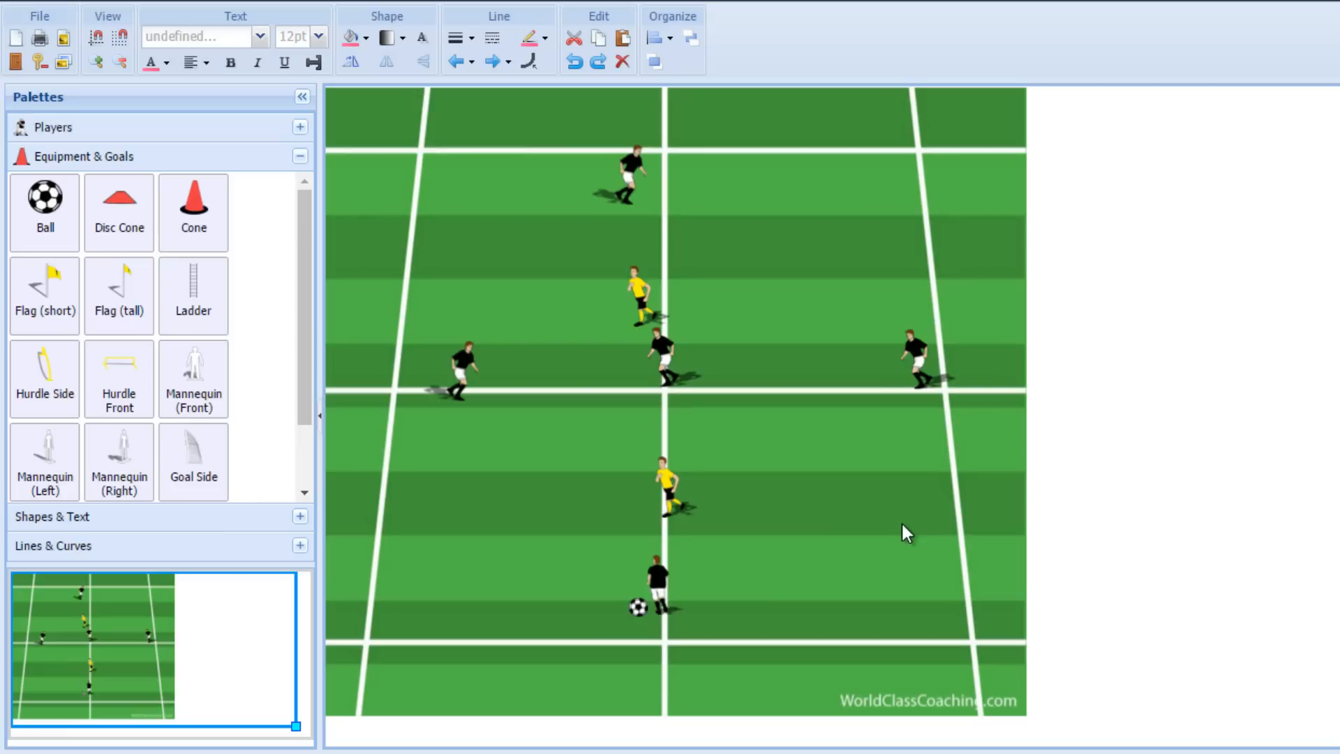
# Step: Move the black ball carrier and the other players into the left grid column
pyautogui.click(657, 585)
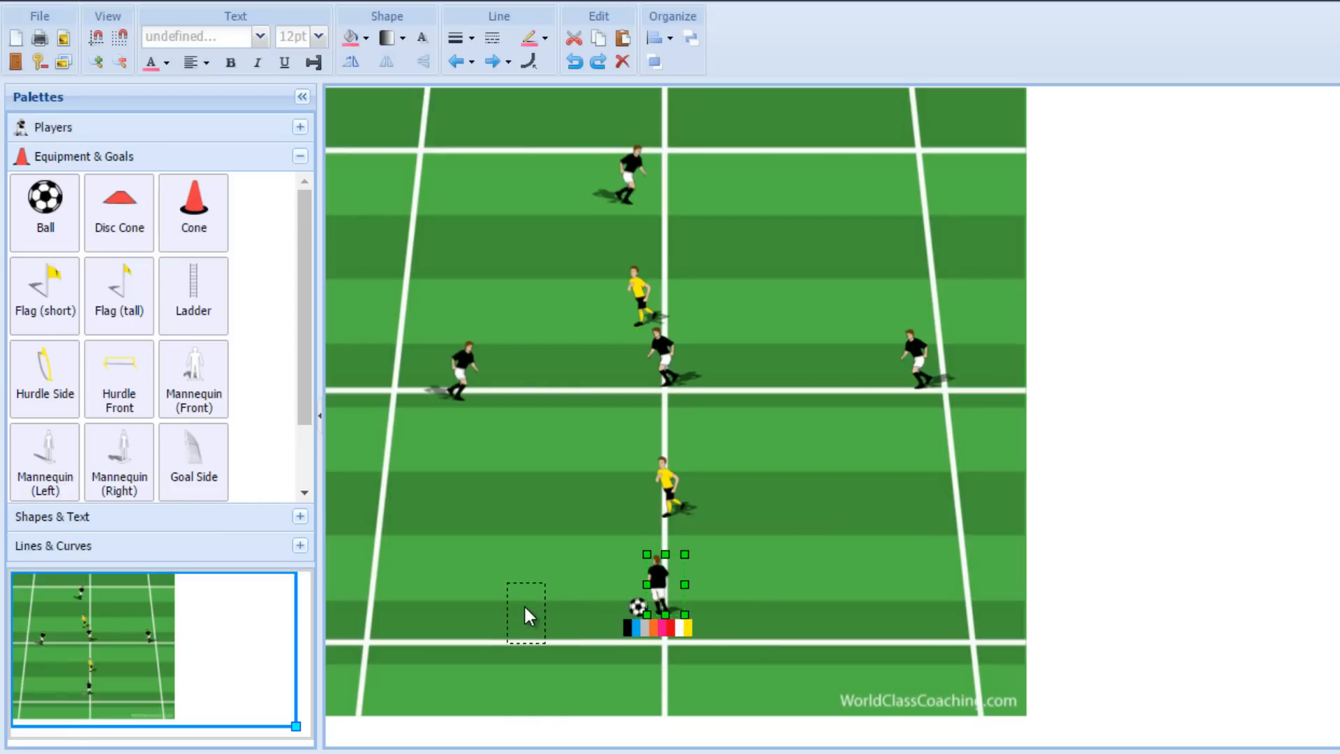
pyautogui.moveTo(661, 589); pyautogui.dragTo(508, 628)
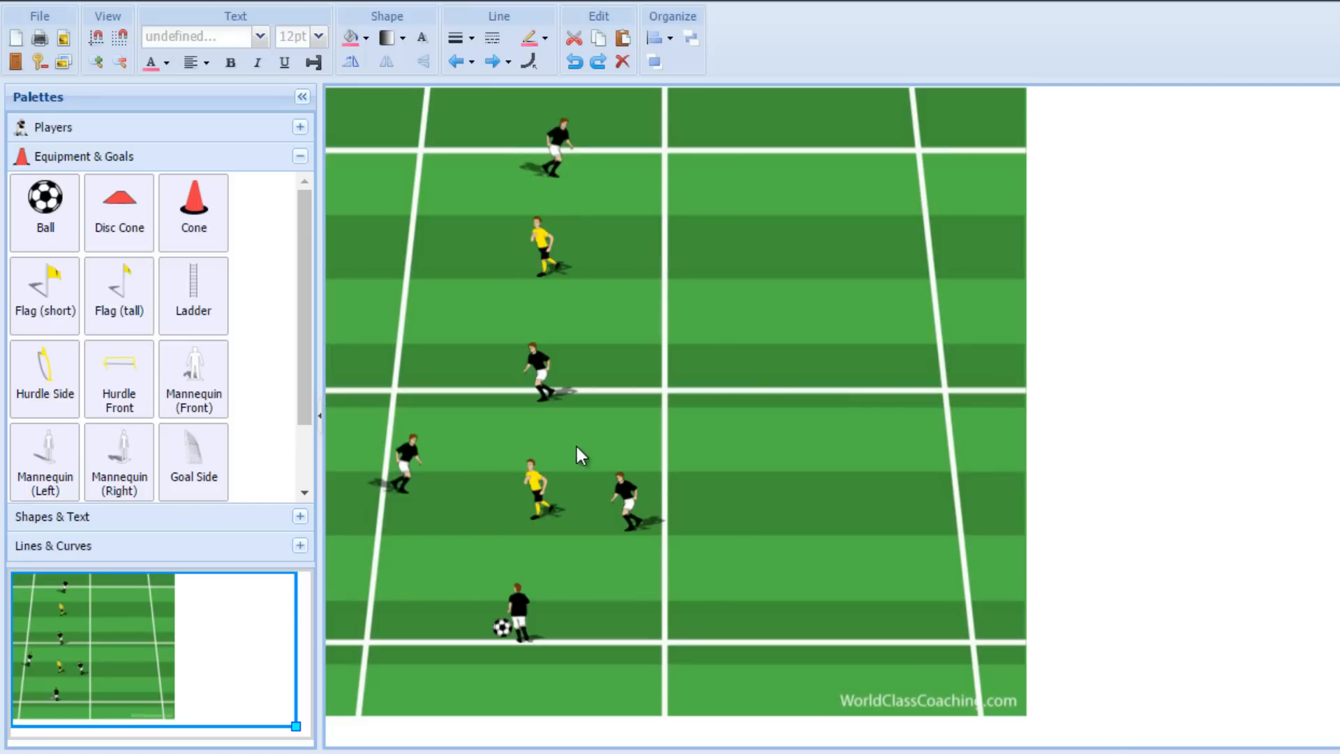
pyautogui.moveTo(665, 455)
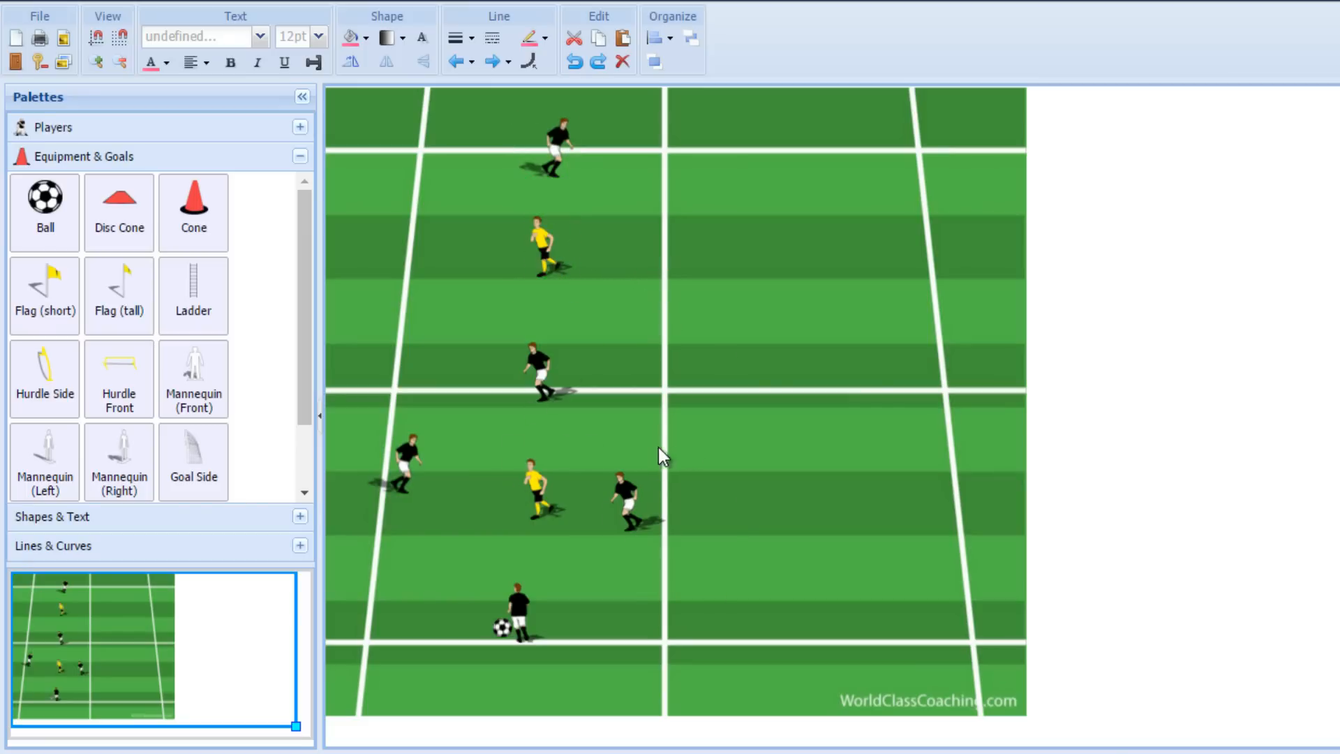
pyautogui.moveTo(569, 641)
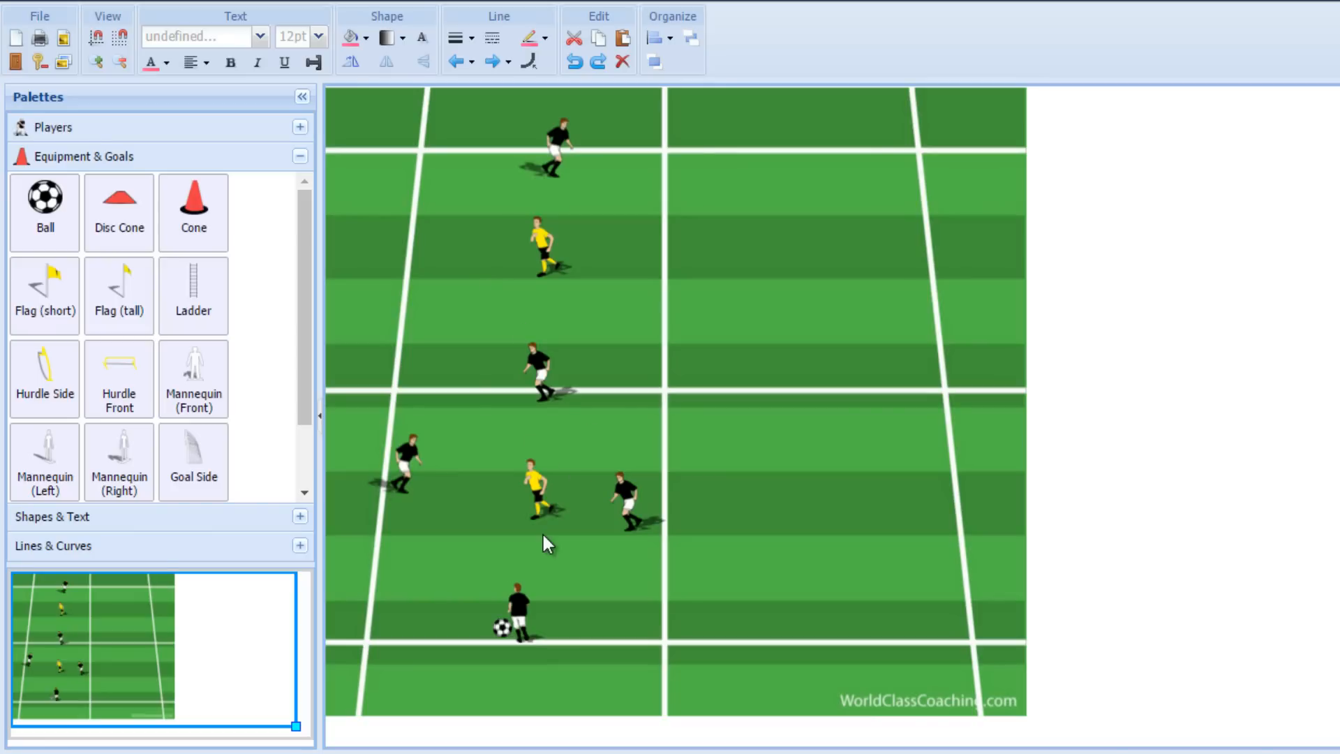
pyautogui.moveTo(605, 528)
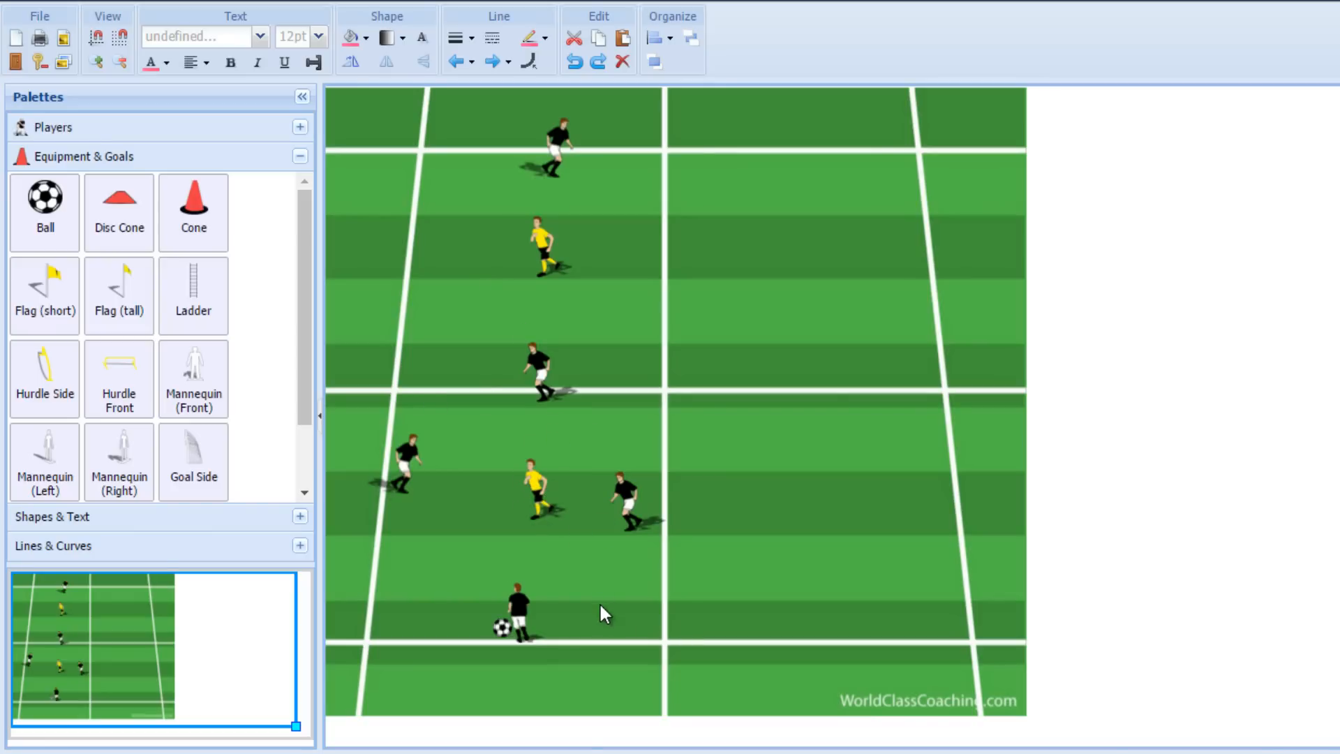
# Step: Move the ball to the top black player and bring both yellow players together between the lower black pair
pyautogui.click(503, 629)
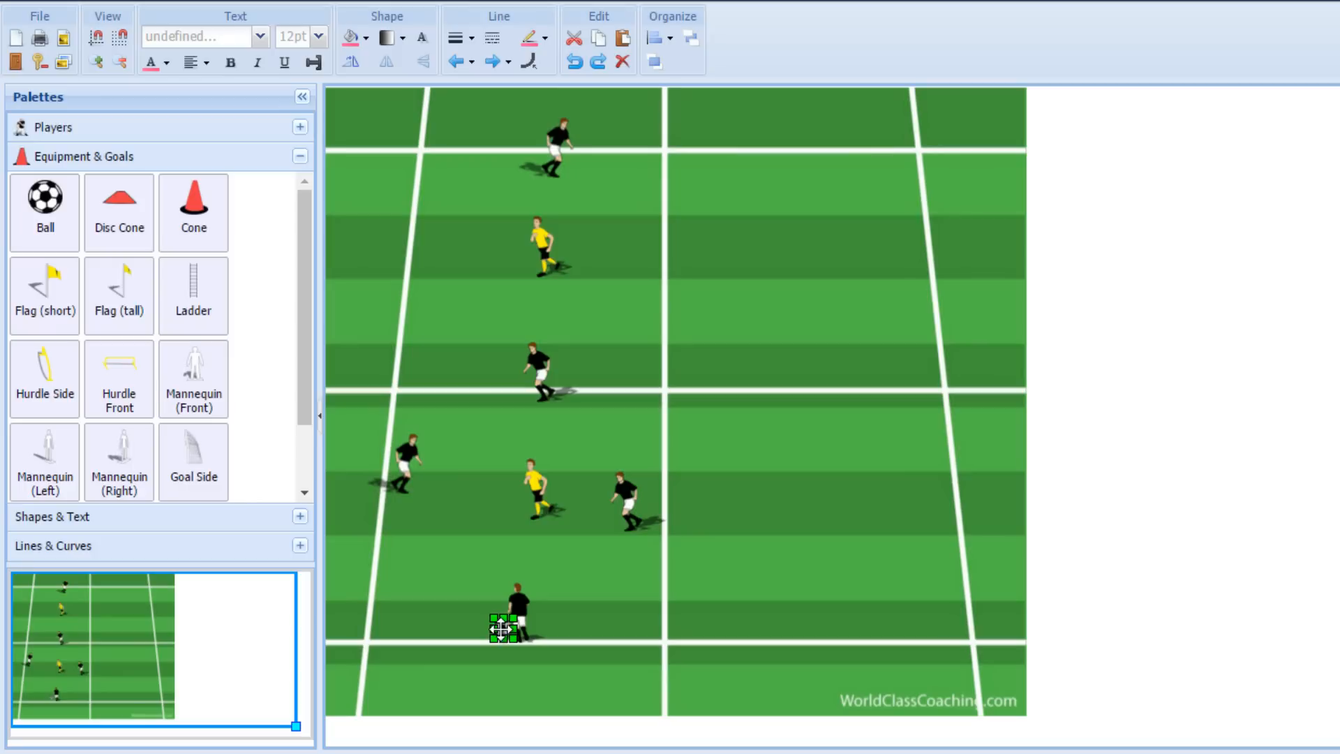
pyautogui.moveTo(504, 628); pyautogui.dragTo(415, 478)
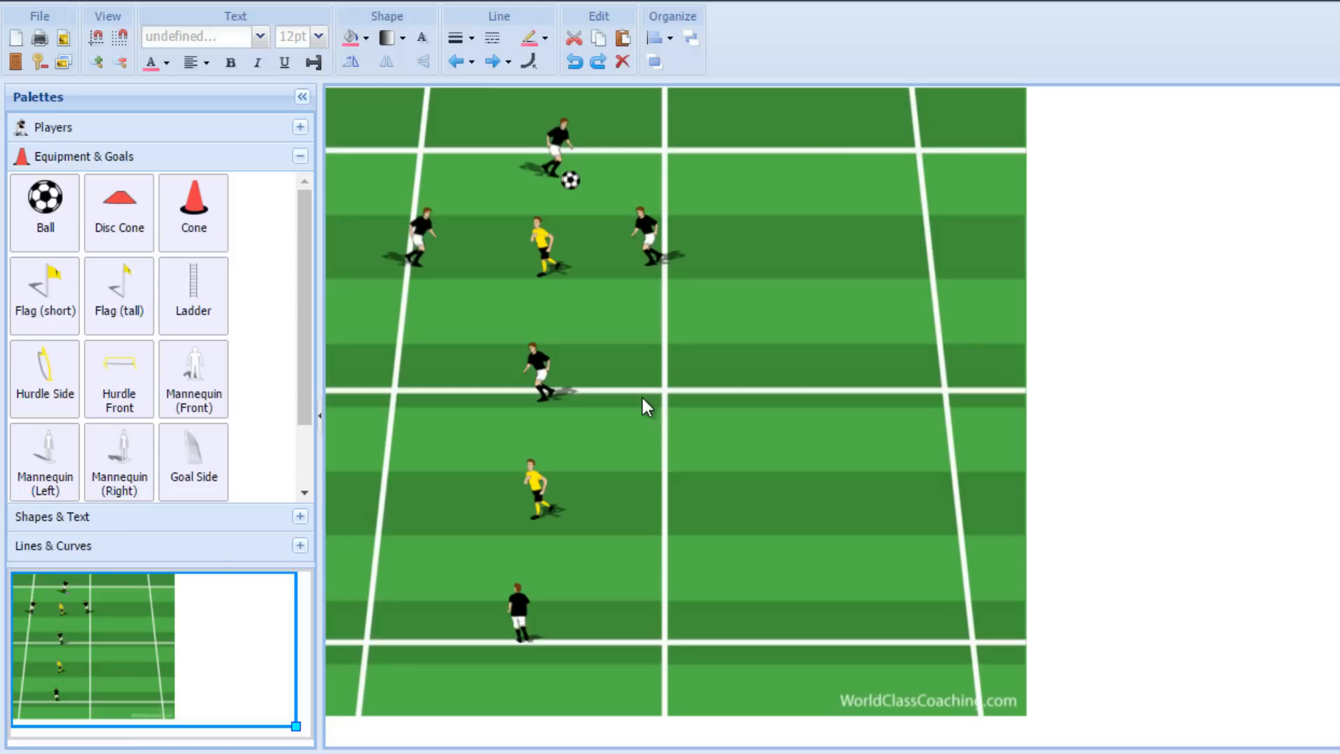
pyautogui.moveTo(642, 205)
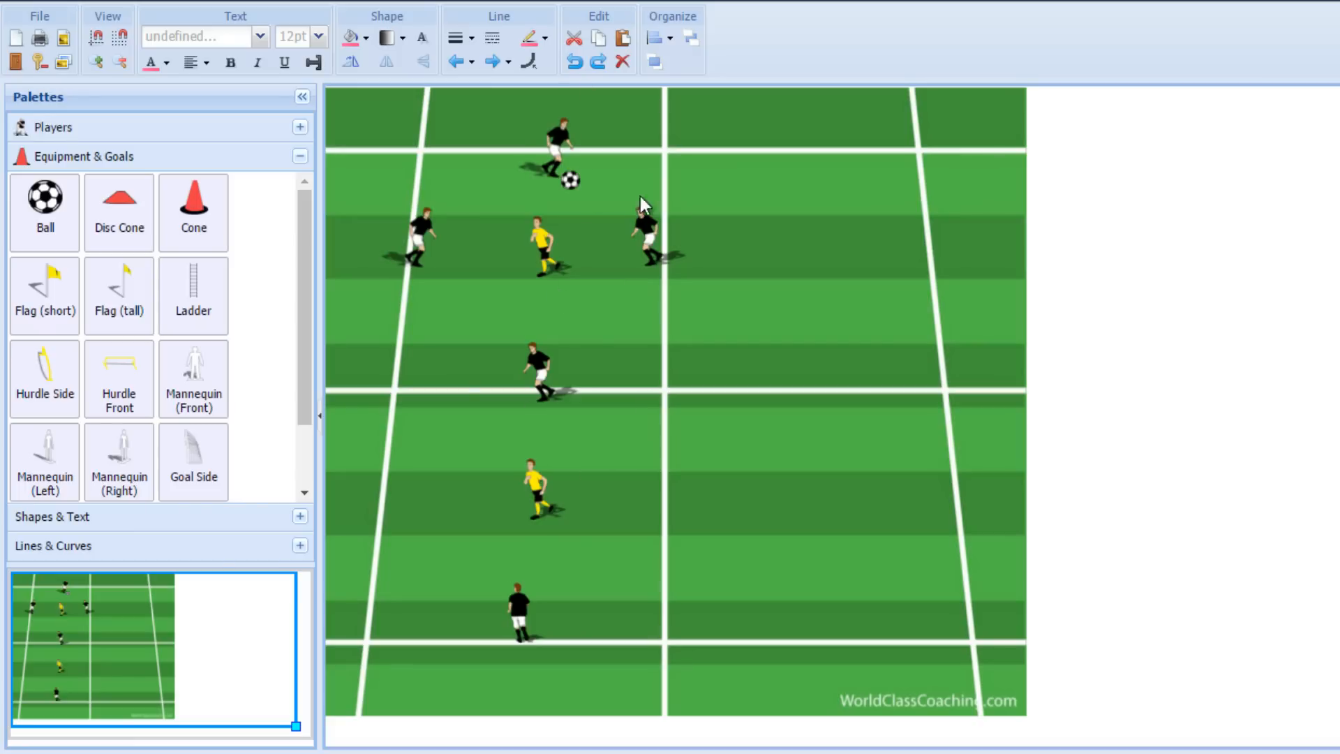
pyautogui.moveTo(494, 402)
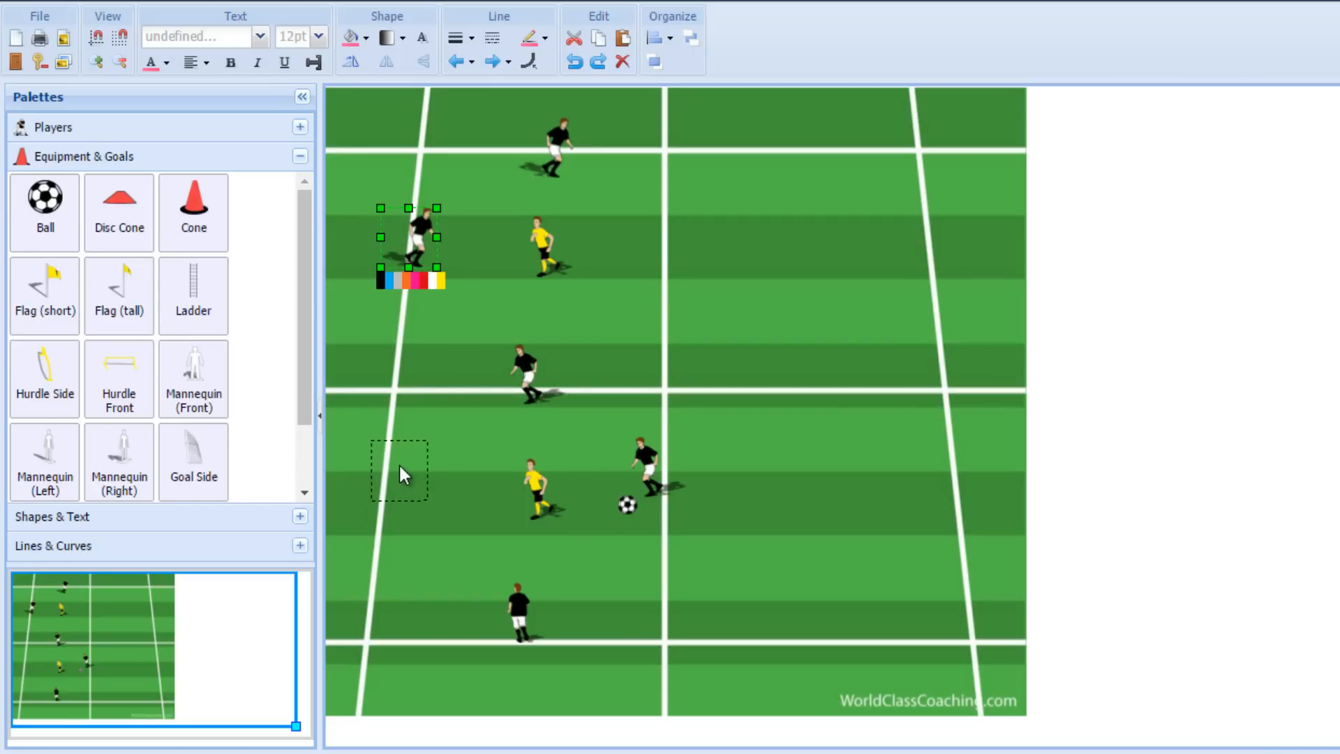
pyautogui.moveTo(414, 239); pyautogui.dragTo(552, 257)
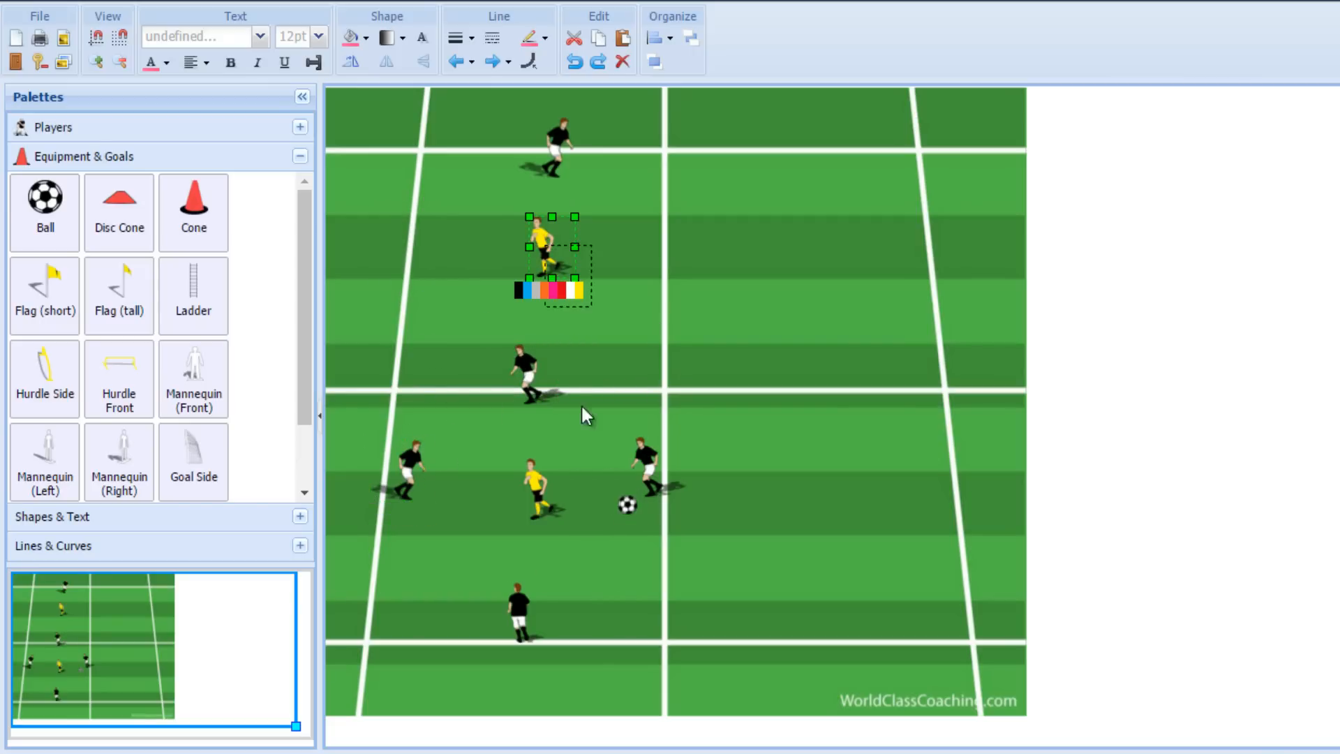
pyautogui.moveTo(551, 257); pyautogui.dragTo(534, 479)
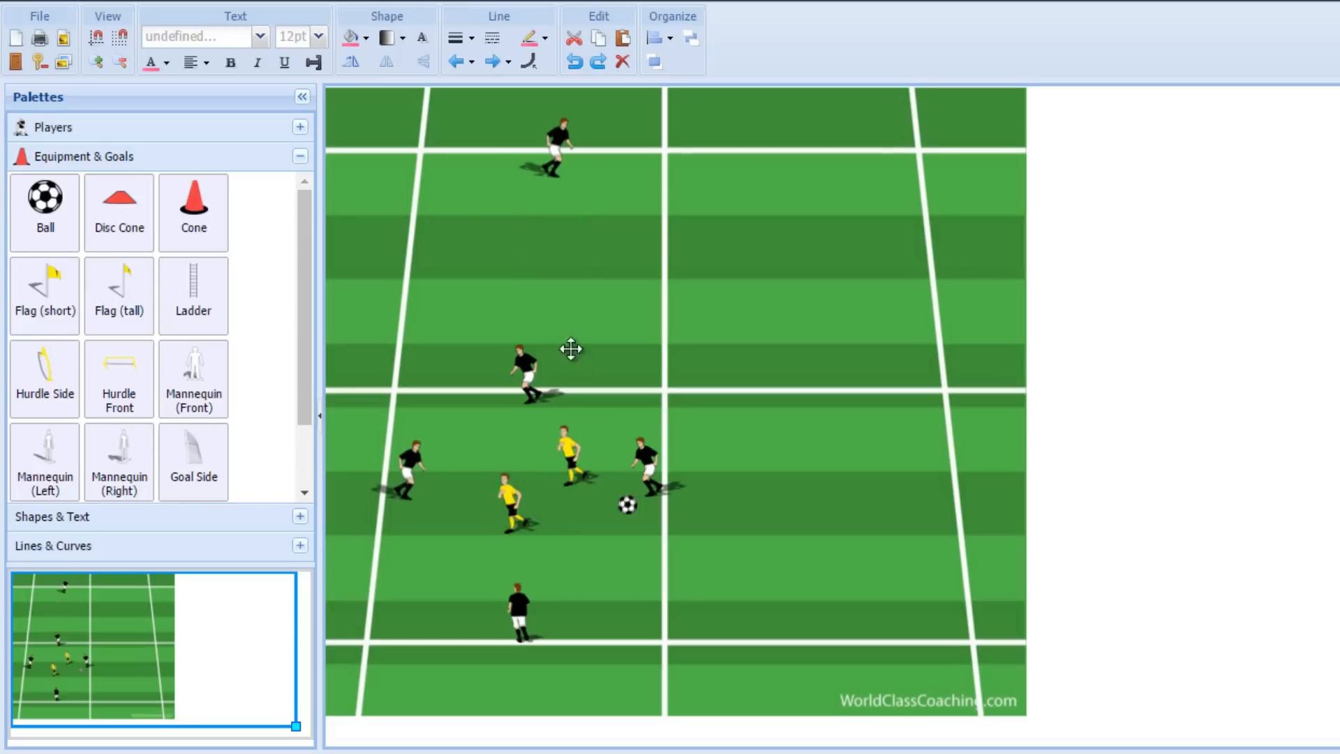
pyautogui.moveTo(583, 573)
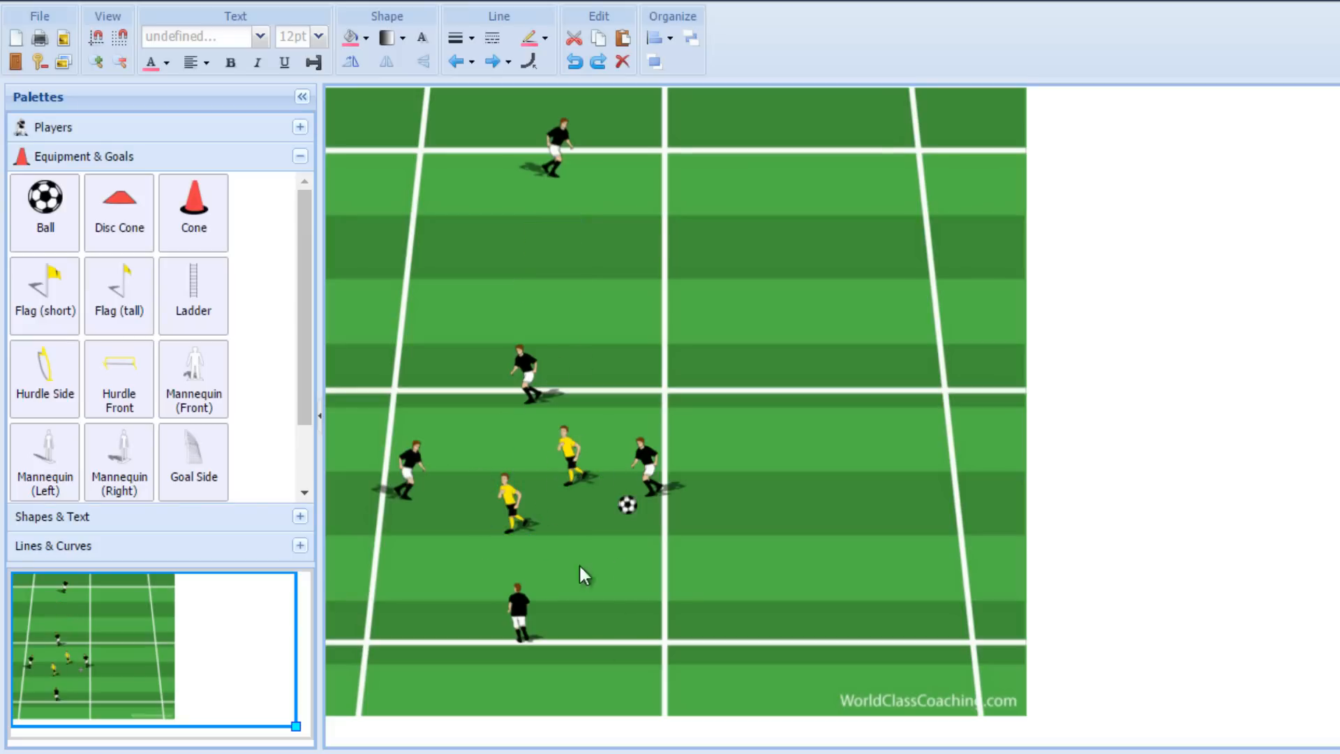
pyautogui.moveTo(477, 419)
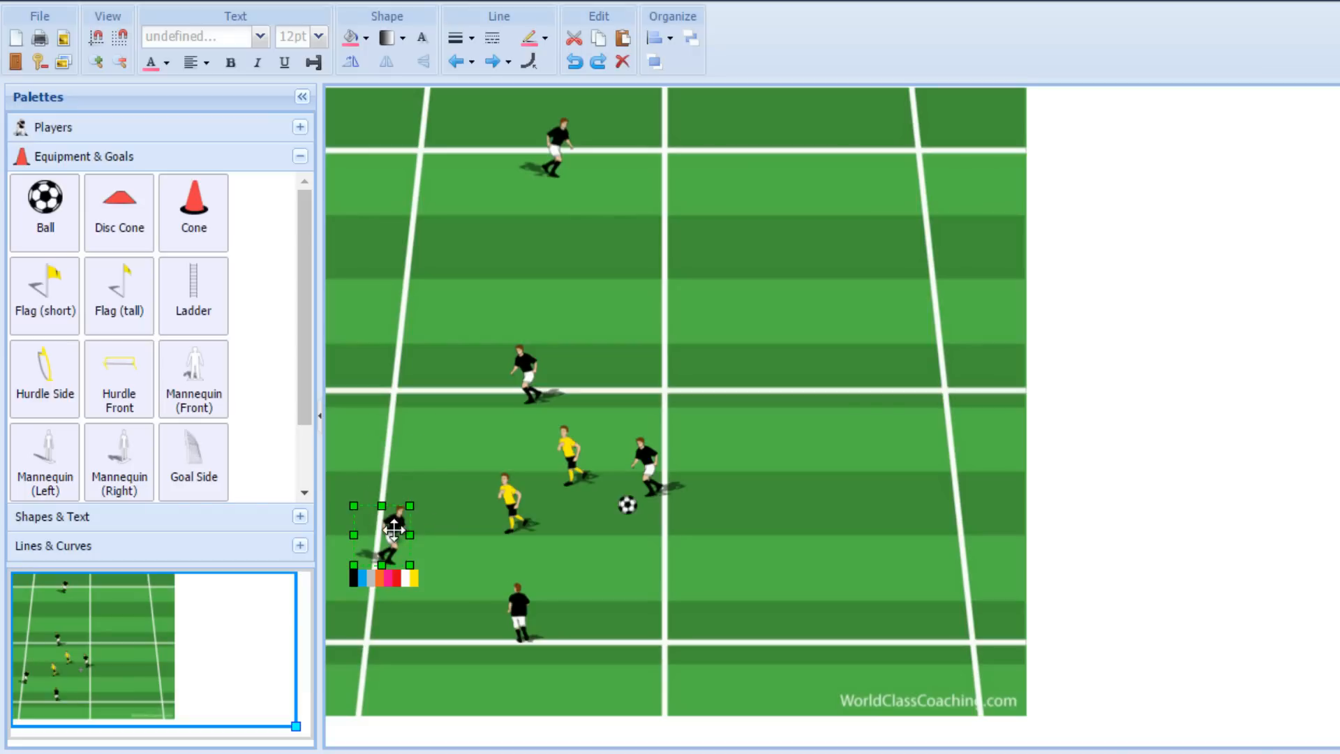
# Step: Move the two wide black players and the yellow pair up into the upper box near the far end
pyautogui.moveTo(394, 526); pyautogui.dragTo(385, 483)
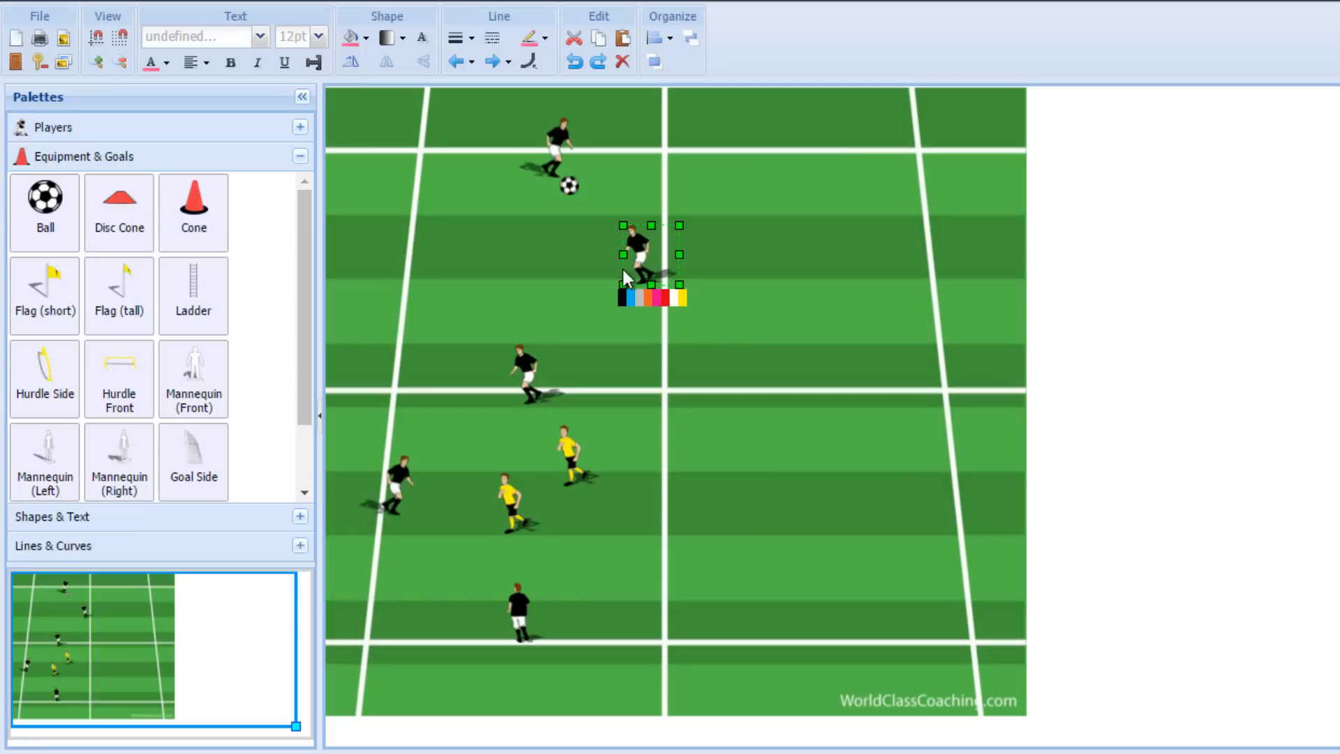
pyautogui.moveTo(649, 257); pyautogui.dragTo(410, 261)
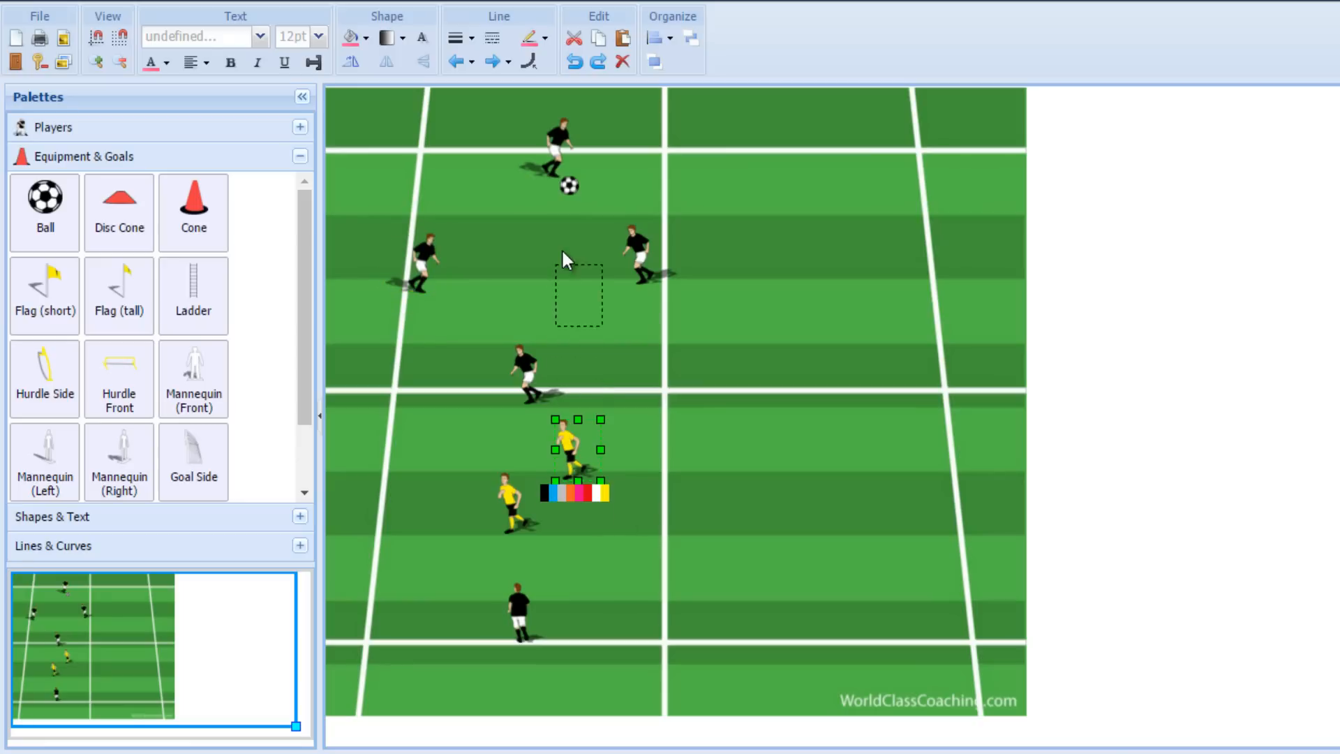
pyautogui.moveTo(577, 448); pyautogui.dragTo(517, 266)
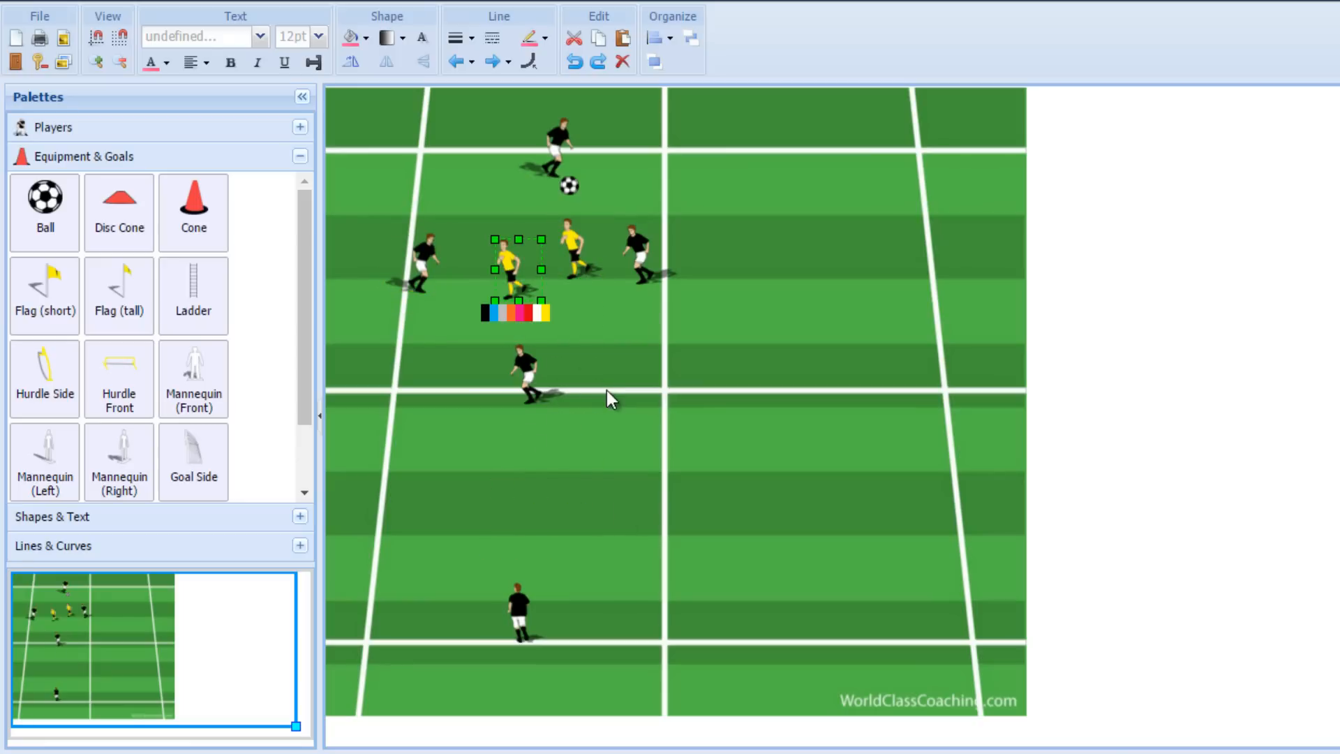
pyautogui.click(664, 182)
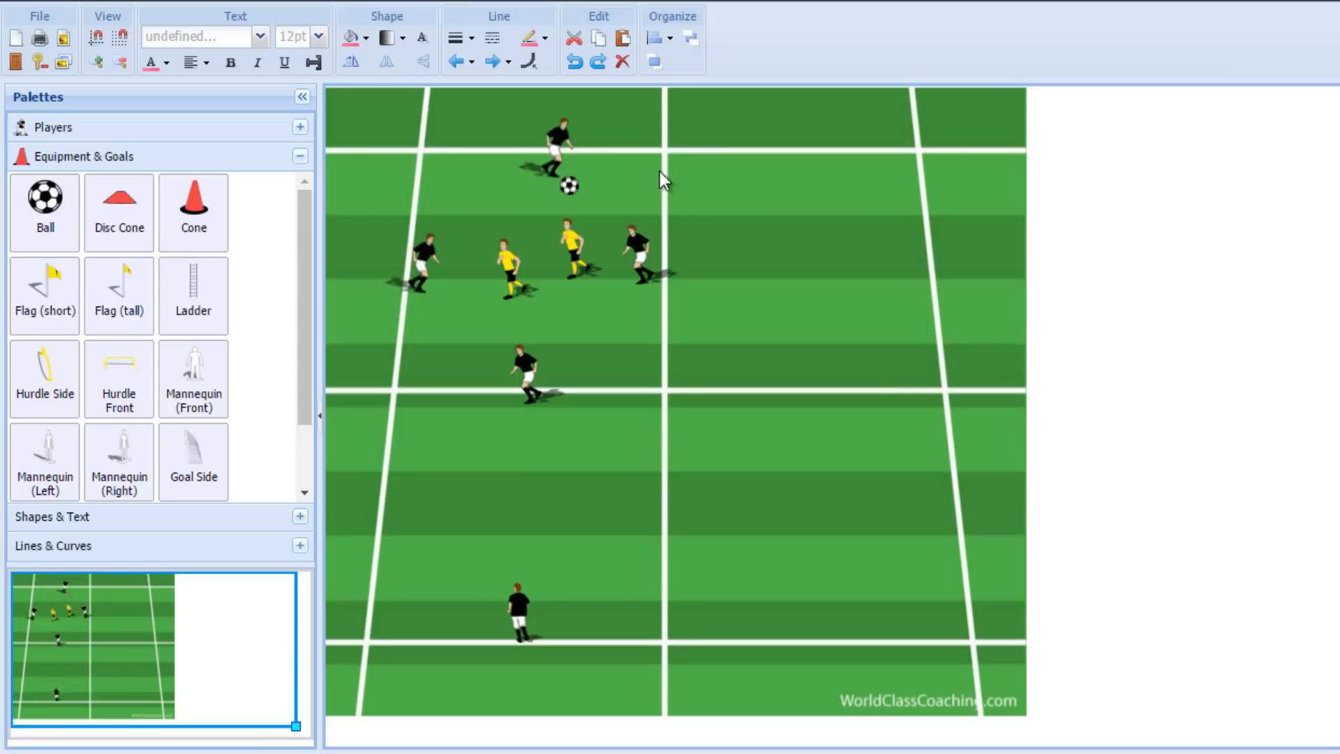
pyautogui.moveTo(634, 299)
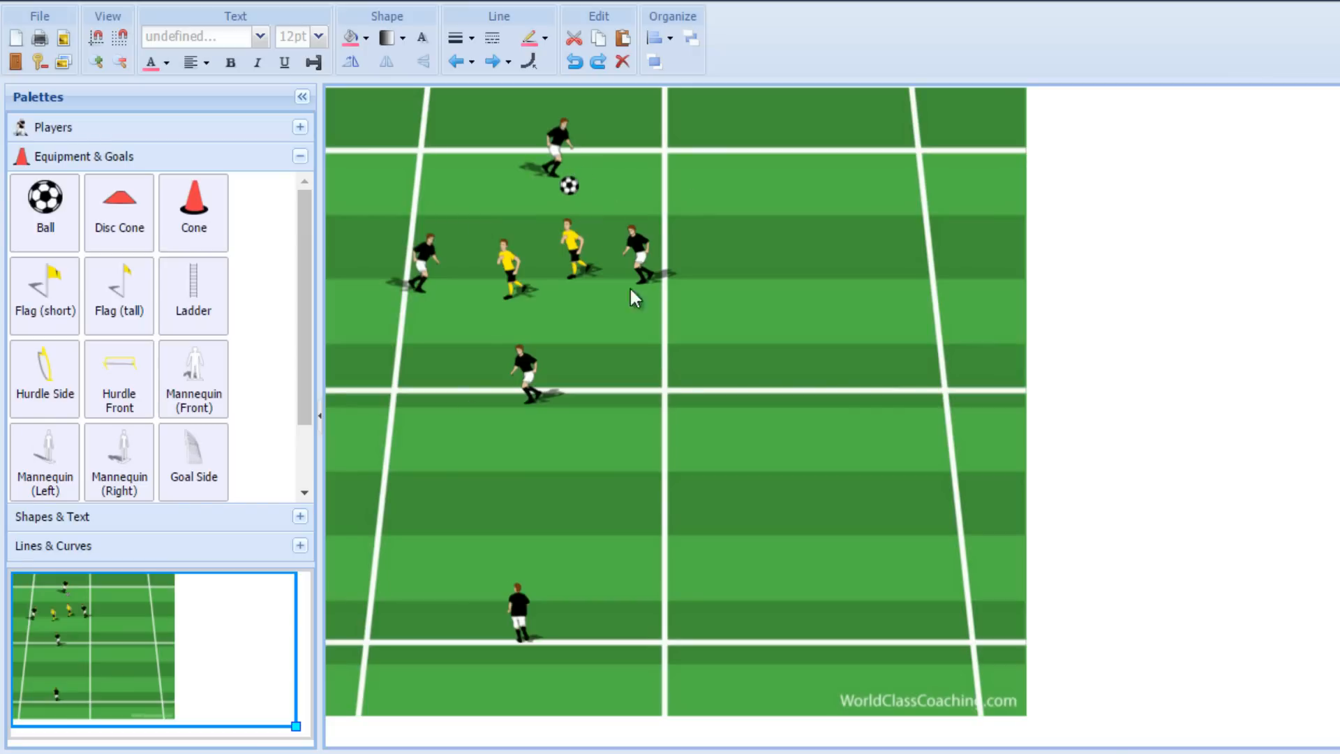
pyautogui.moveTo(641, 250)
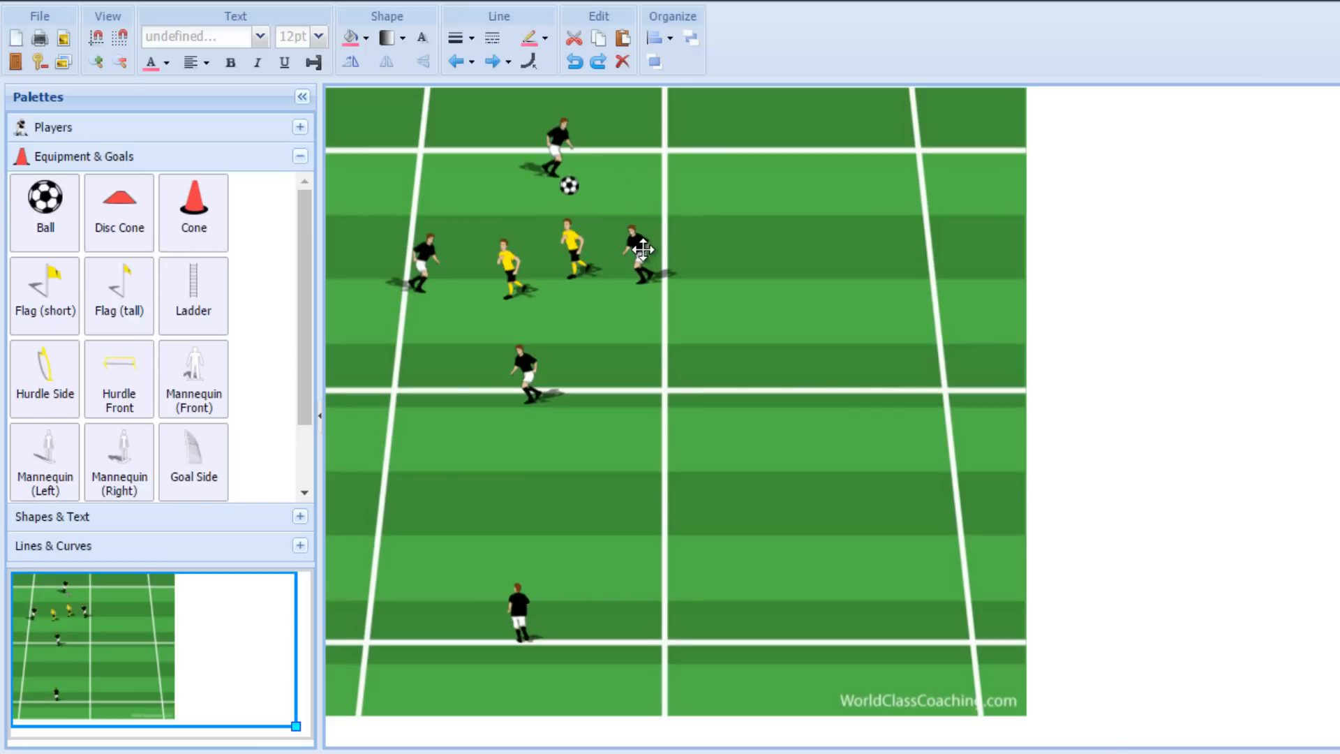
# Step: Move the ball to the bottom black player, then undo so it stays with the top player
pyautogui.click(568, 185)
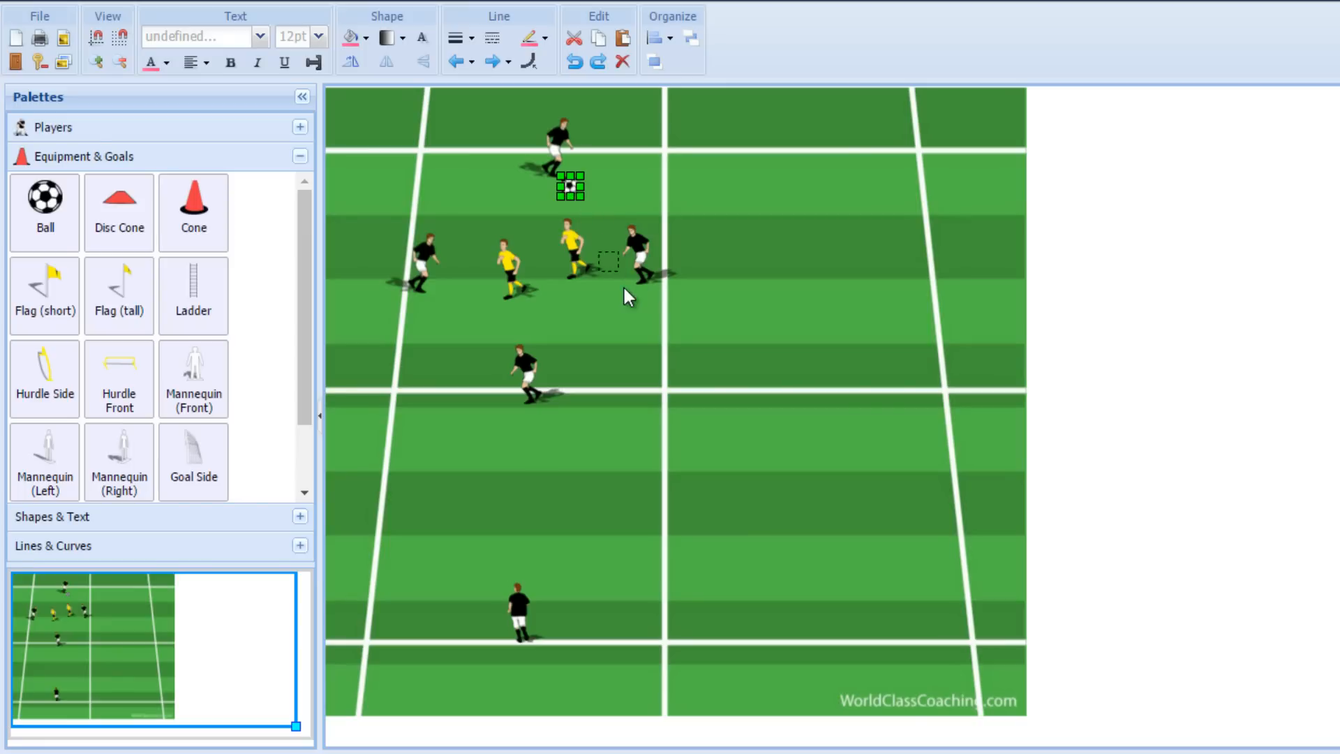
pyautogui.moveTo(570, 186); pyautogui.dragTo(626, 295)
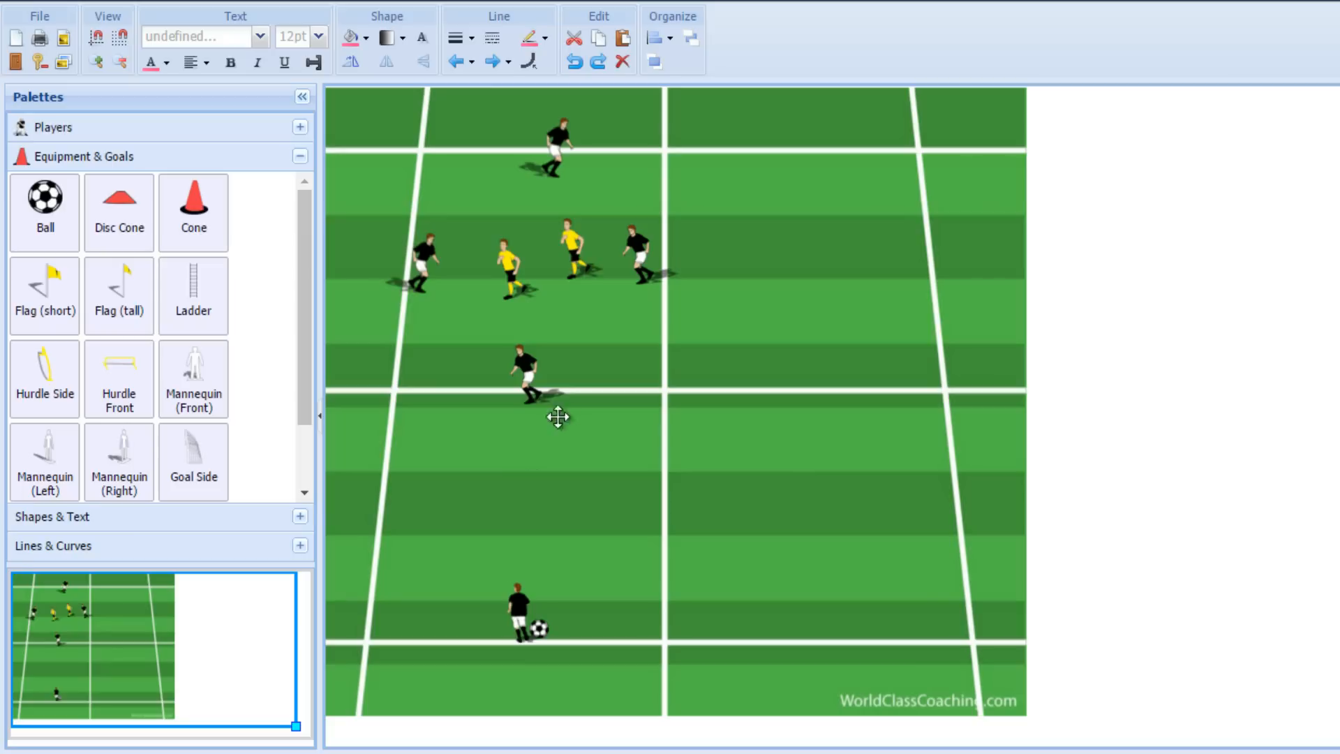
pyautogui.click(516, 611)
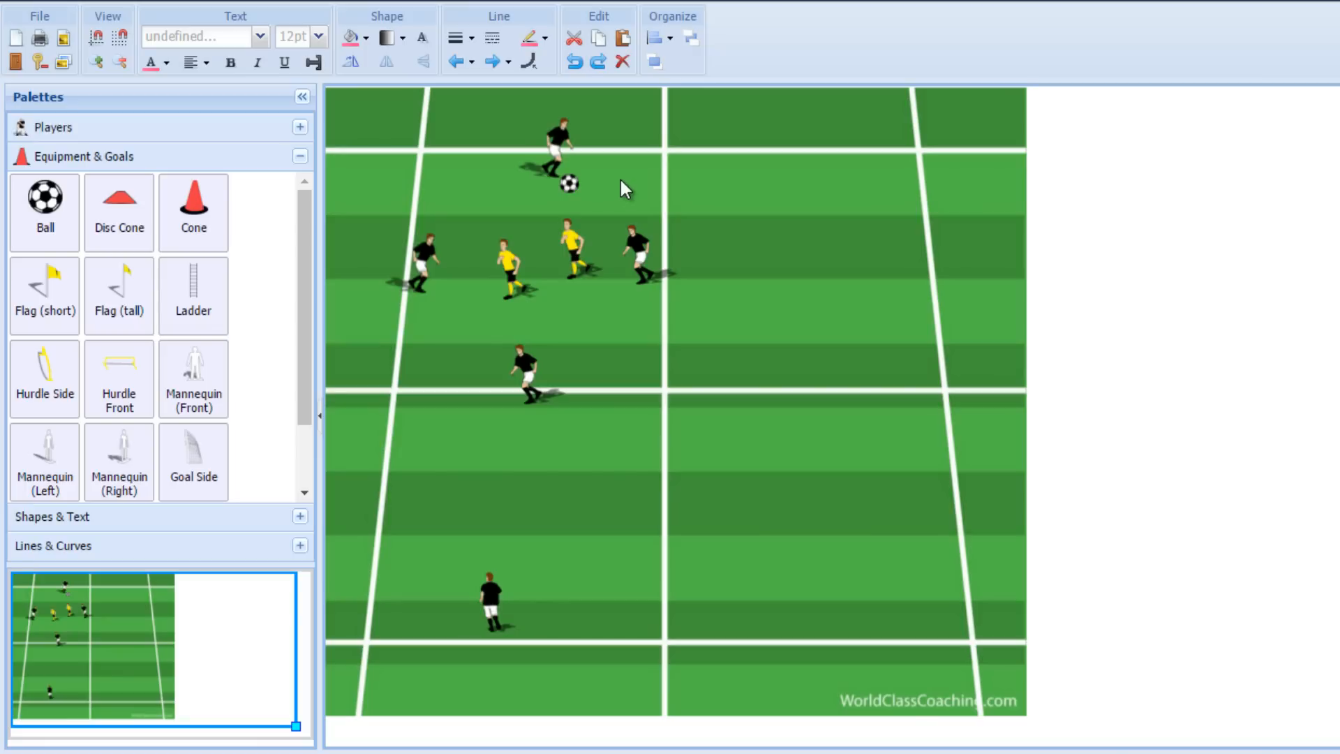
pyautogui.moveTo(305, 329)
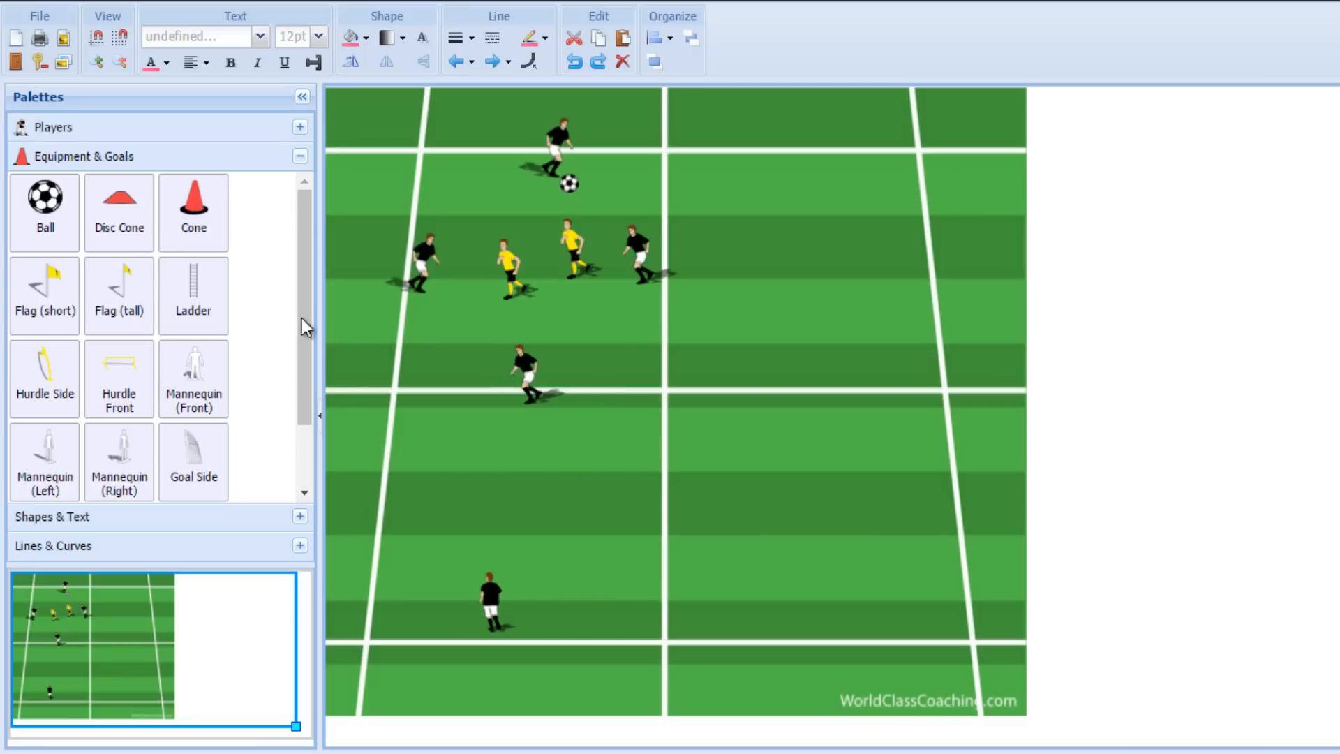
pyautogui.moveTo(444, 405)
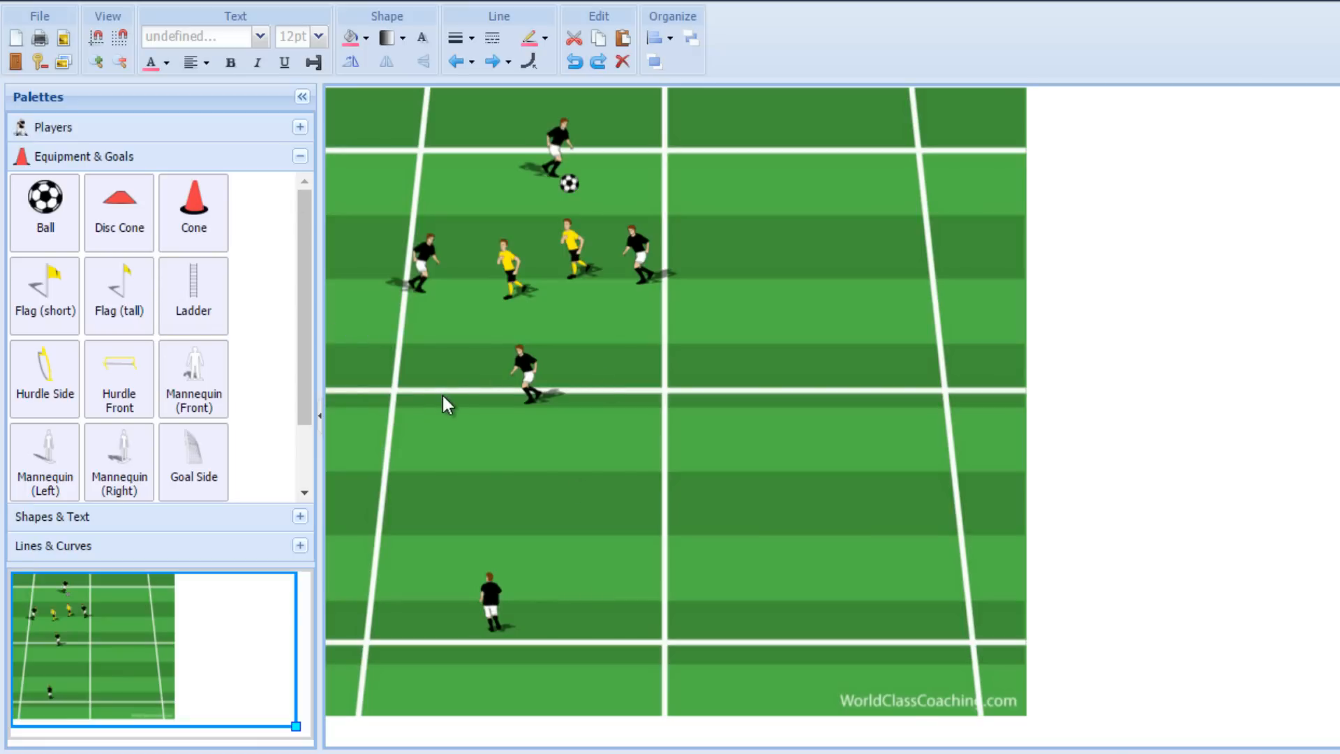
pyautogui.moveTo(589, 511)
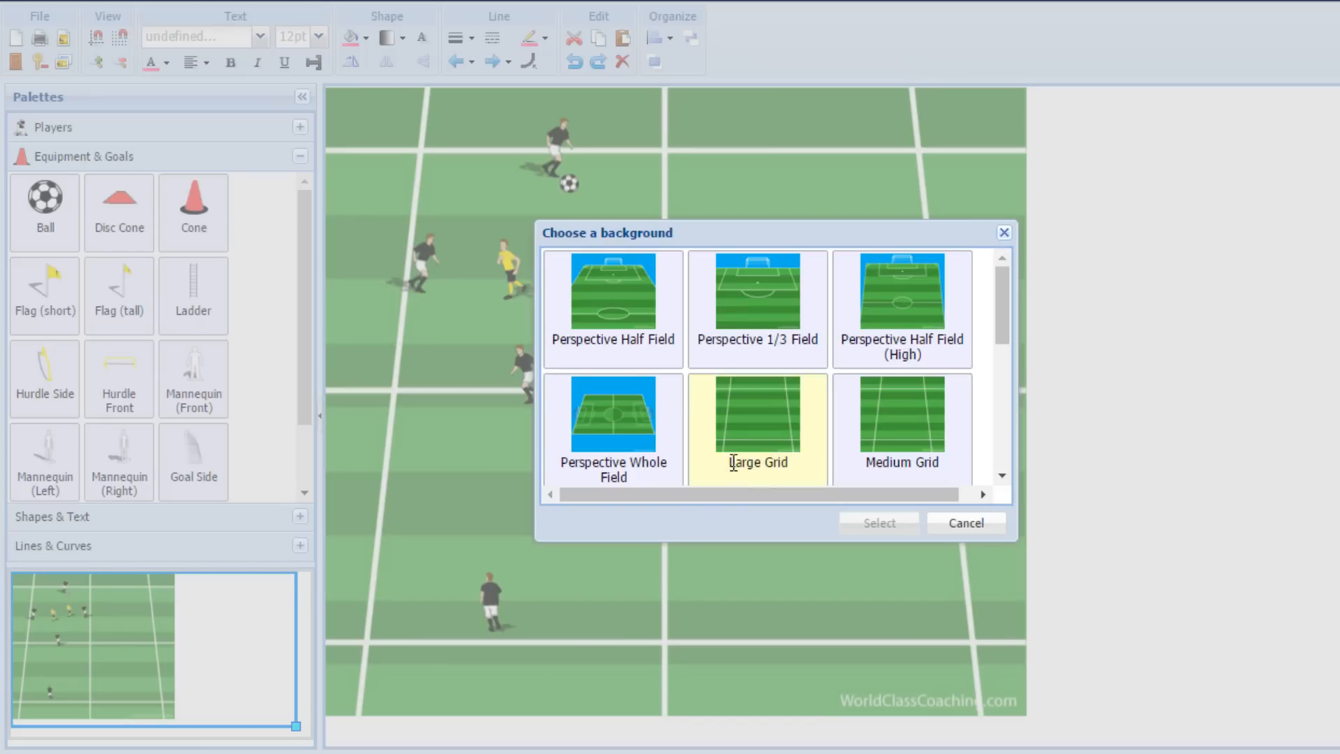
# Step: Apply the Large Grid background, recolour the near-end black player red and centre the middle player in the grid
pyautogui.click(878, 522)
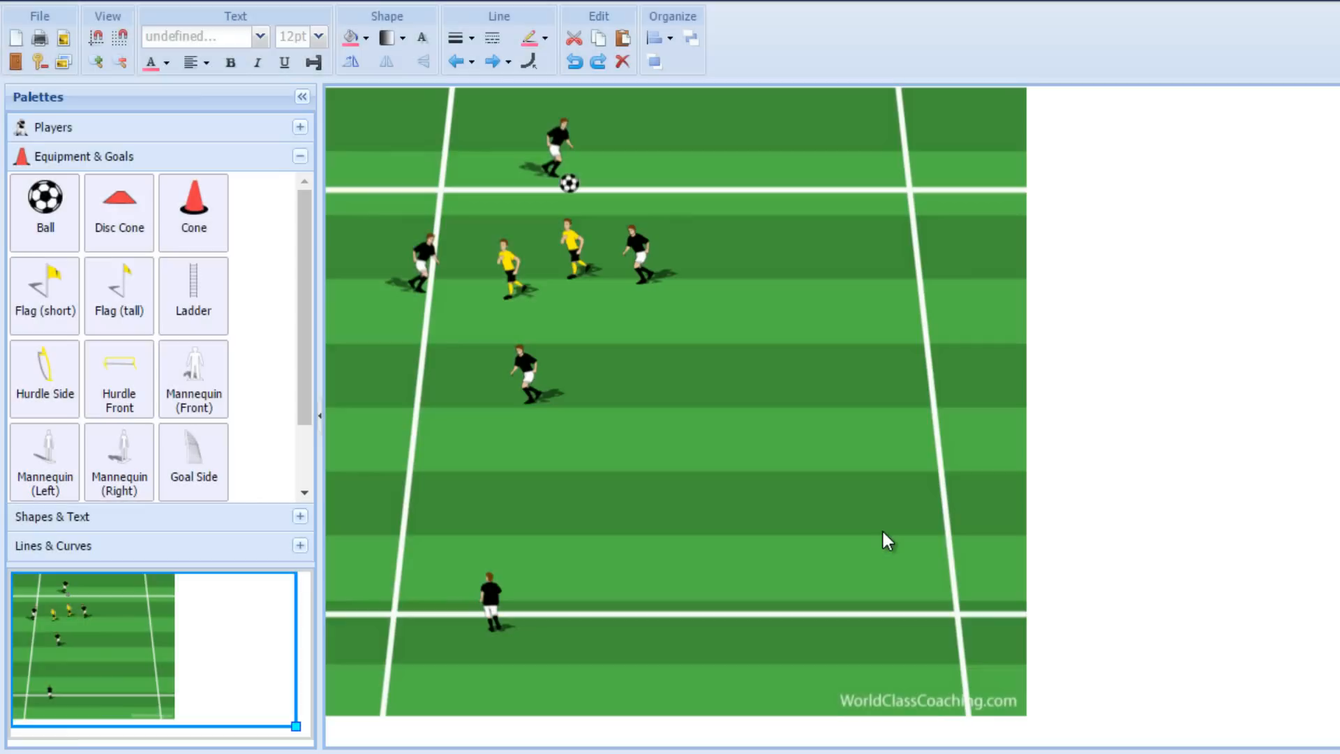
pyautogui.moveTo(494, 587)
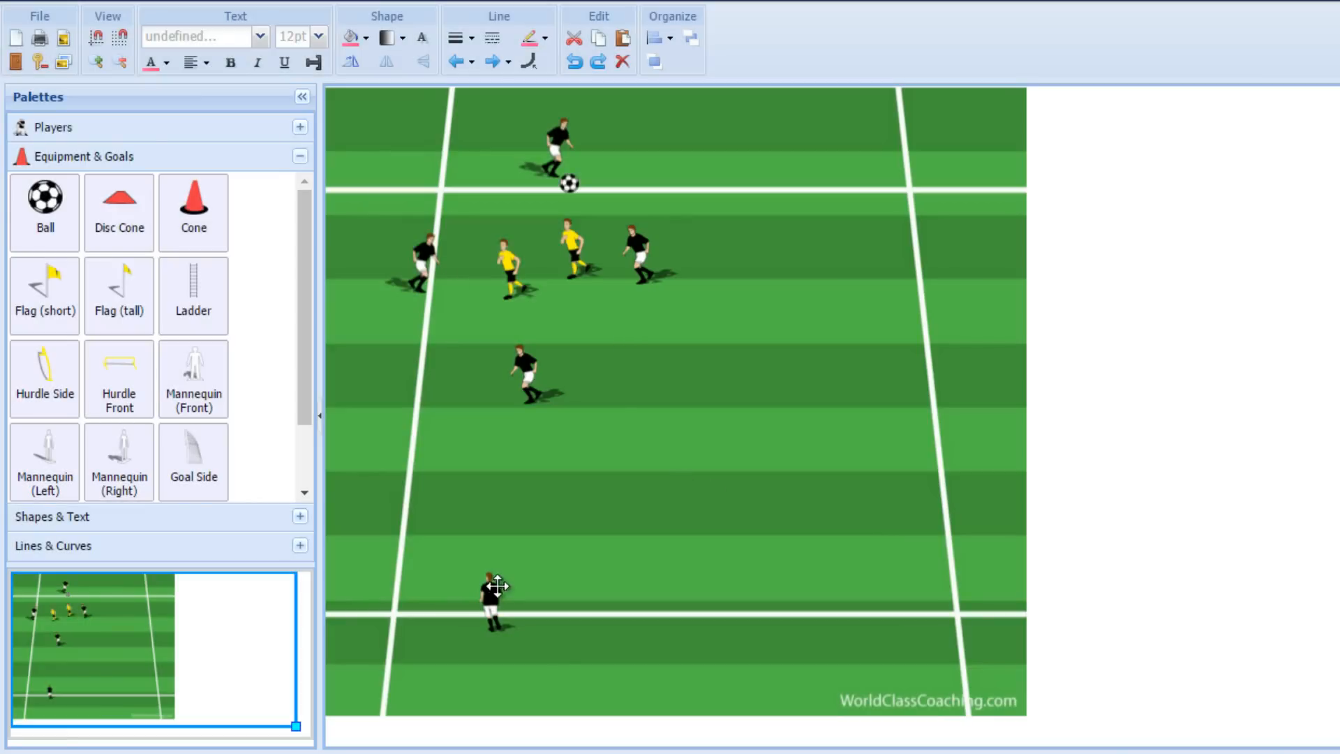
pyautogui.click(492, 594)
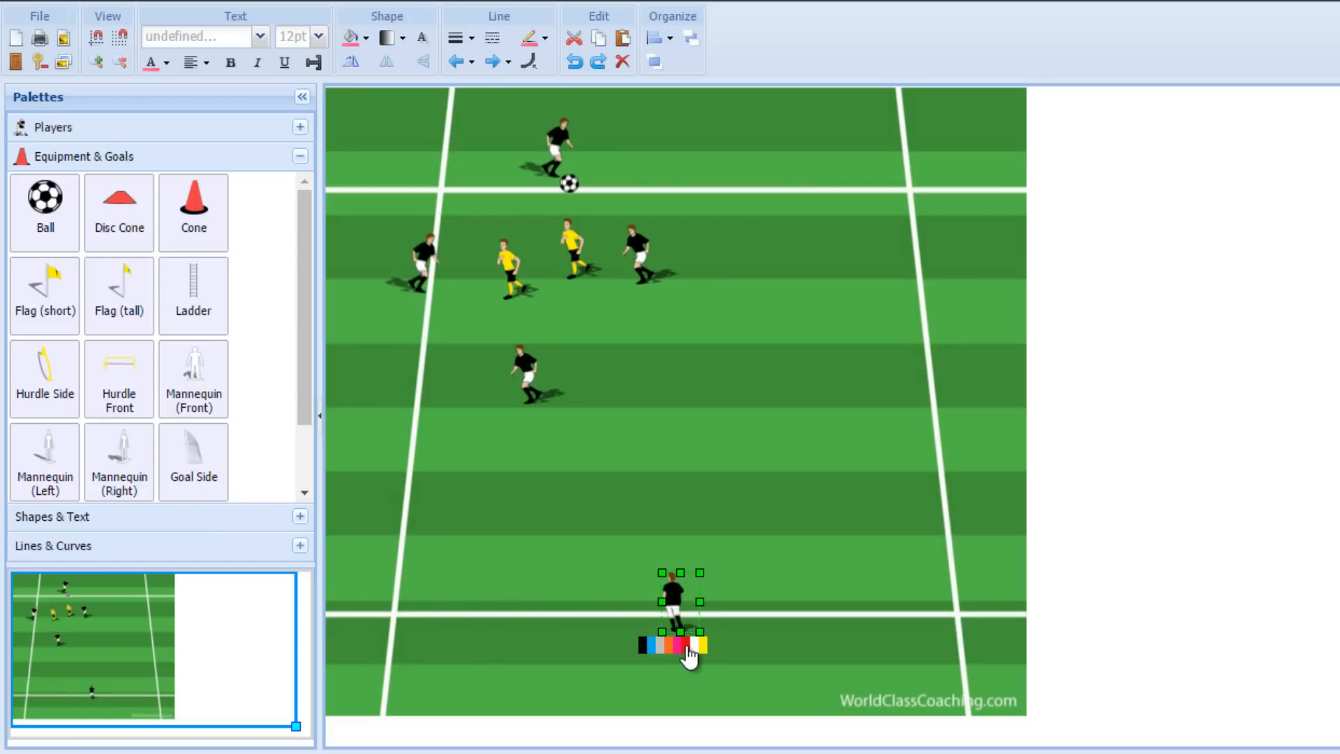
pyautogui.click(679, 645)
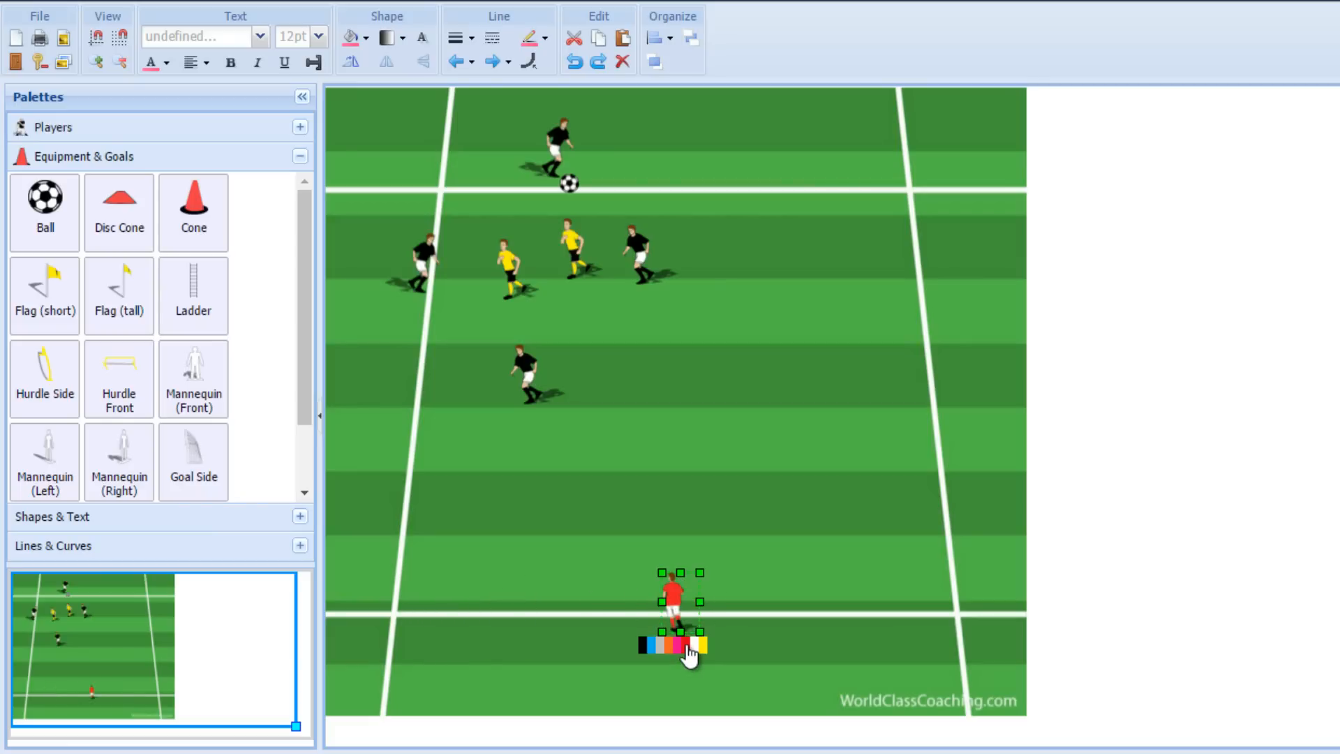
pyautogui.moveTo(675, 603); pyautogui.dragTo(539, 374)
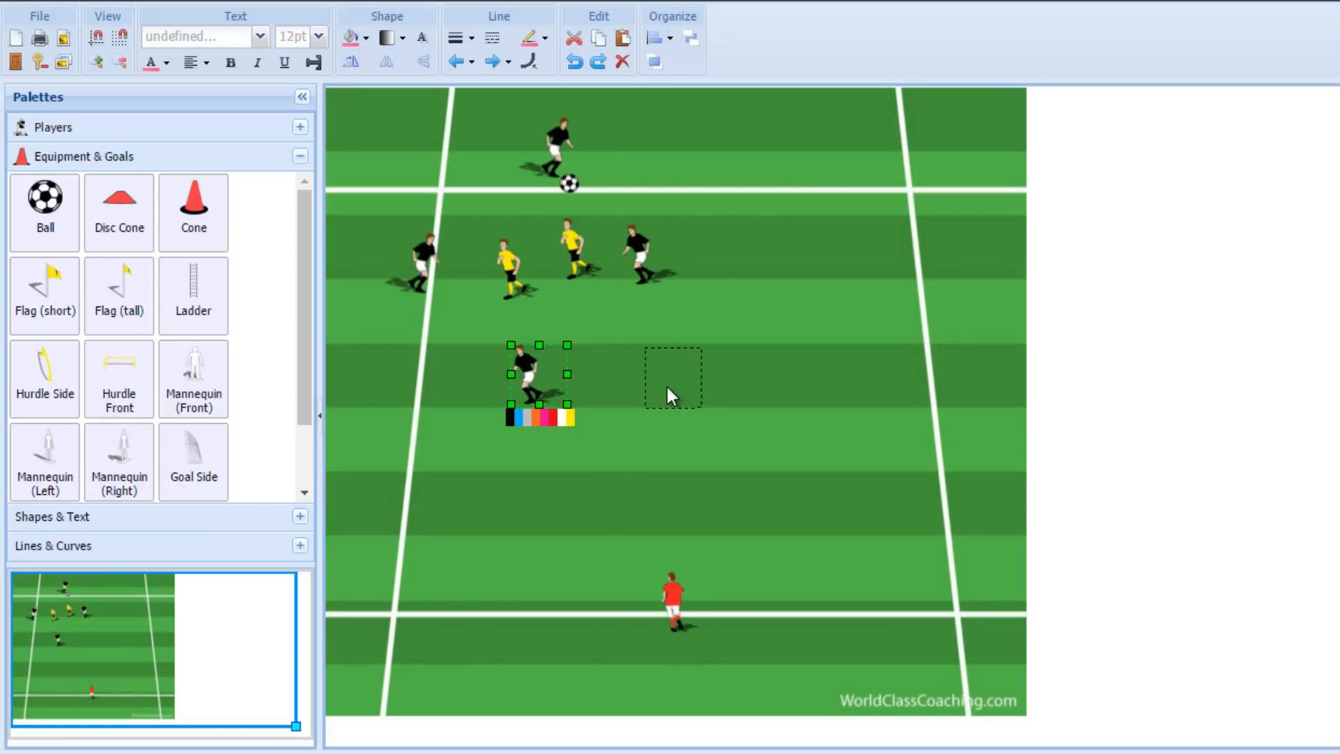
pyautogui.moveTo(539, 379); pyautogui.dragTo(684, 380)
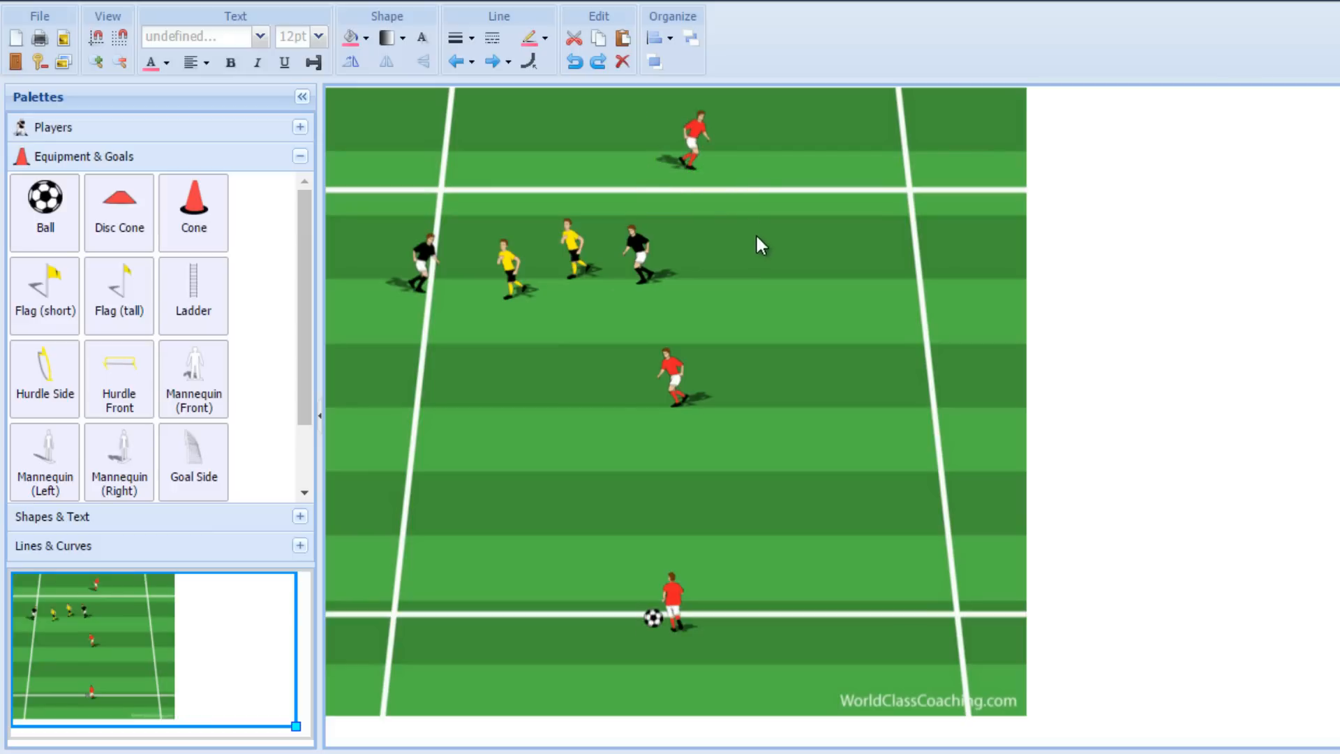
pyautogui.moveTo(588, 355)
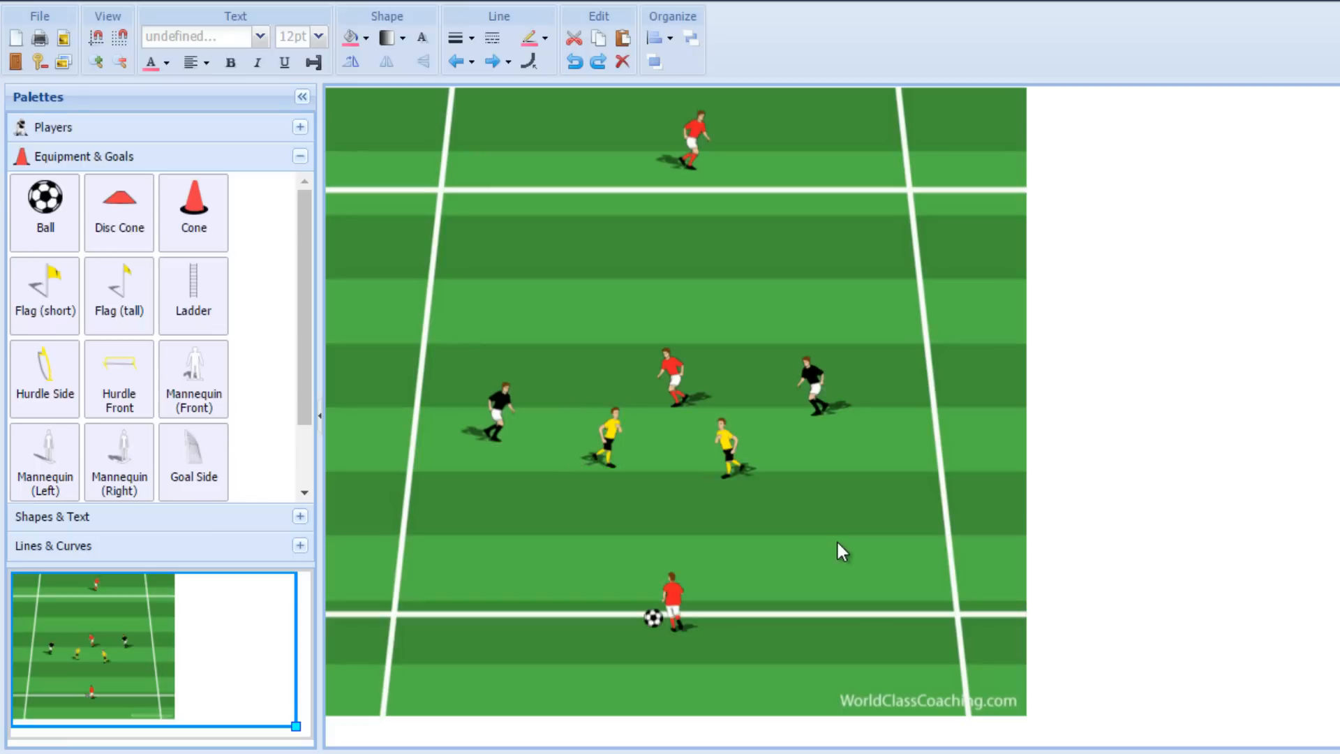
pyautogui.moveTo(662, 480)
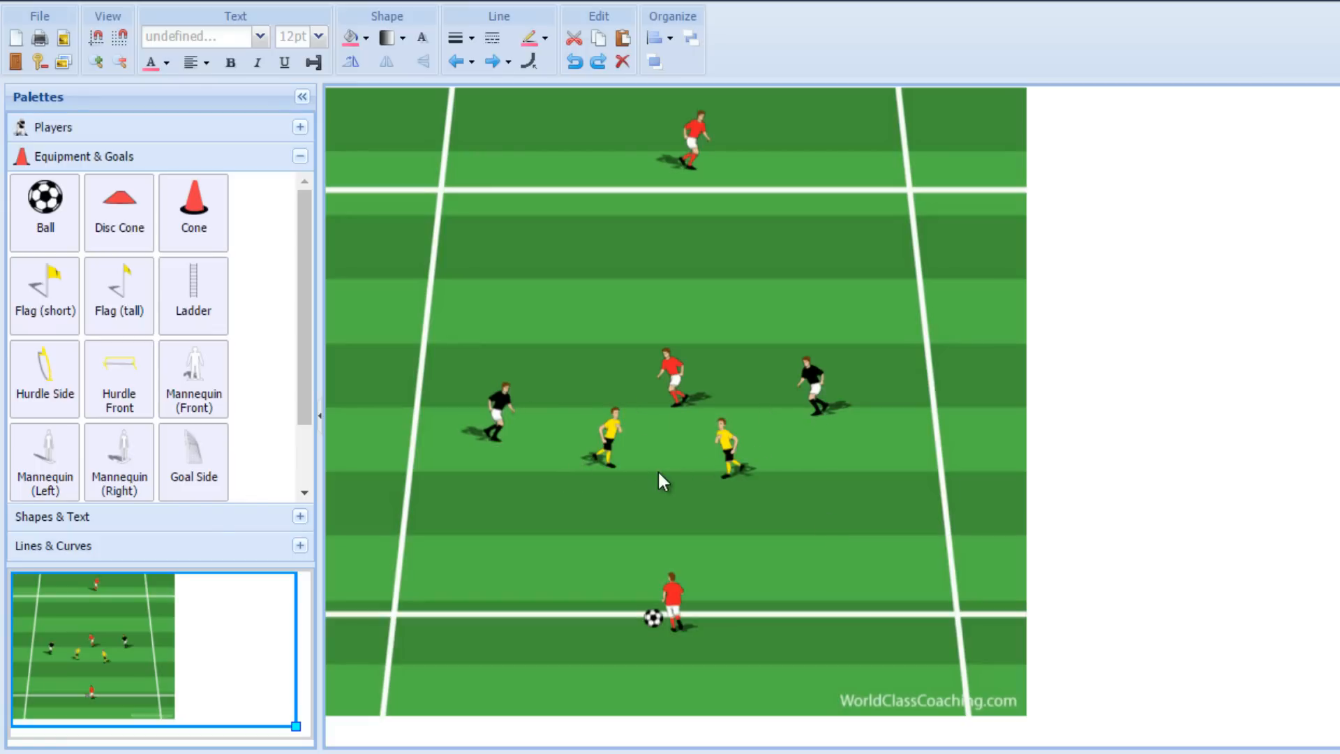
pyautogui.moveTo(599, 668)
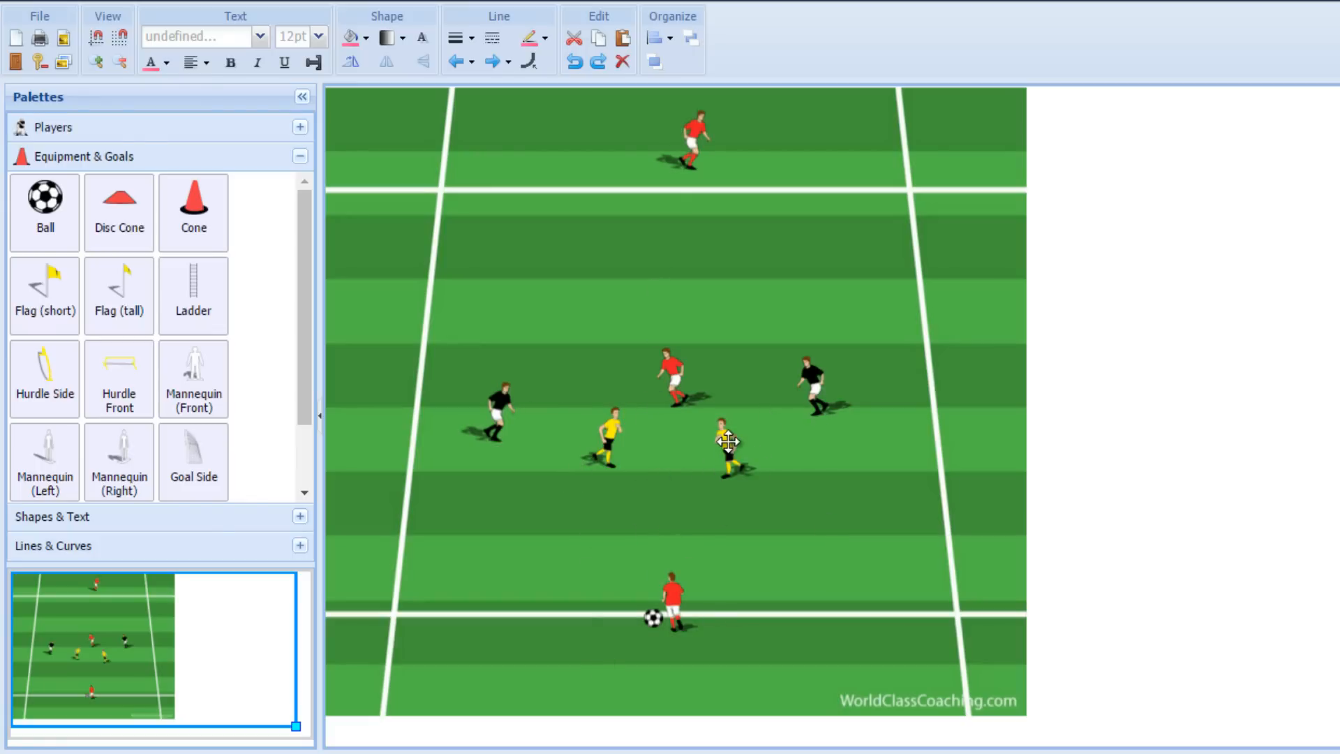
# Step: Shift the far-end red player and drag both yellow players out wide to the sidelines
pyautogui.click(726, 444)
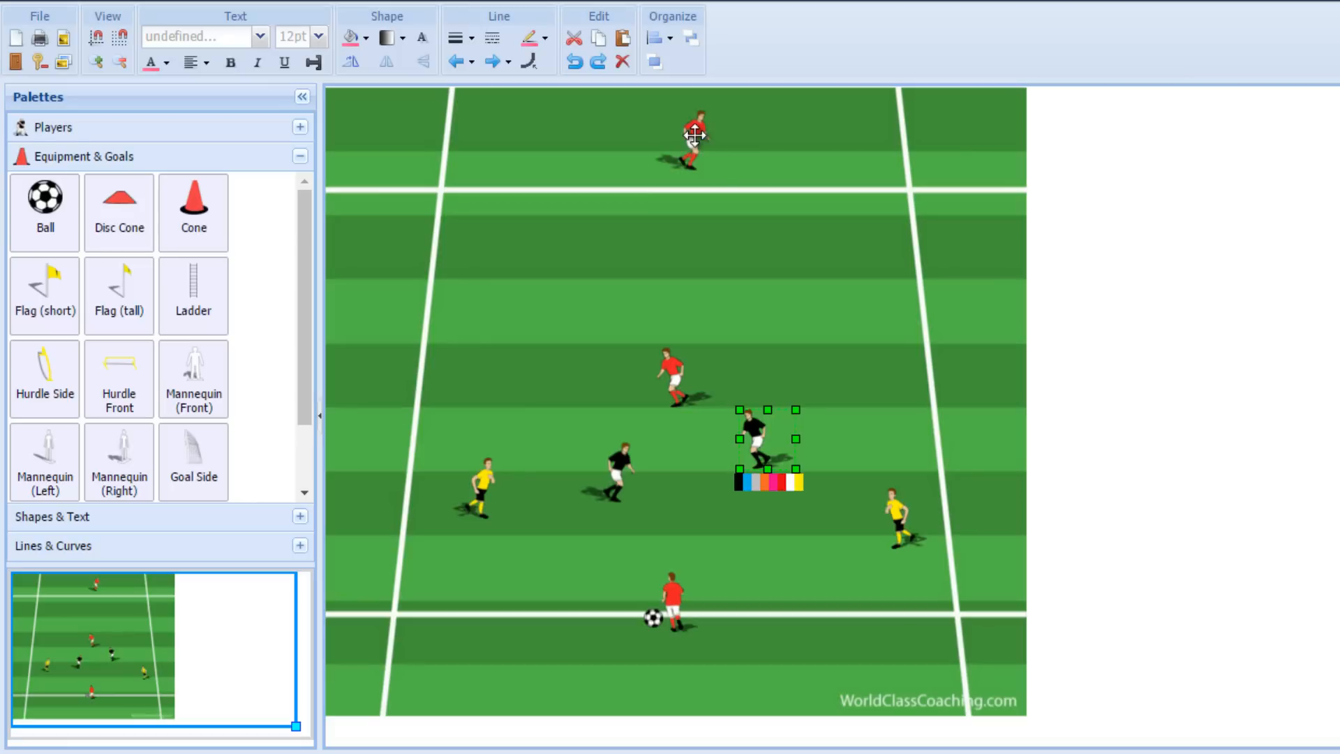
pyautogui.moveTo(767, 440); pyautogui.dragTo(566, 158)
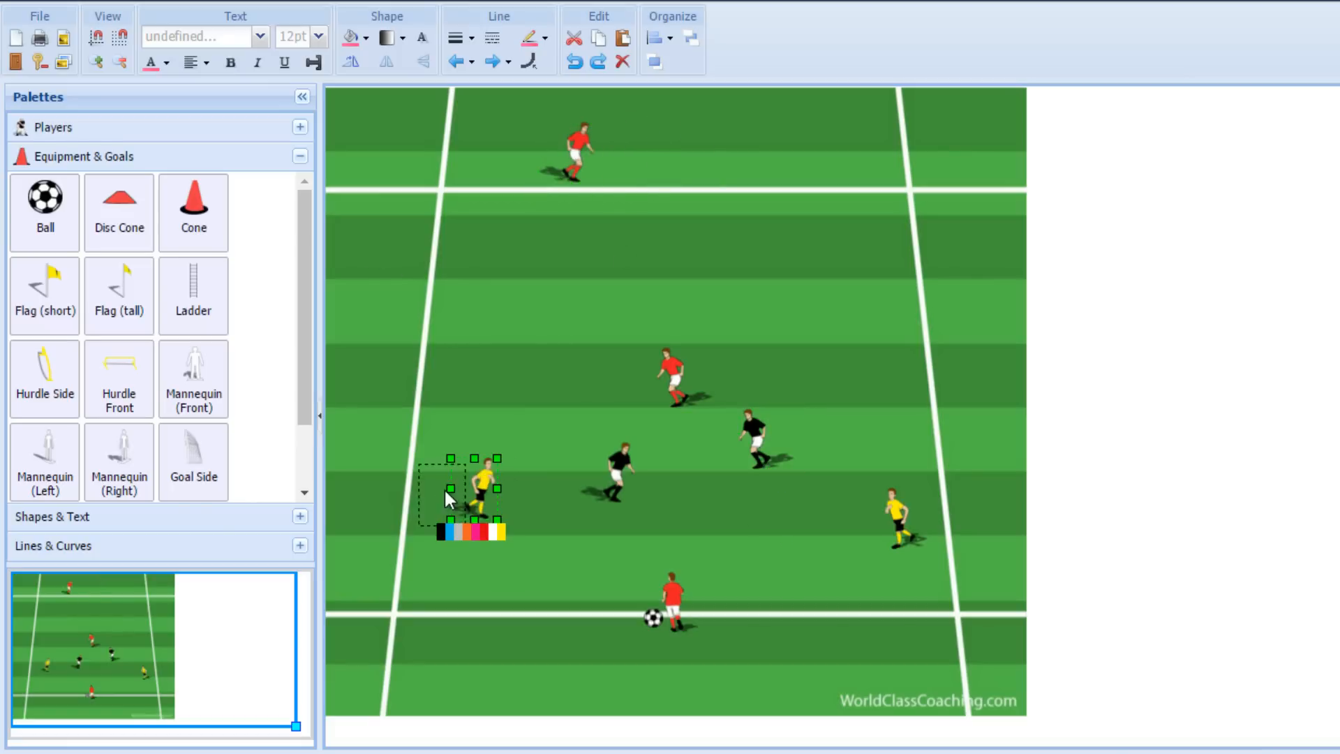
pyautogui.moveTo(475, 492); pyautogui.dragTo(903, 516)
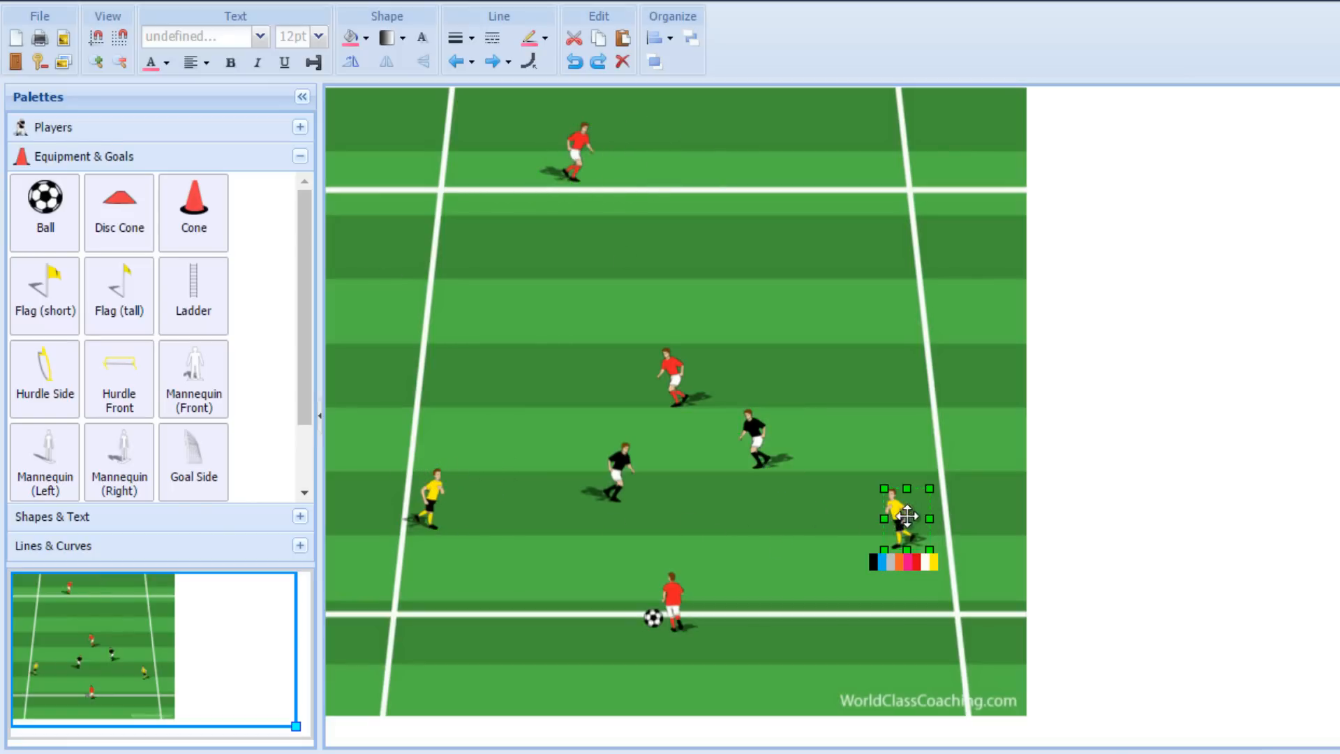
pyautogui.moveTo(902, 516); pyautogui.dragTo(910, 503)
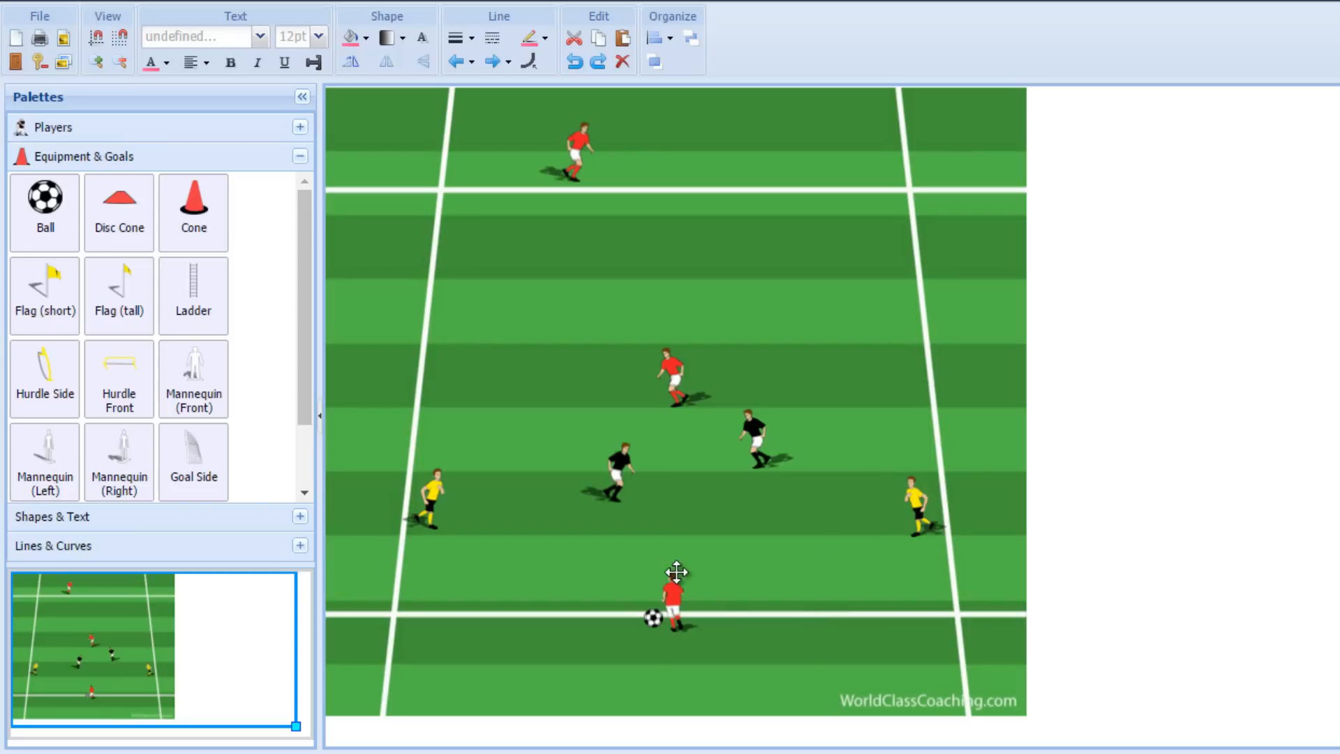
pyautogui.moveTo(647, 615)
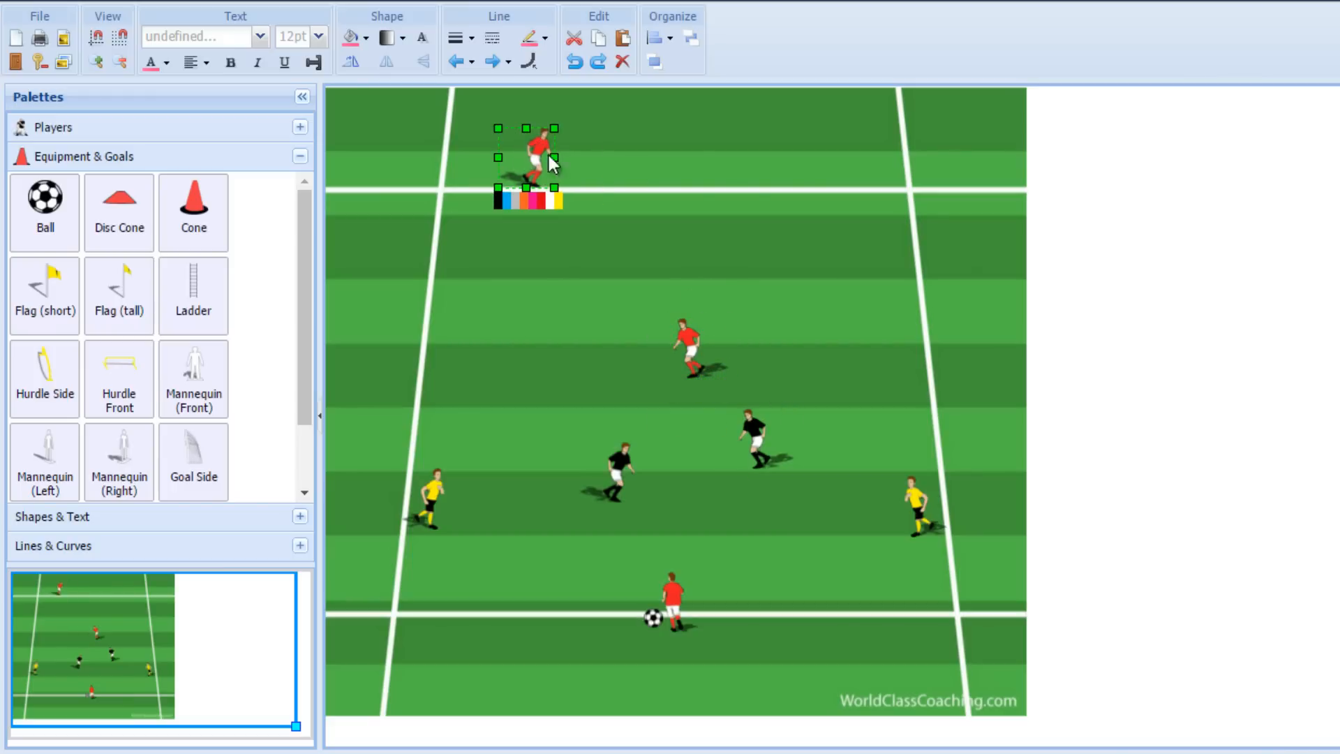
# Step: Reposition the far-end red player and move the ball from the near-end red up beside the far-end player
pyautogui.click(386, 60)
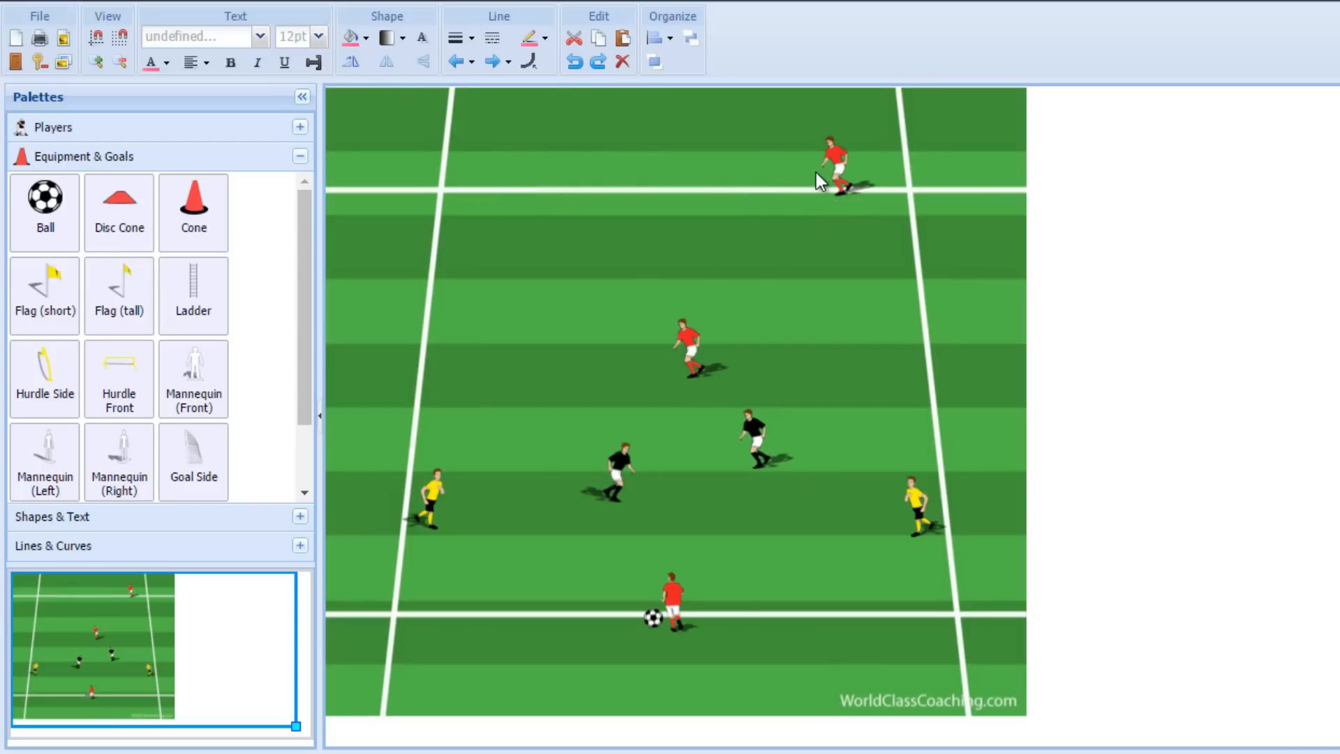
pyautogui.moveTo(645, 624)
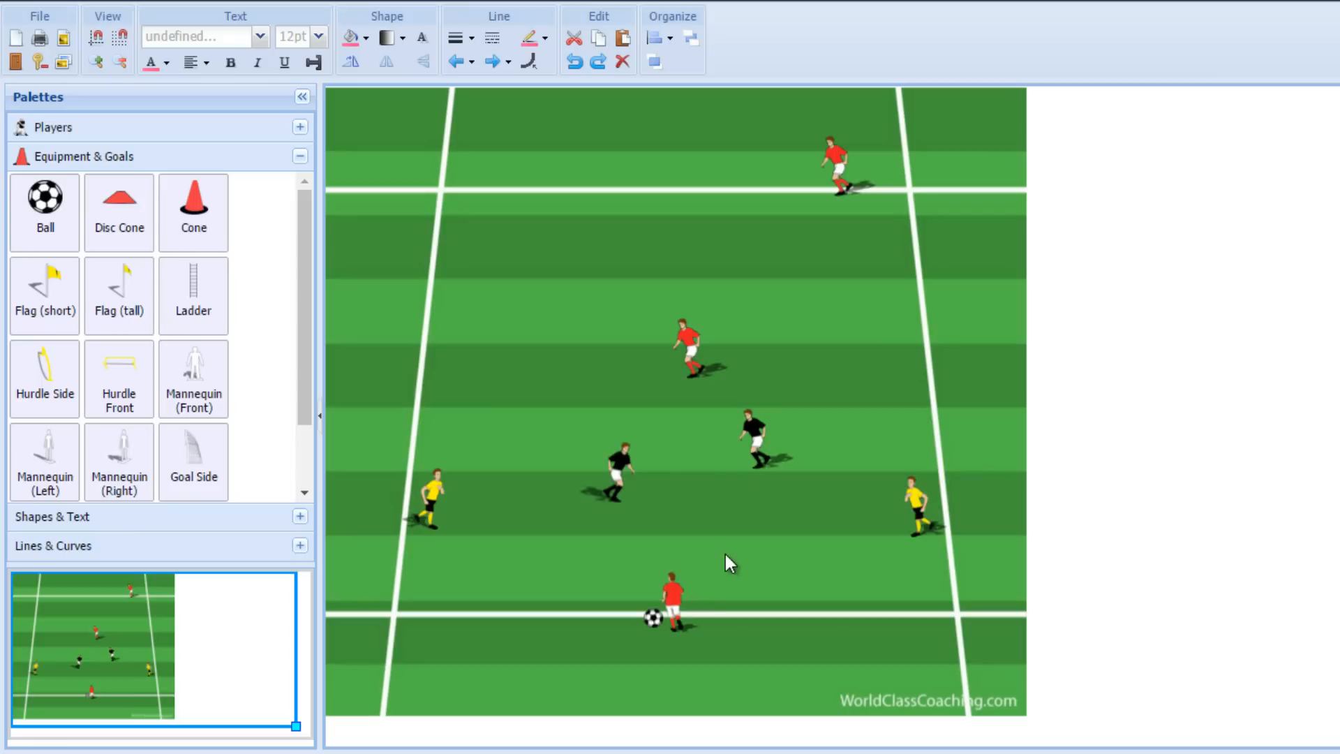
pyautogui.click(653, 619)
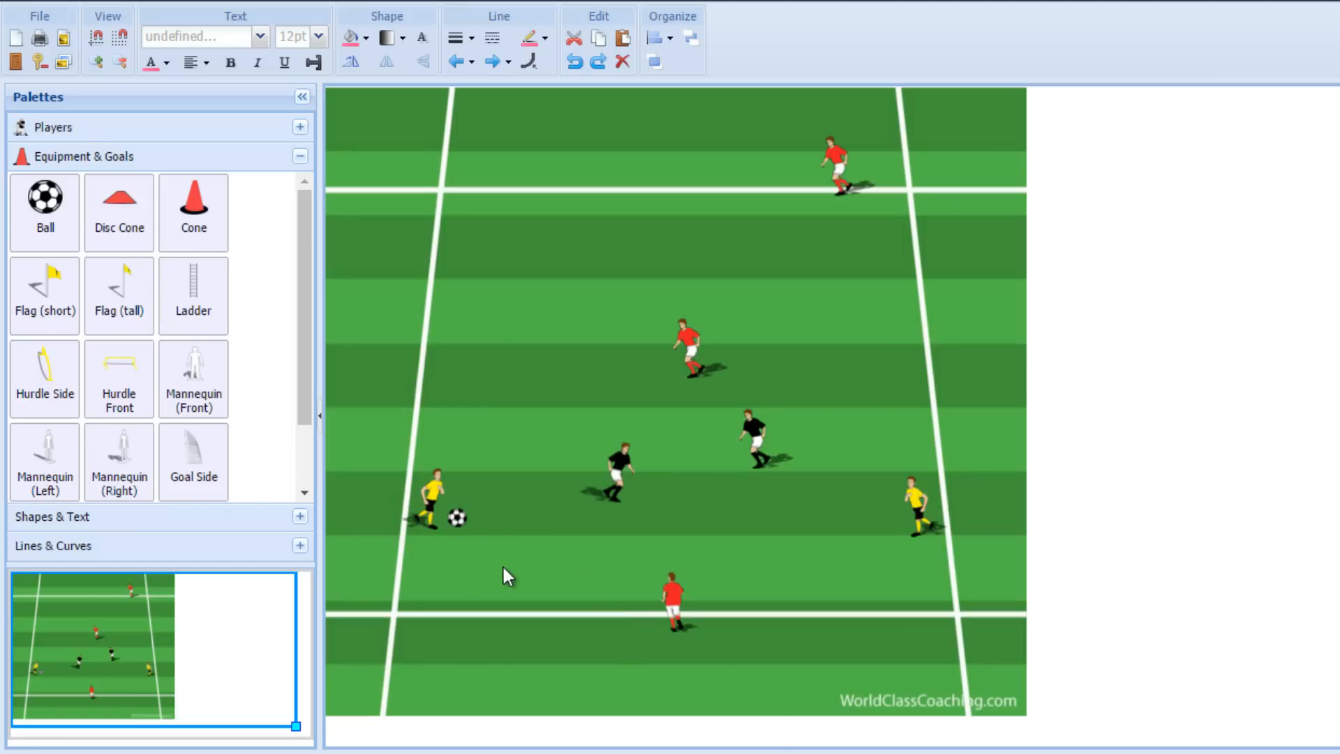
pyautogui.moveTo(459, 522)
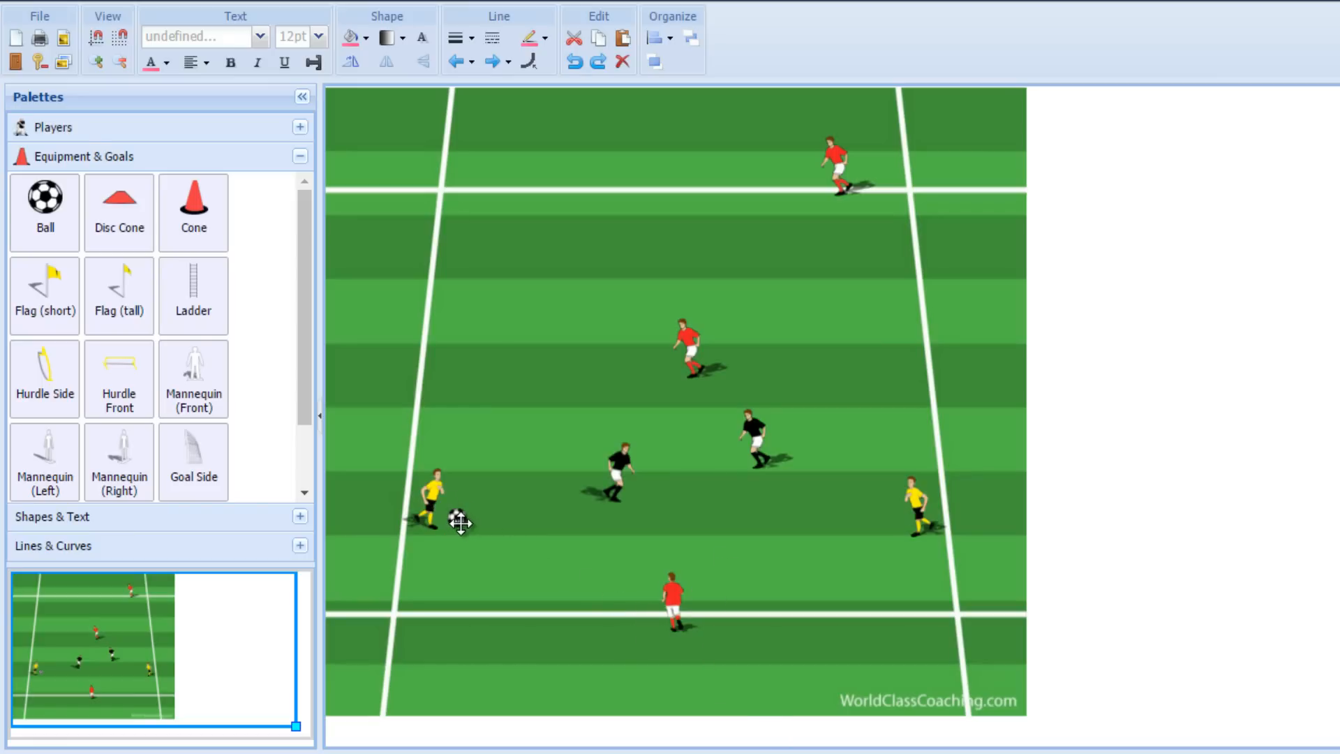
pyautogui.click(672, 368)
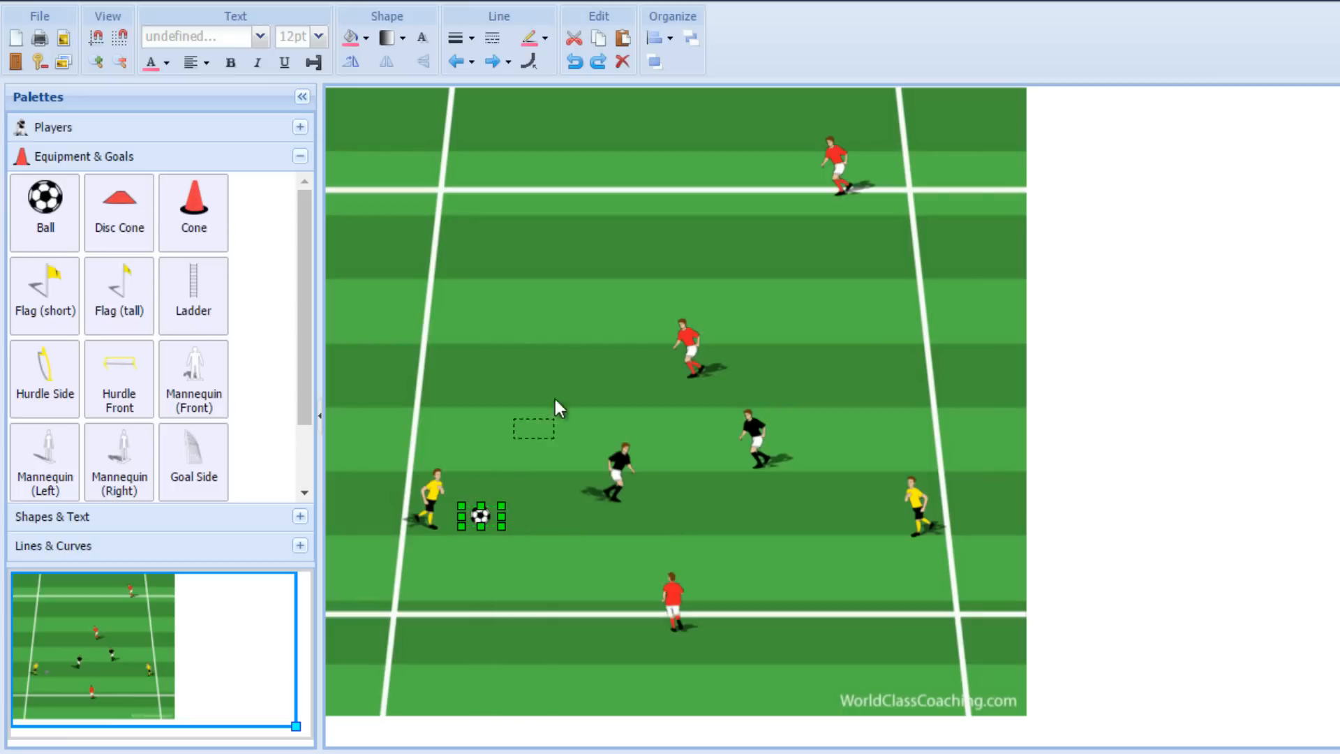
pyautogui.click(834, 162)
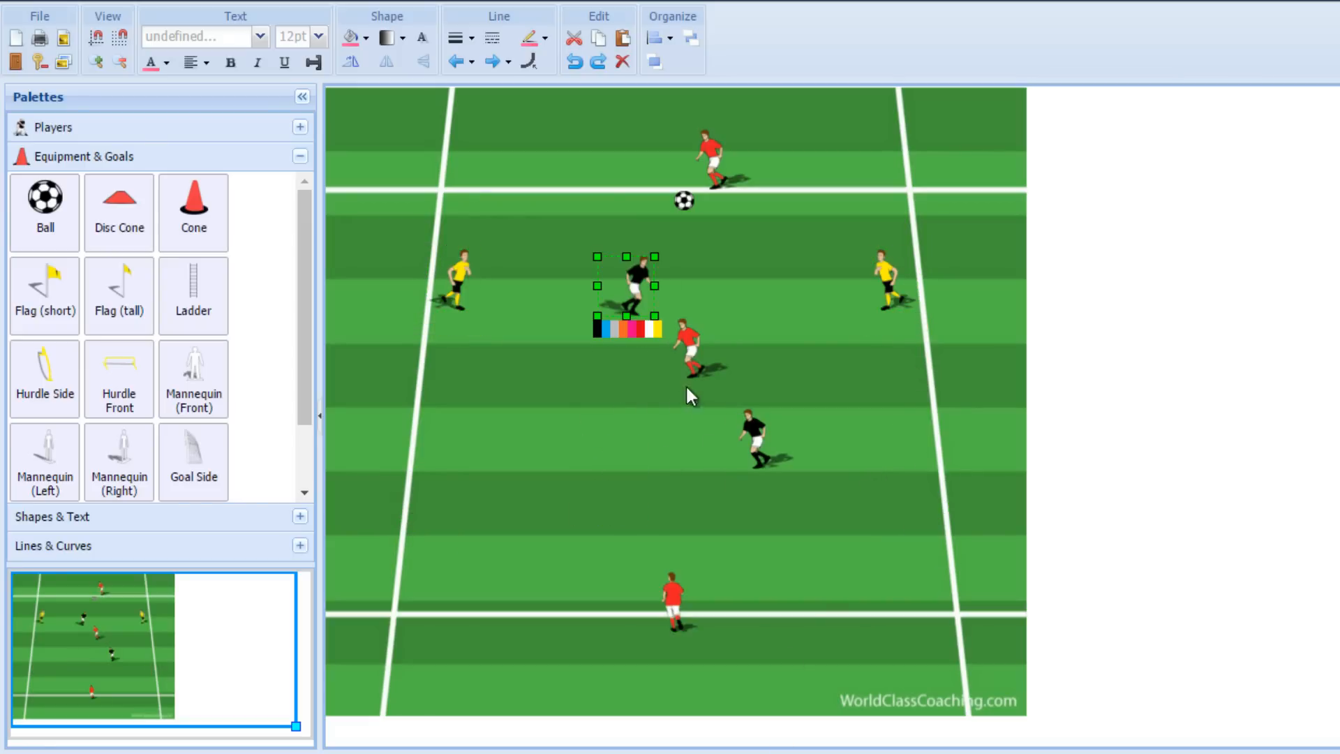
# Step: Move the black players out wide toward the near end and bring the ball down to the near-end red
pyautogui.moveTo(624, 286); pyautogui.dragTo(777, 274)
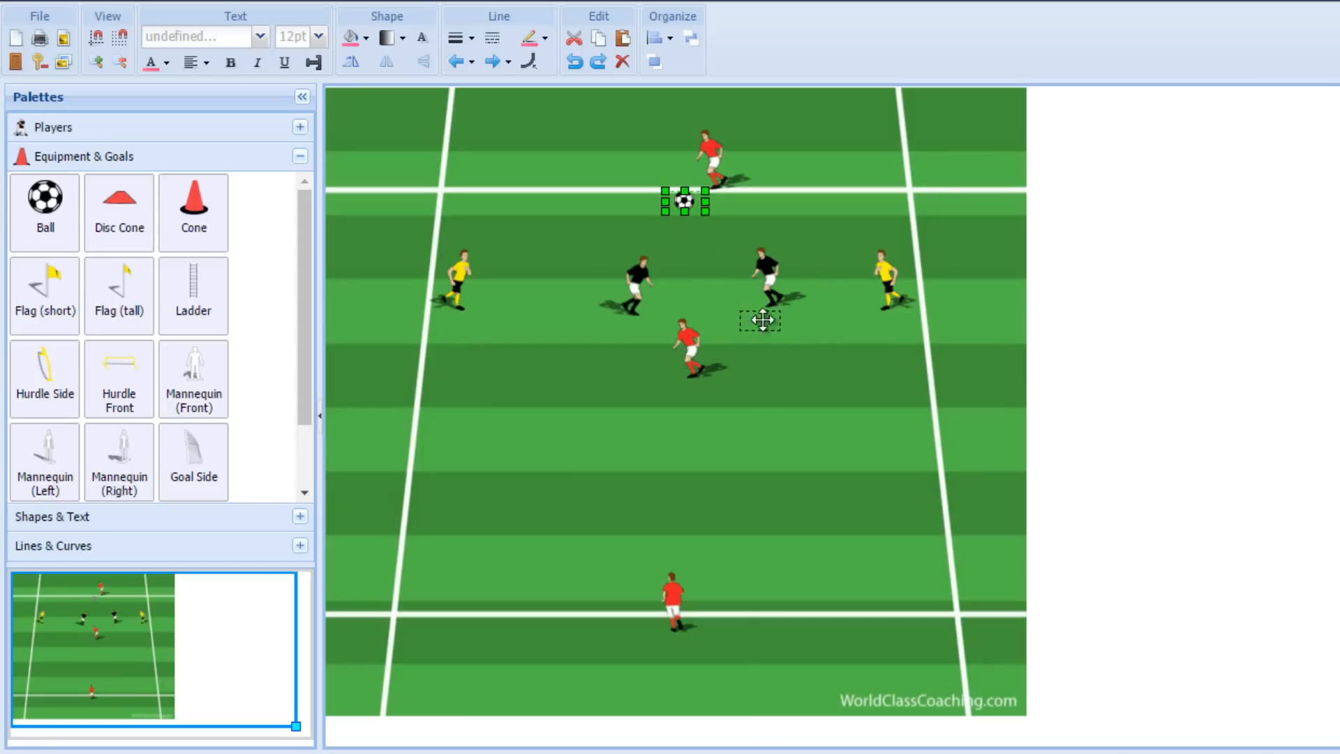
pyautogui.moveTo(684, 202); pyautogui.dragTo(761, 322)
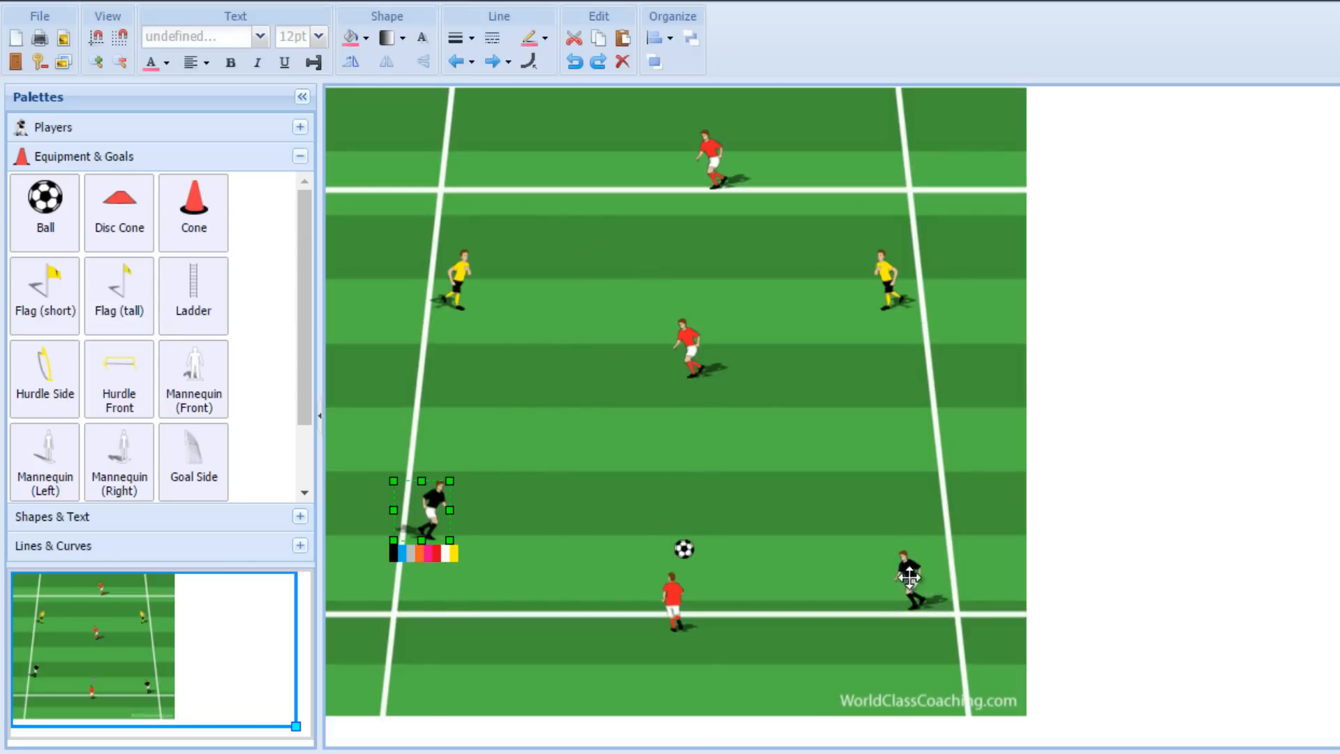
pyautogui.moveTo(419, 512); pyautogui.dragTo(910, 479)
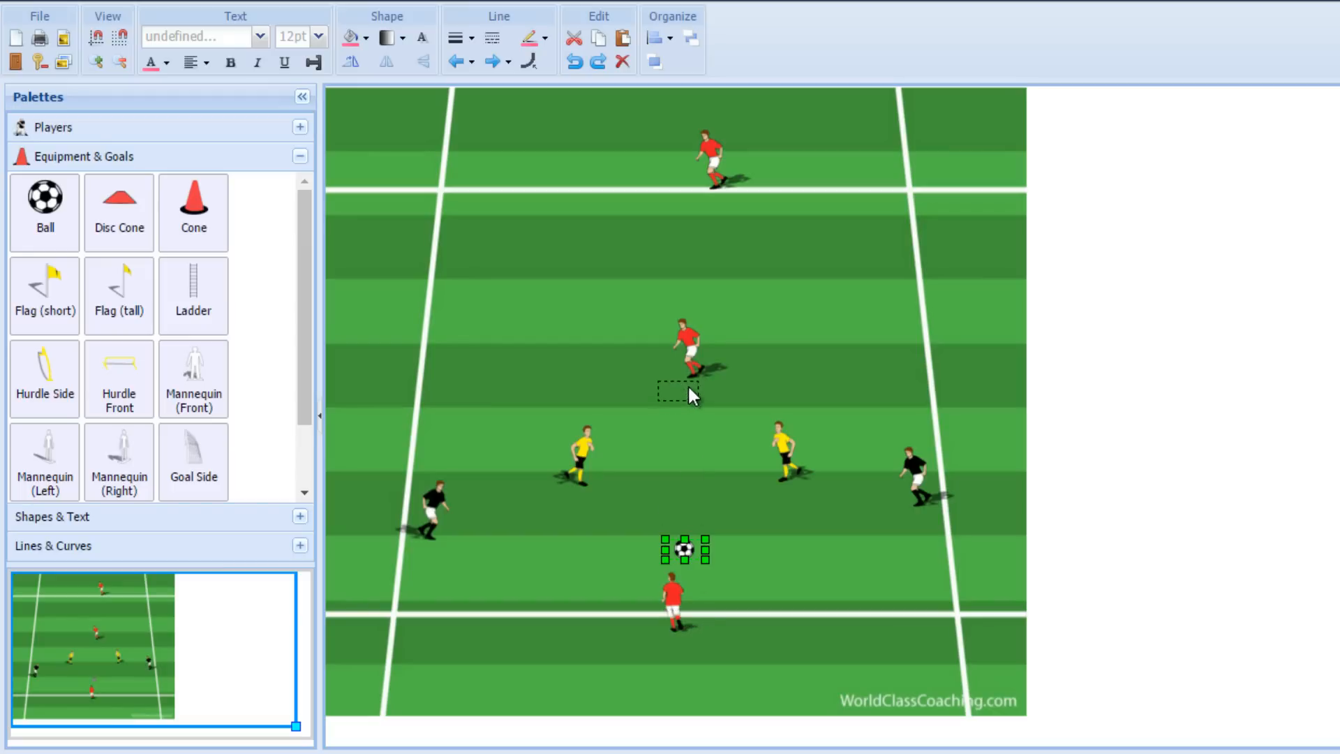
# Step: Pass the ball up via the central red to the far-end red and pull the yellows toward the centre
pyautogui.moveTo(684, 550); pyautogui.dragTo(684, 386)
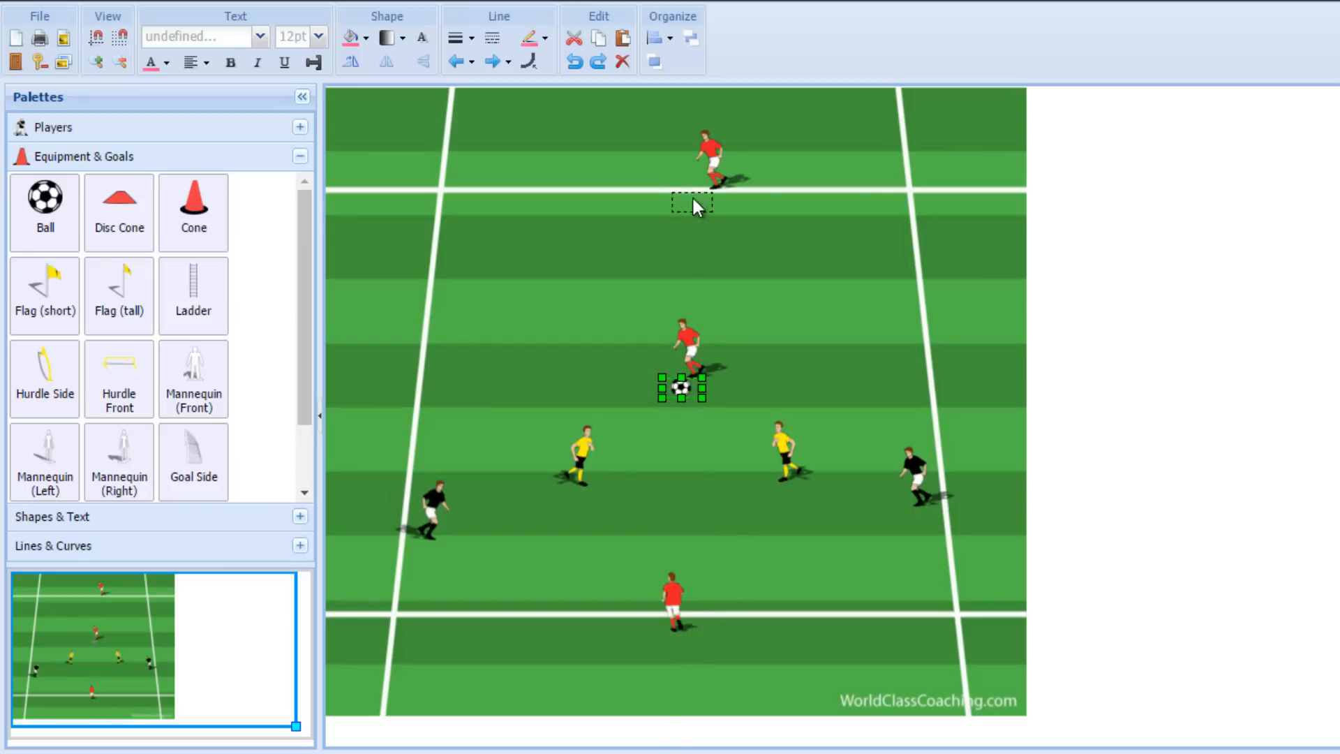
pyautogui.moveTo(683, 389); pyautogui.dragTo(695, 196)
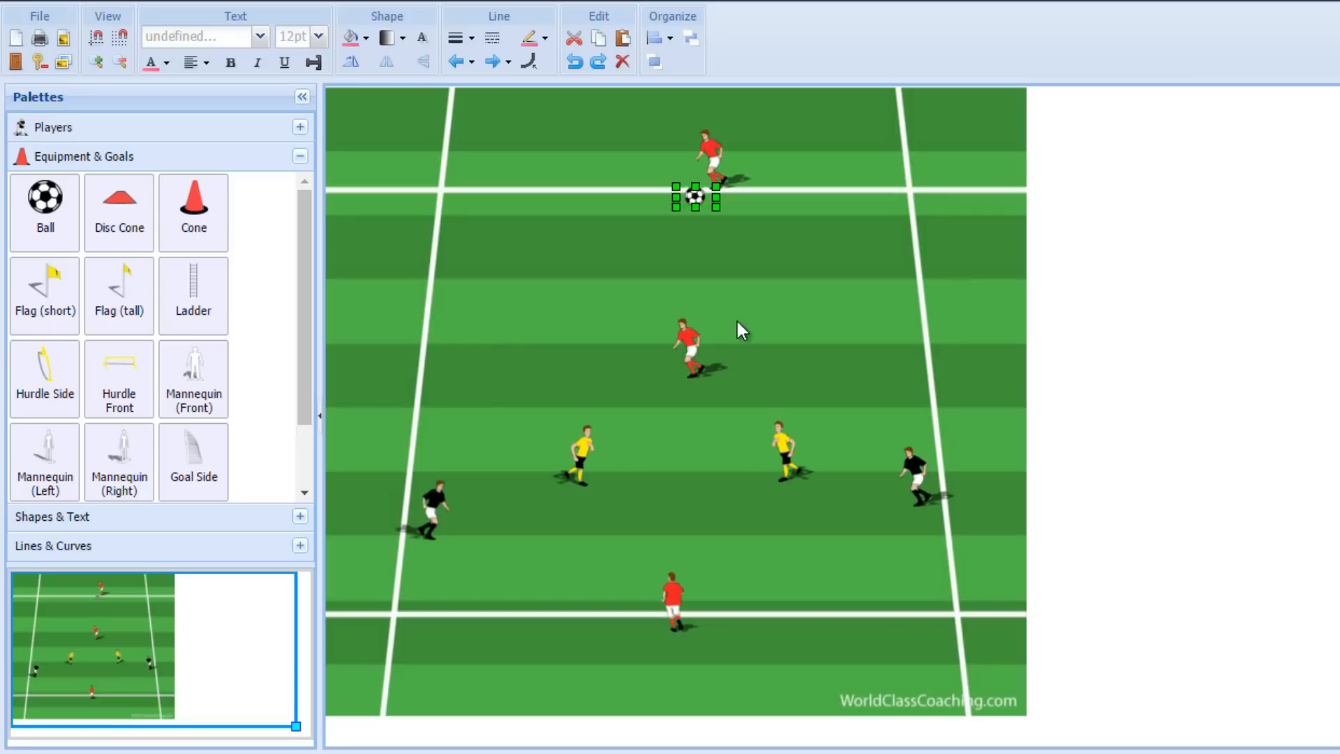
pyautogui.moveTo(773, 438)
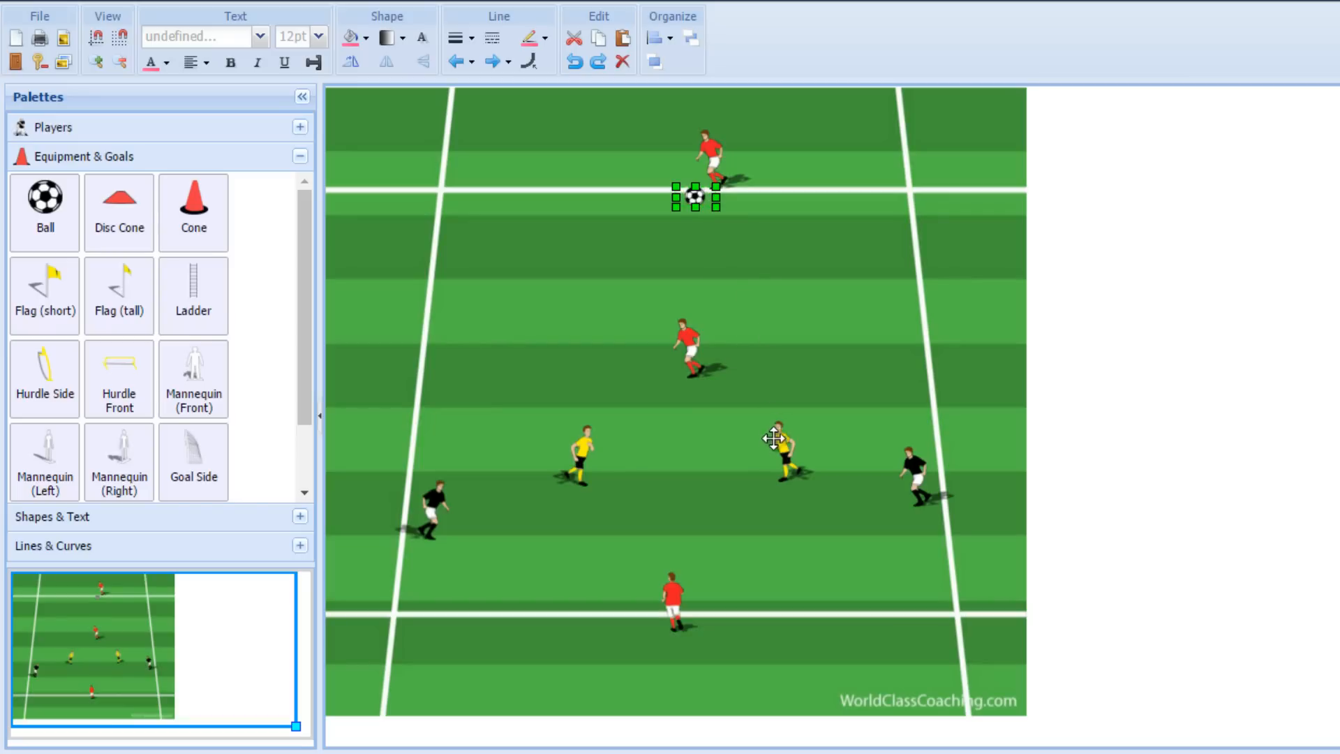
pyautogui.click(782, 448)
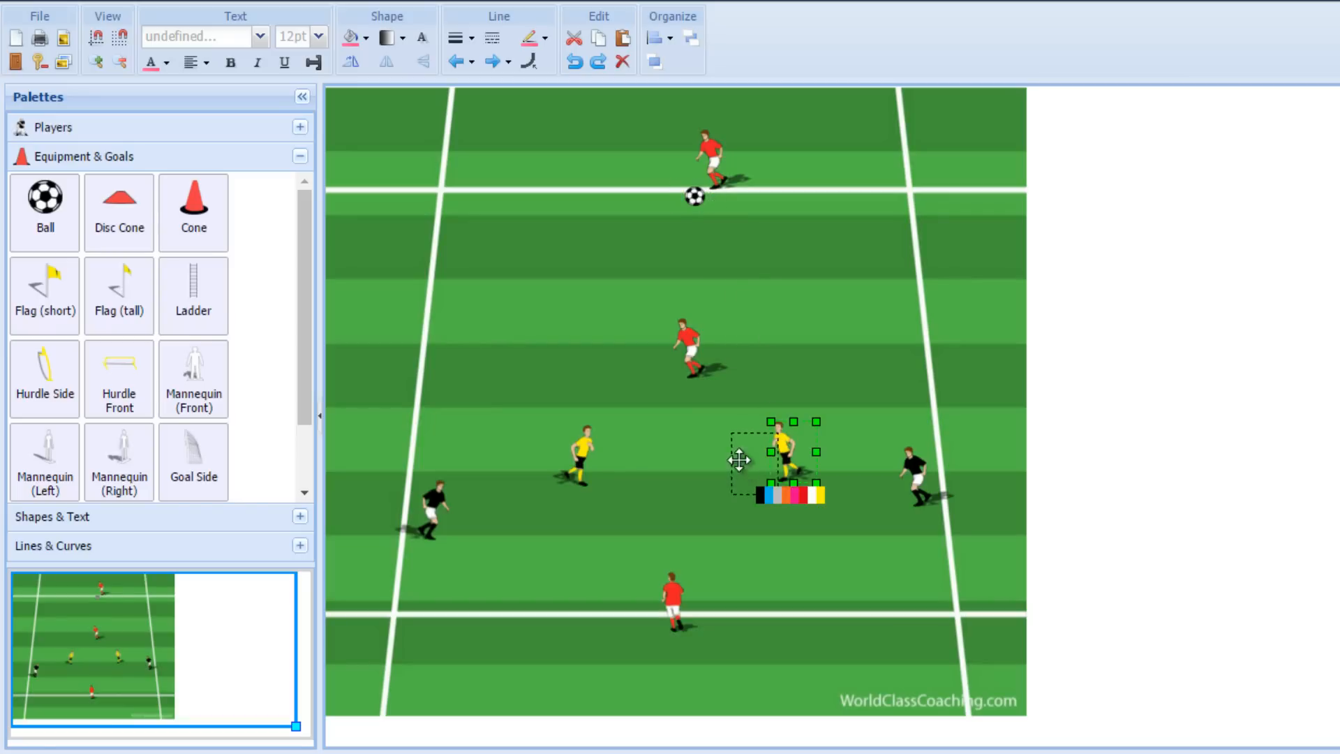
pyautogui.moveTo(786, 458); pyautogui.dragTo(599, 448)
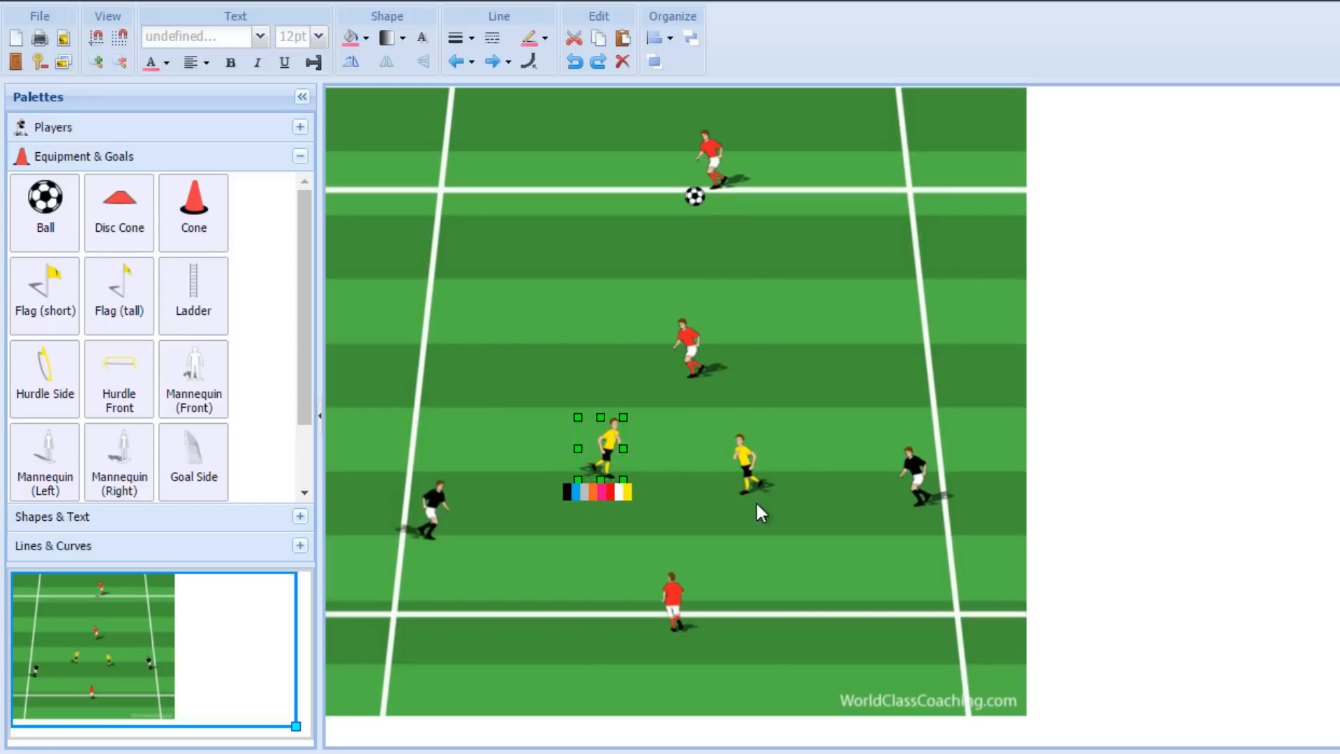
# Step: Set the second yellow player right of centre and carry the ball down to the near red player
pyautogui.moveTo(603, 448); pyautogui.dragTo(710, 462)
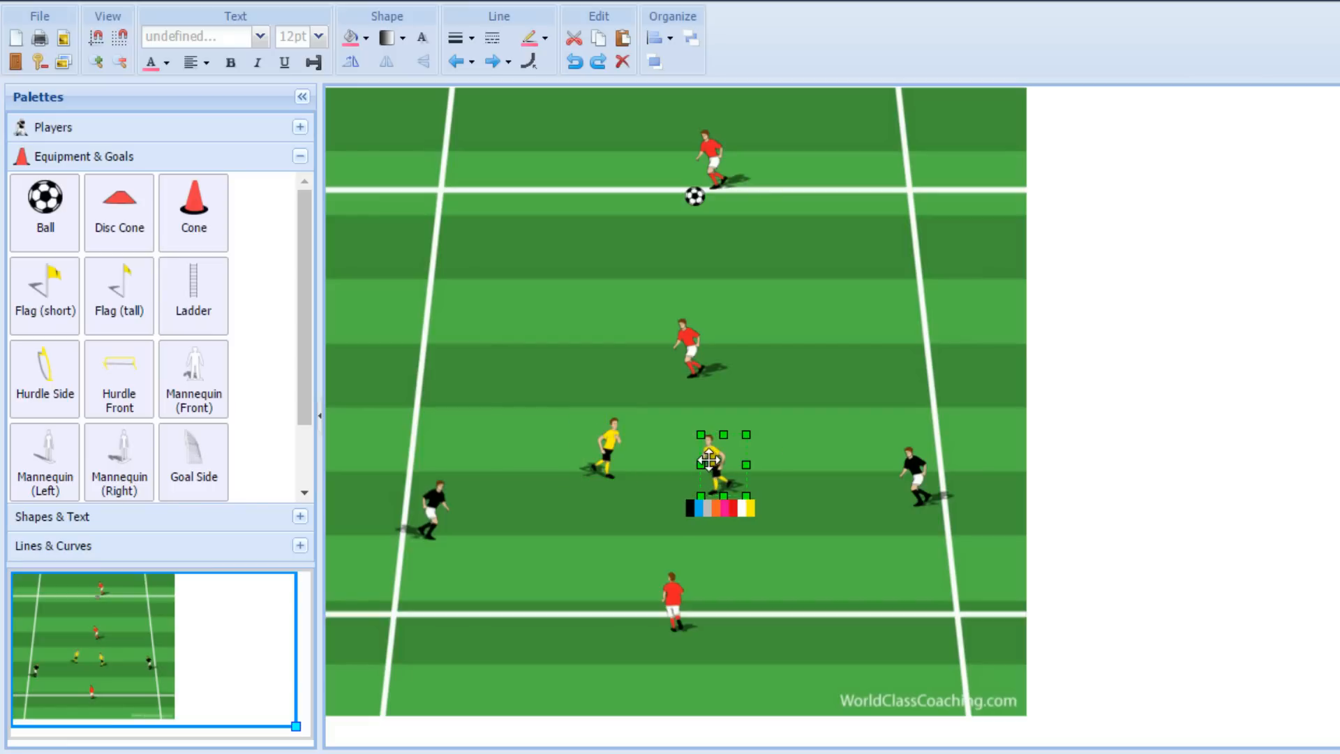
pyautogui.moveTo(717, 466); pyautogui.dragTo(863, 495)
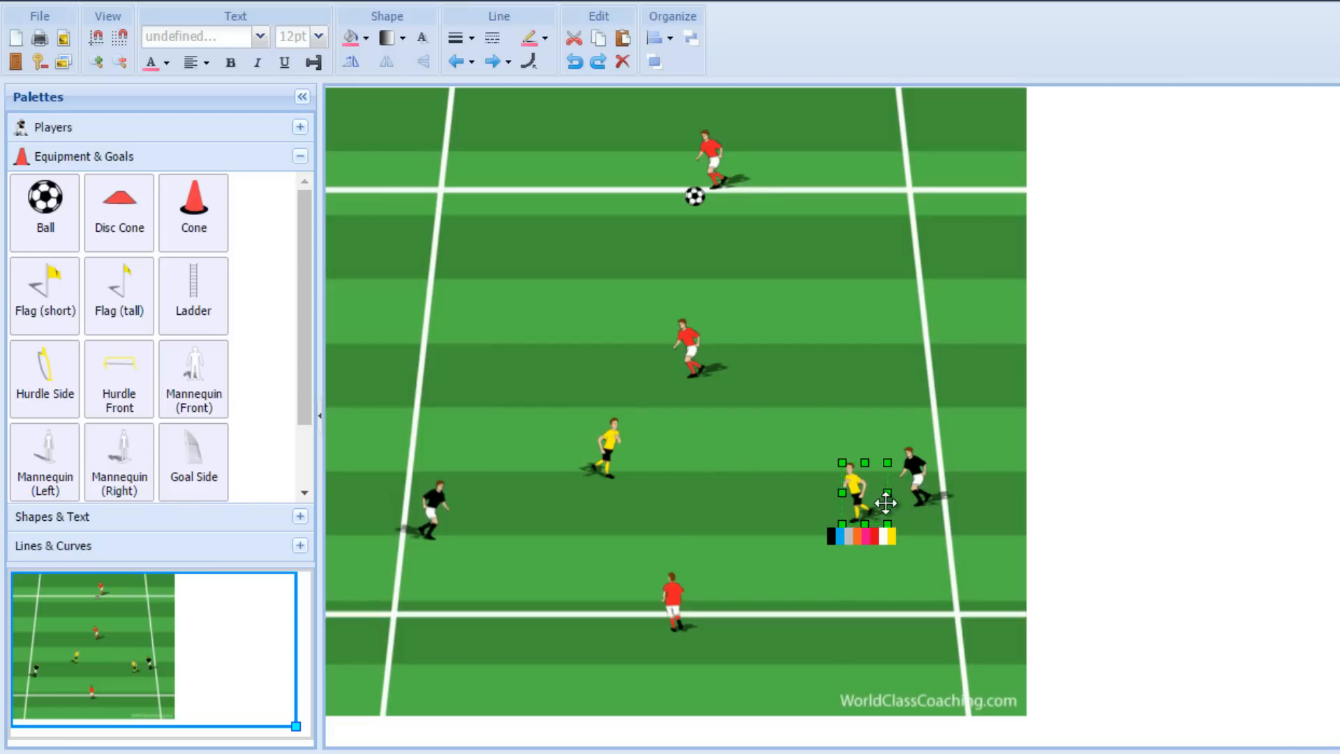
pyautogui.moveTo(854, 500); pyautogui.dragTo(794, 479)
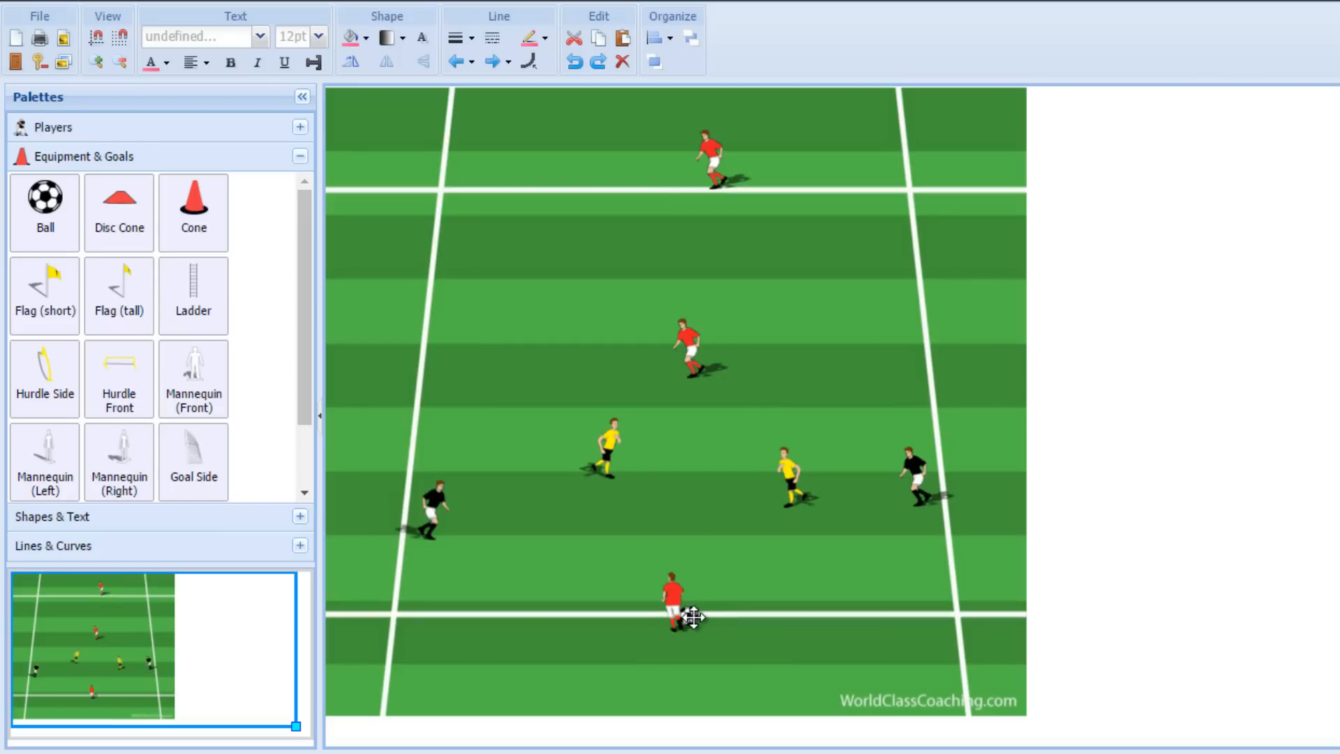
# Step: Place the ball at the near red player's feet, nudging that player onto it
pyautogui.click(673, 596)
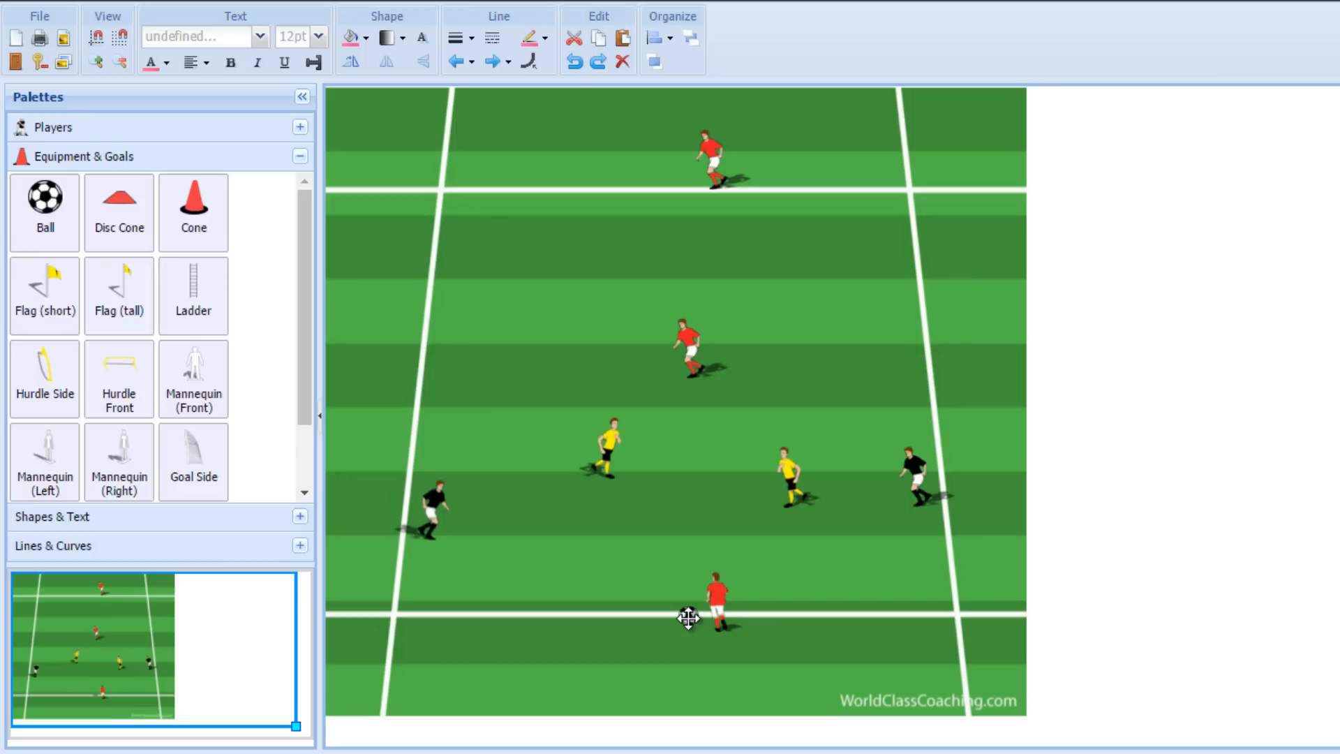
pyautogui.click(716, 599)
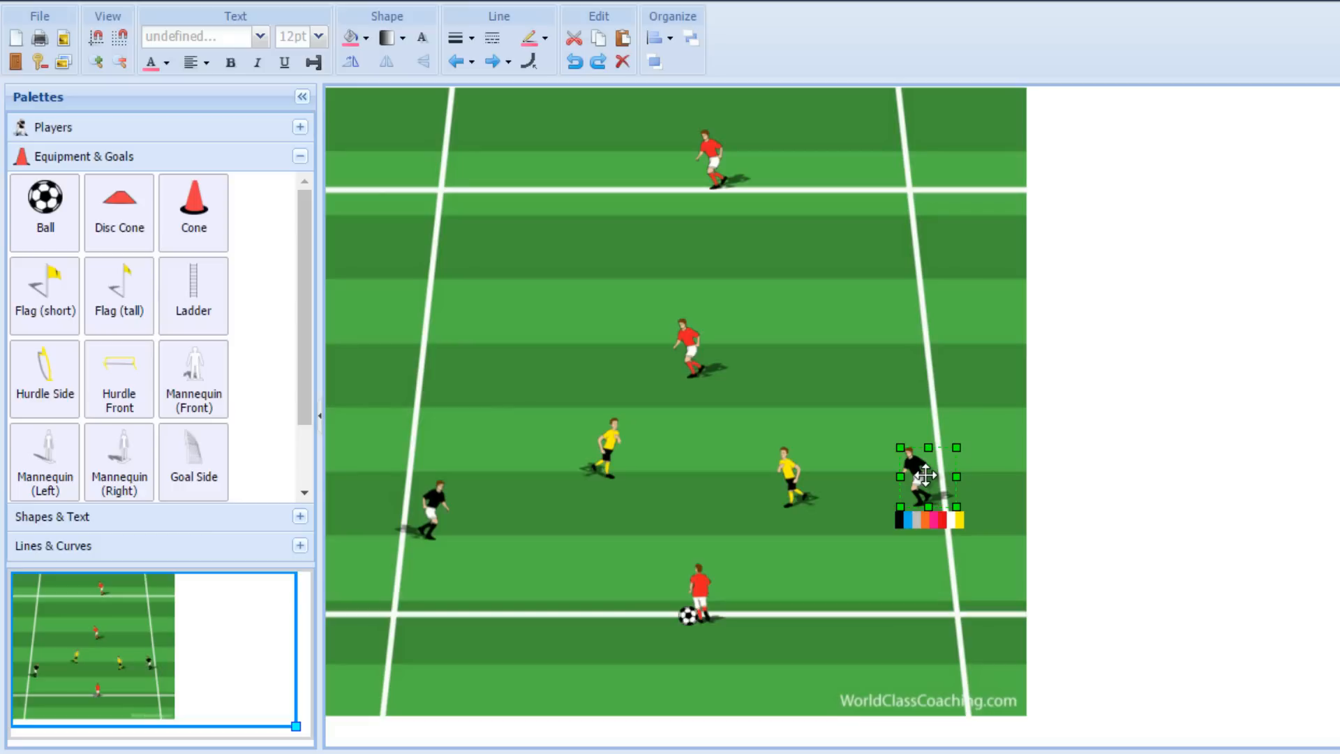
pyautogui.moveTo(786, 557)
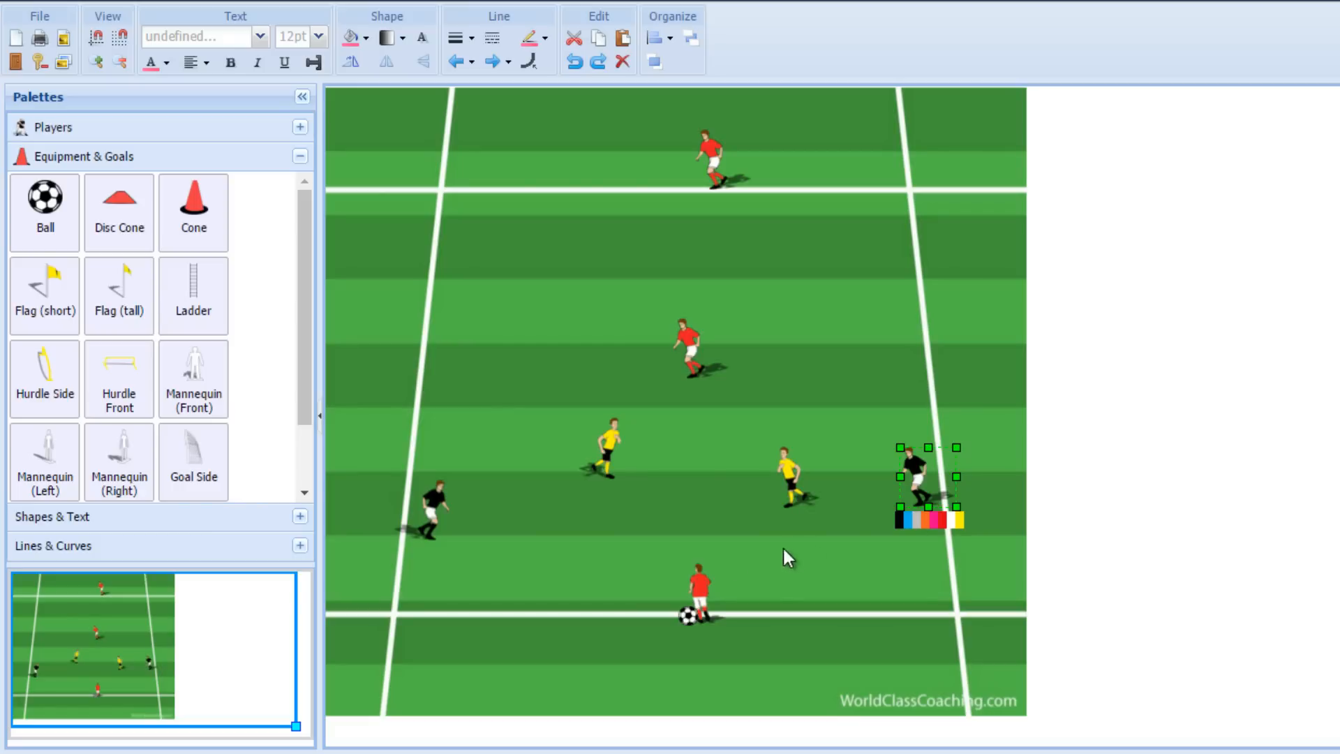
pyautogui.moveTo(428, 478)
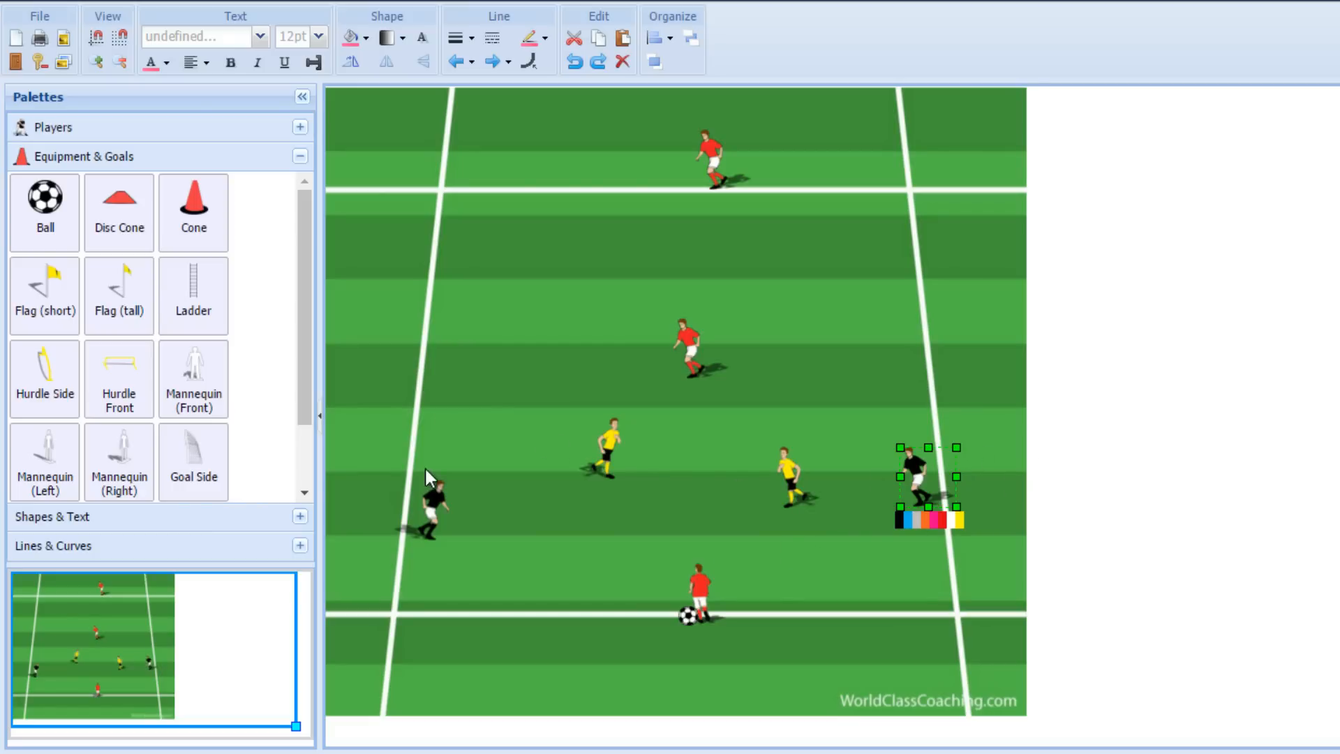
pyautogui.moveTo(652, 599)
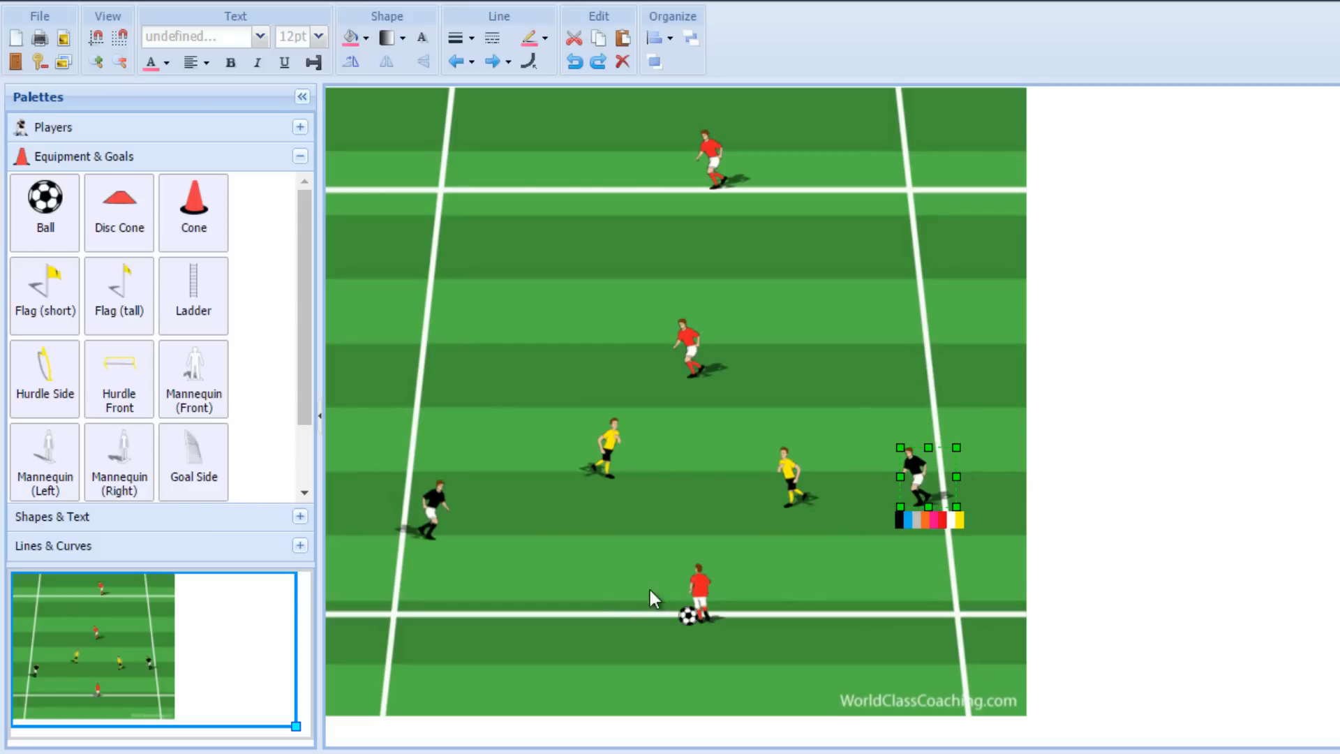
pyautogui.moveTo(681, 314)
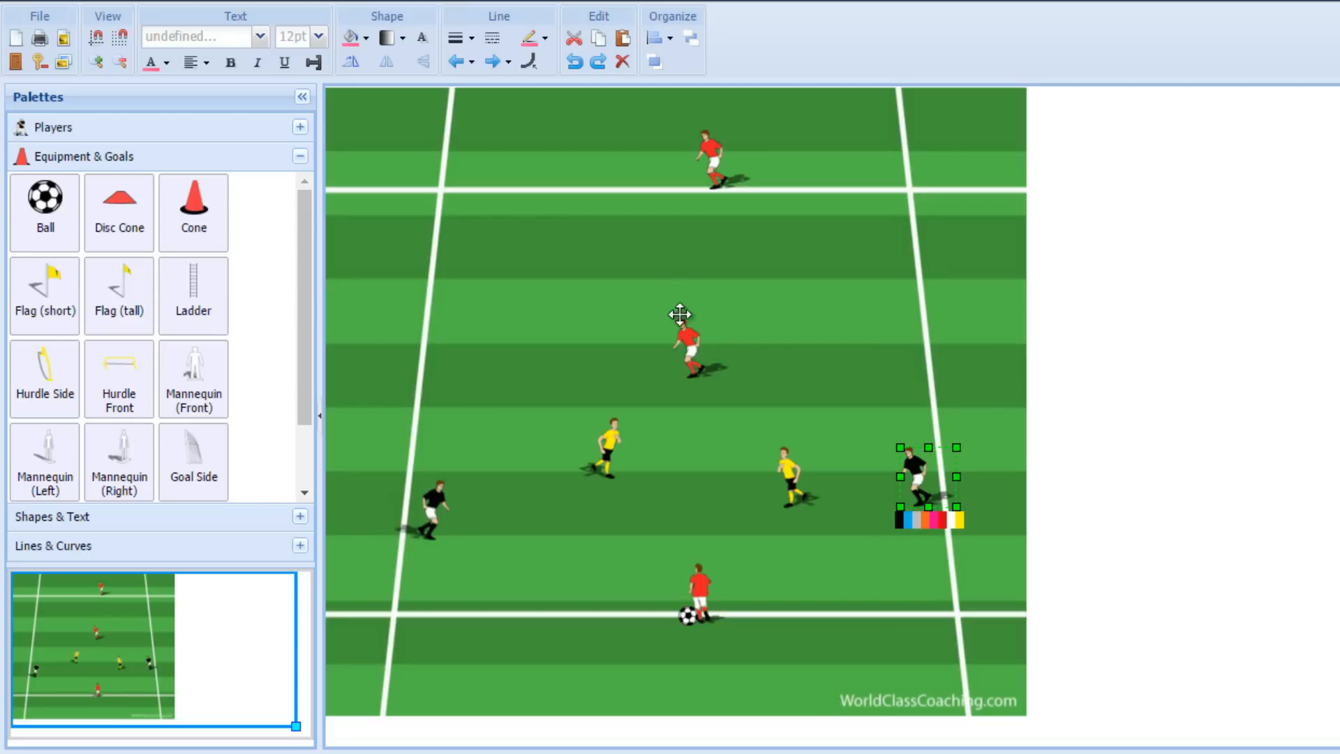
pyautogui.moveTo(667, 283)
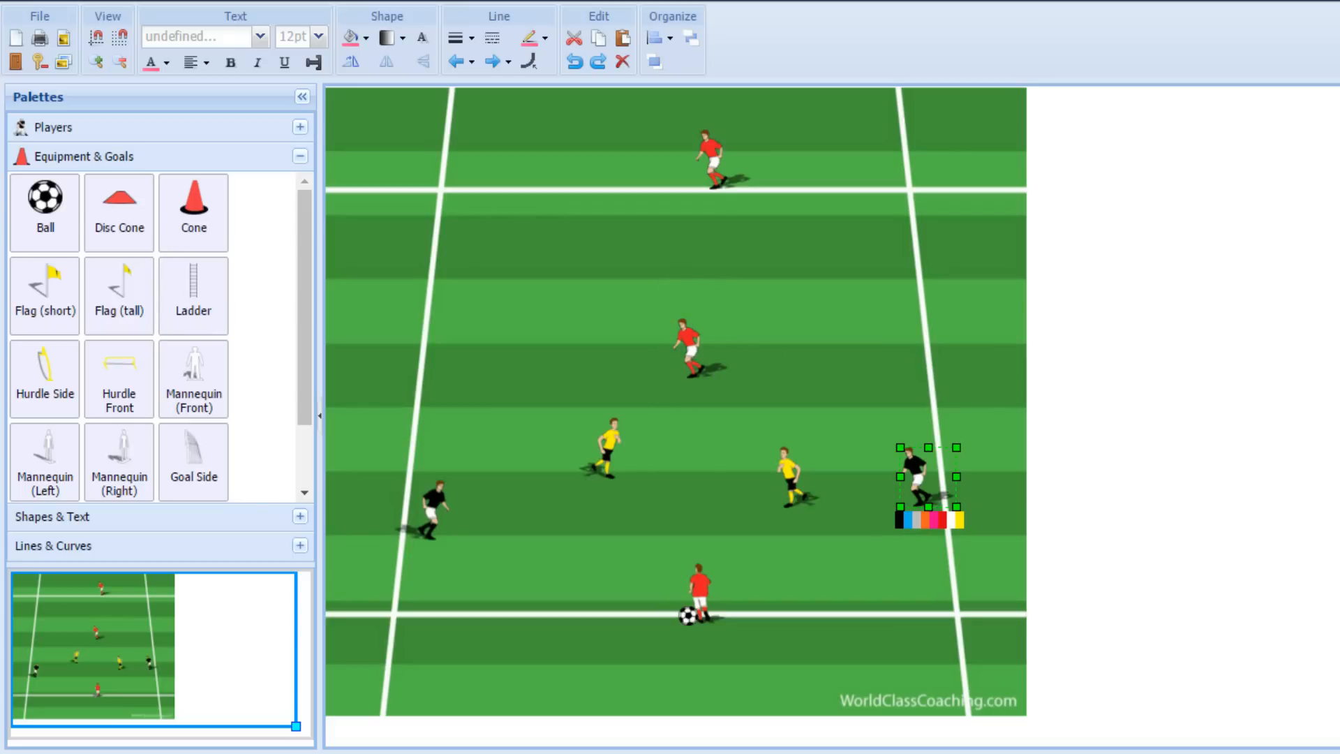
# Step: Nudge the near red player right and shift the far red player toward the left
pyautogui.moveTo(927, 487); pyautogui.dragTo(699, 595)
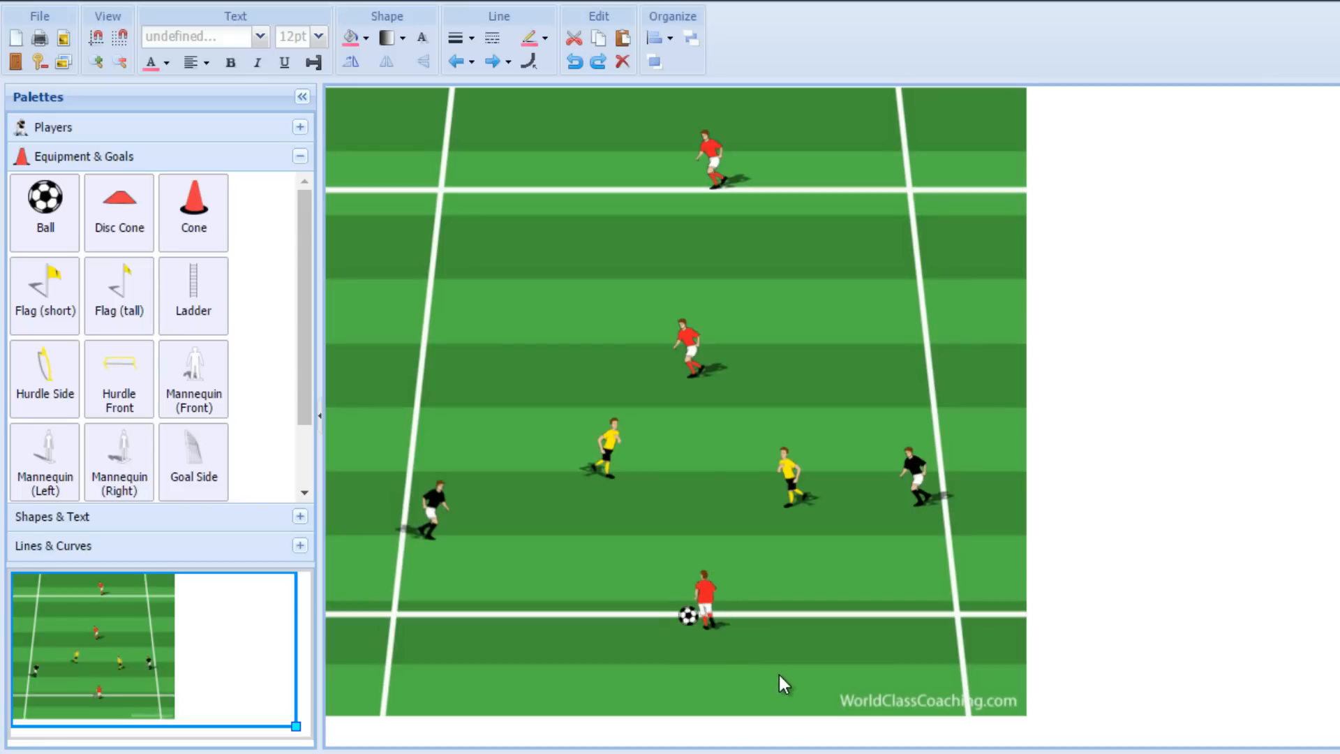
pyautogui.moveTo(771, 476)
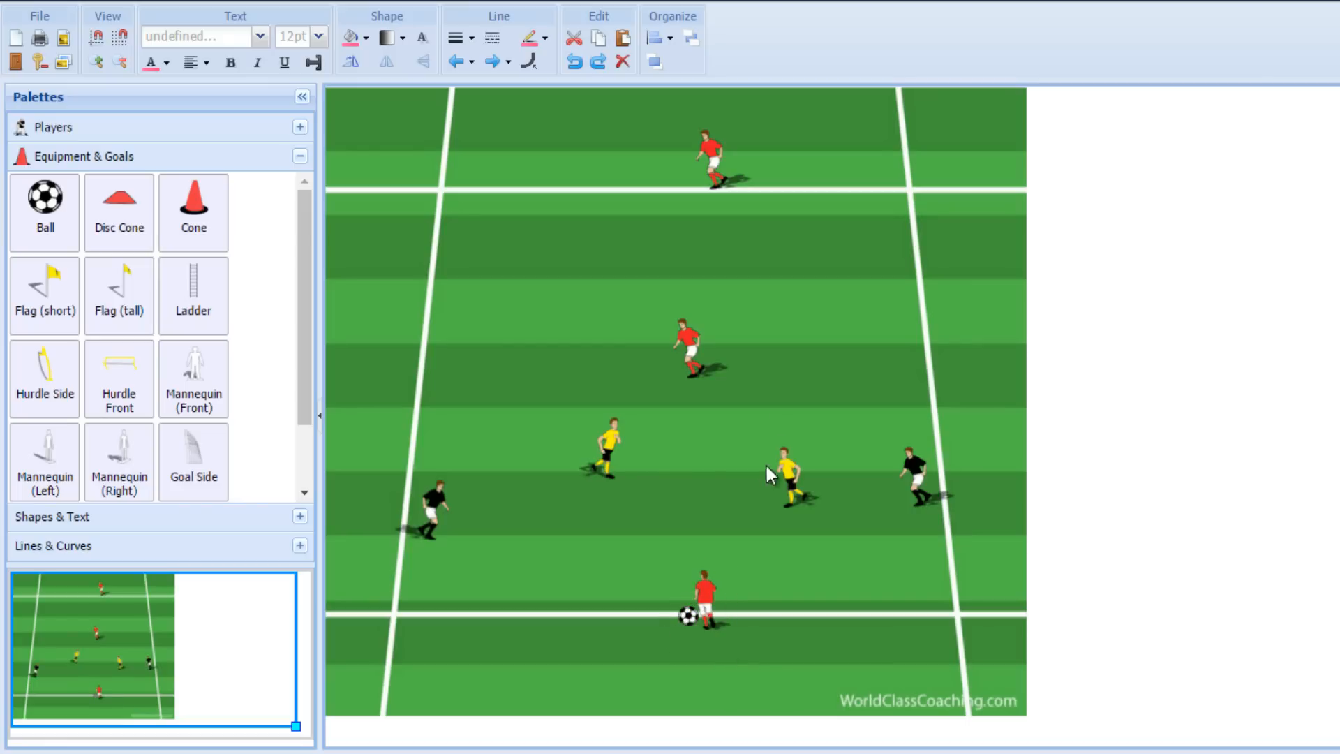
pyautogui.click(707, 158)
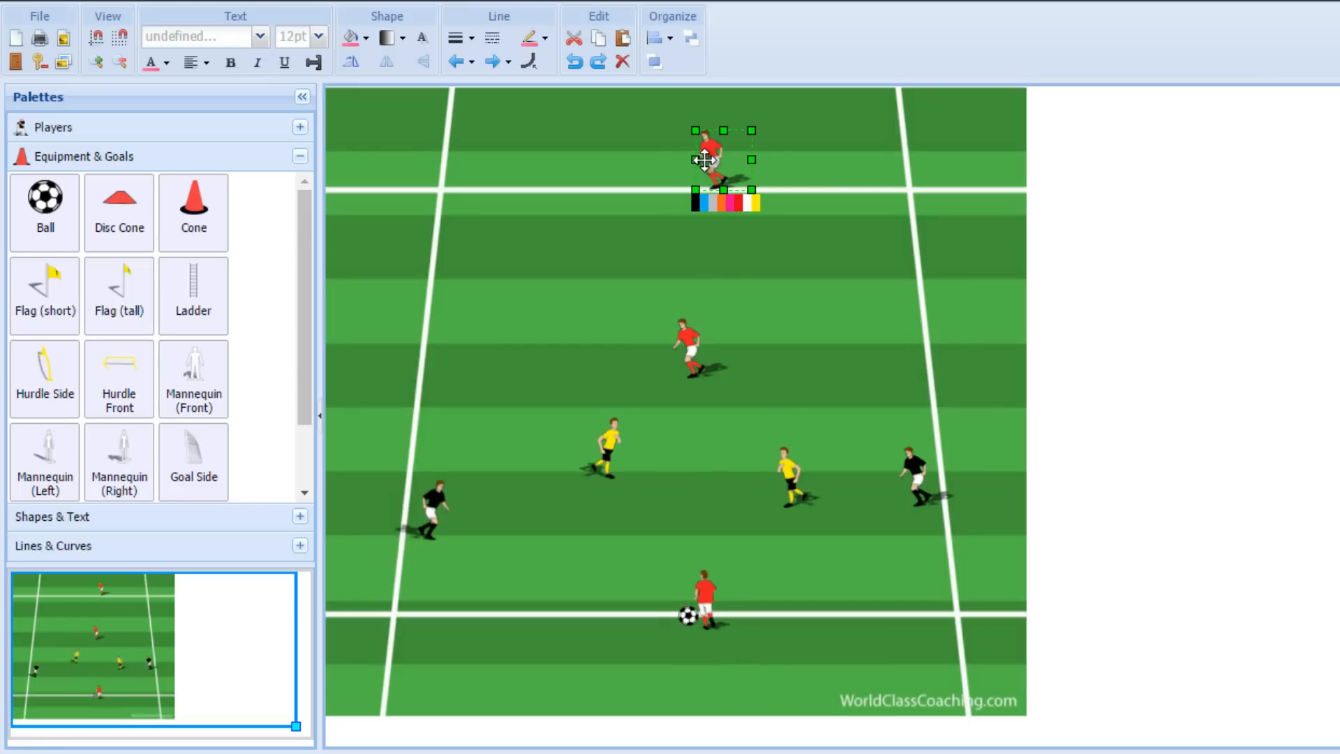
pyautogui.moveTo(705, 158); pyautogui.dragTo(599, 158)
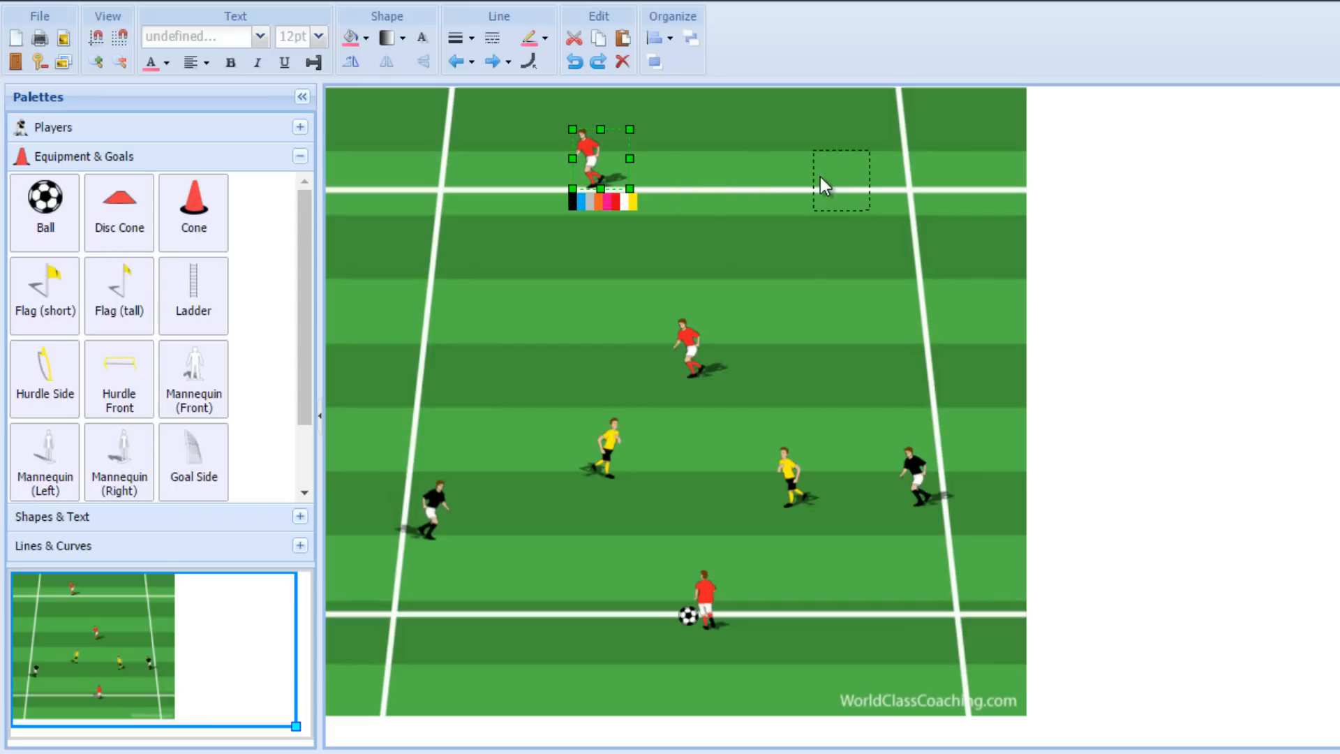
pyautogui.moveTo(842, 180); pyautogui.dragTo(560, 166)
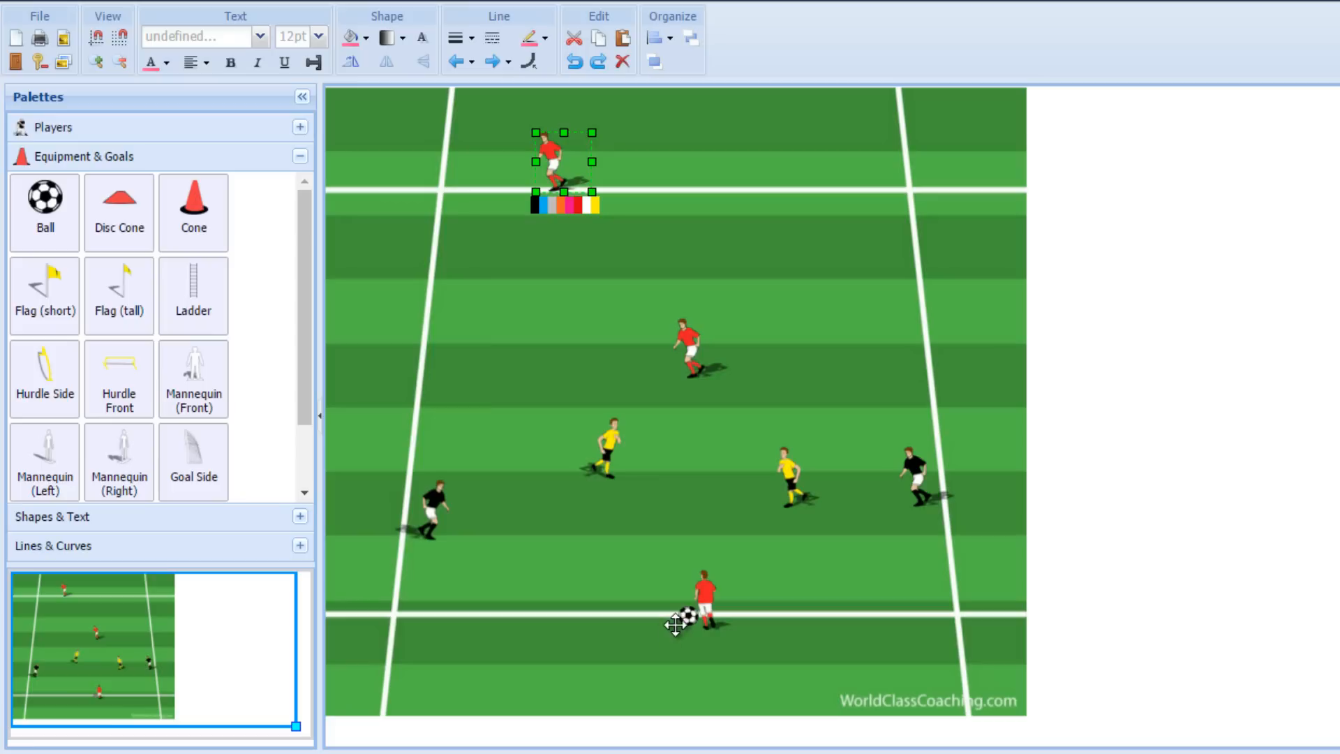
# Step: Shift the middle red player slightly right and select the ball for repositioning
pyautogui.click(683, 617)
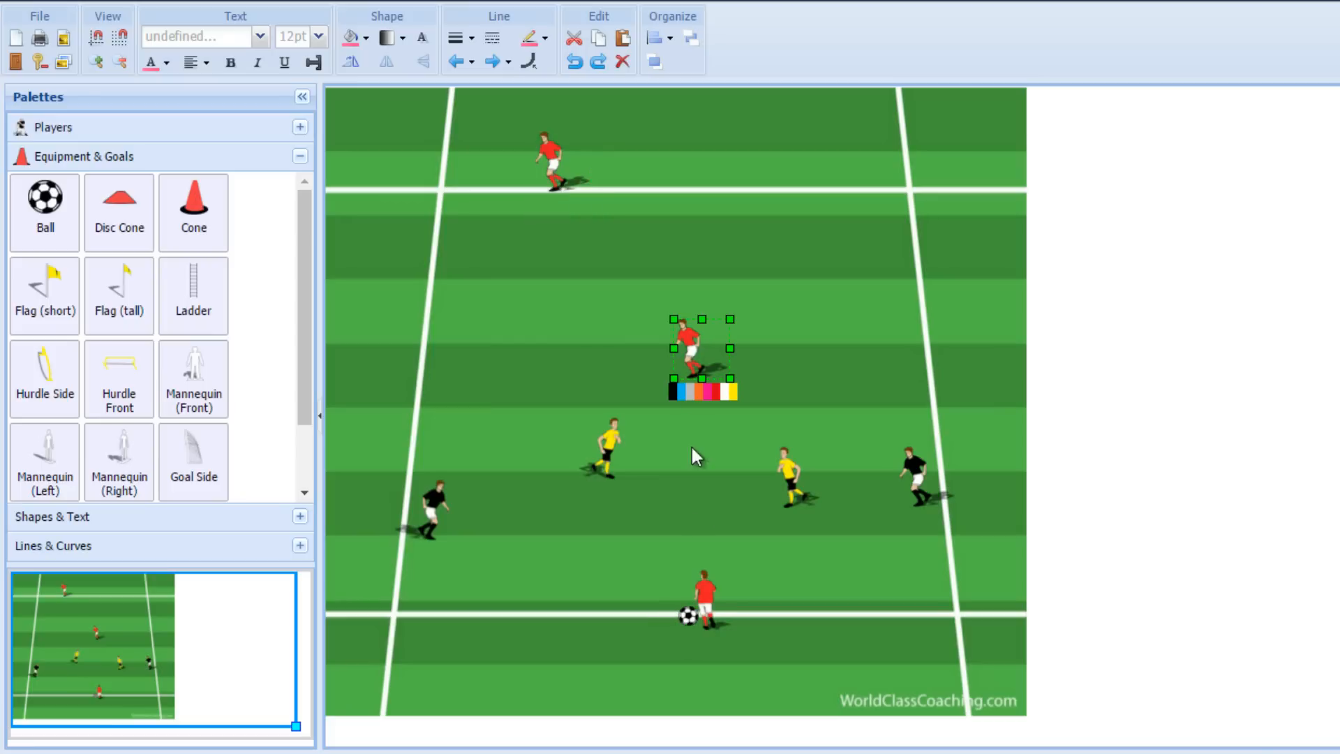
pyautogui.click(692, 346)
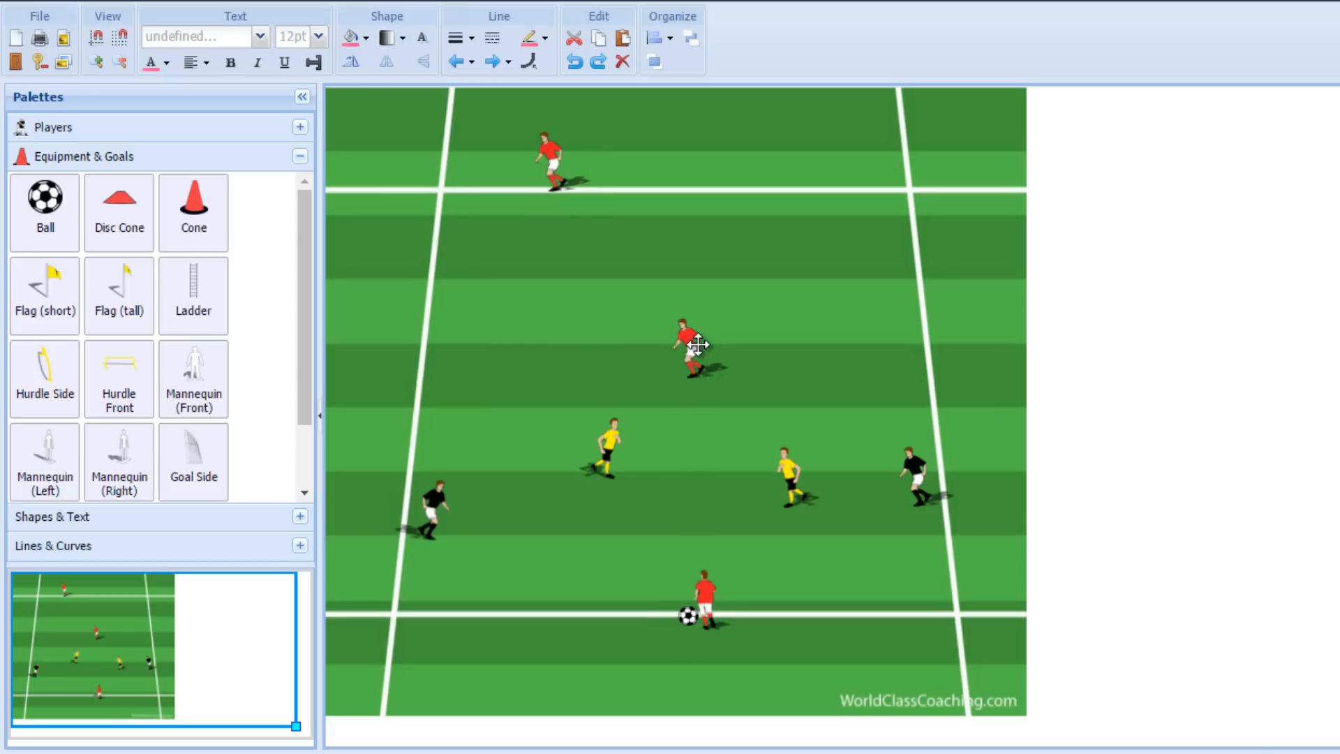
pyautogui.moveTo(693, 343); pyautogui.dragTo(713, 354)
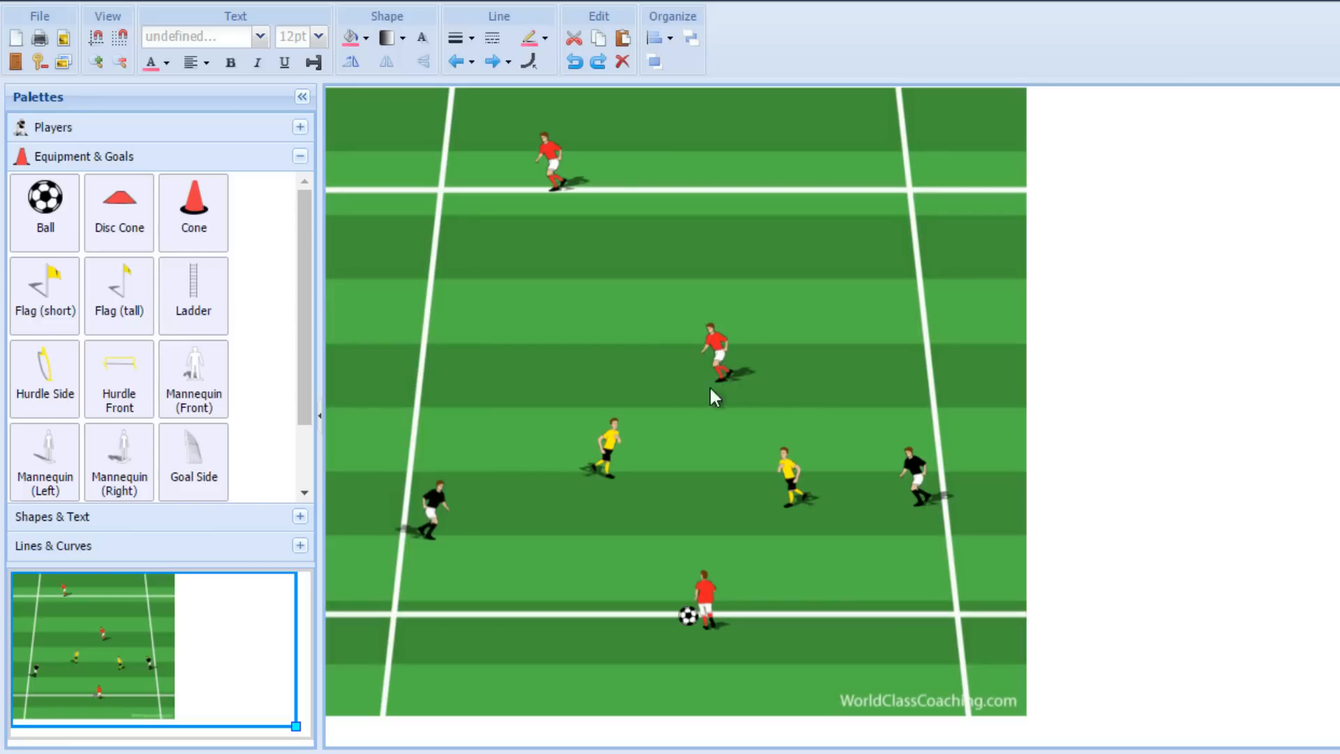
pyautogui.moveTo(709, 261)
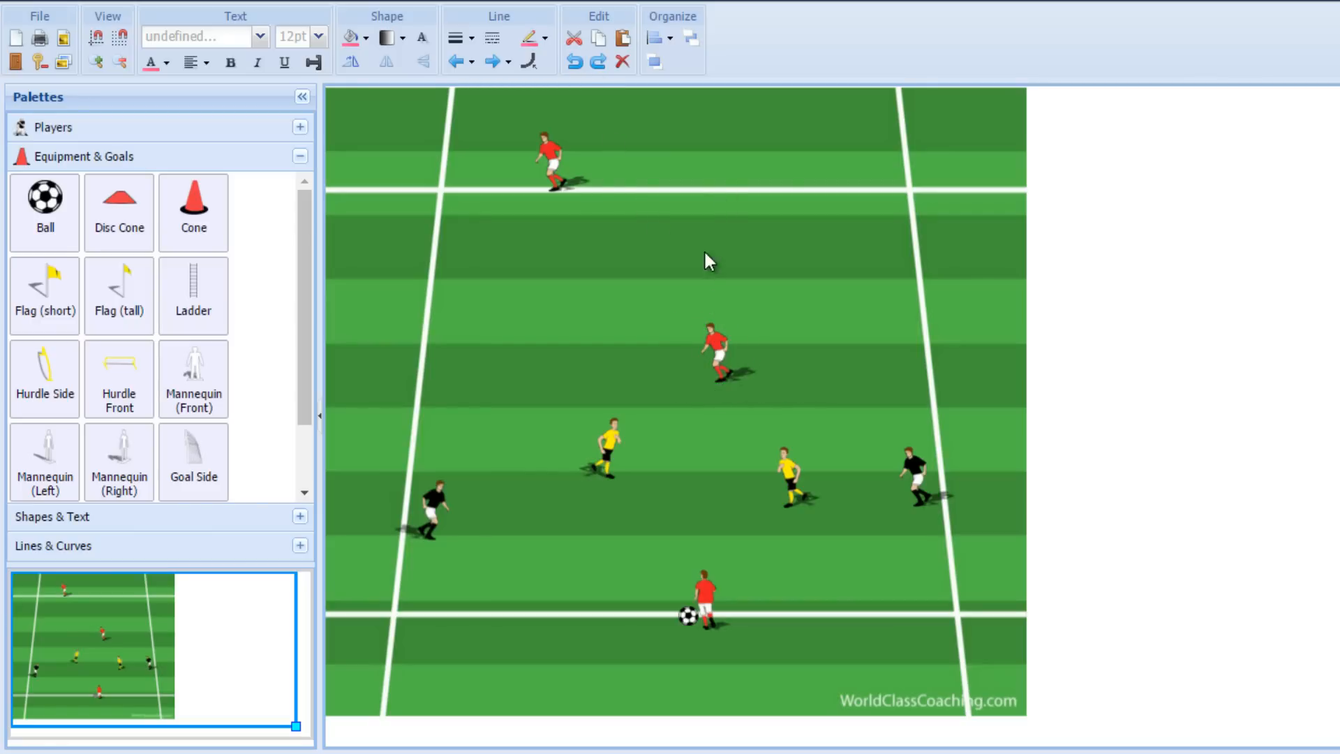
pyautogui.moveTo(673, 610)
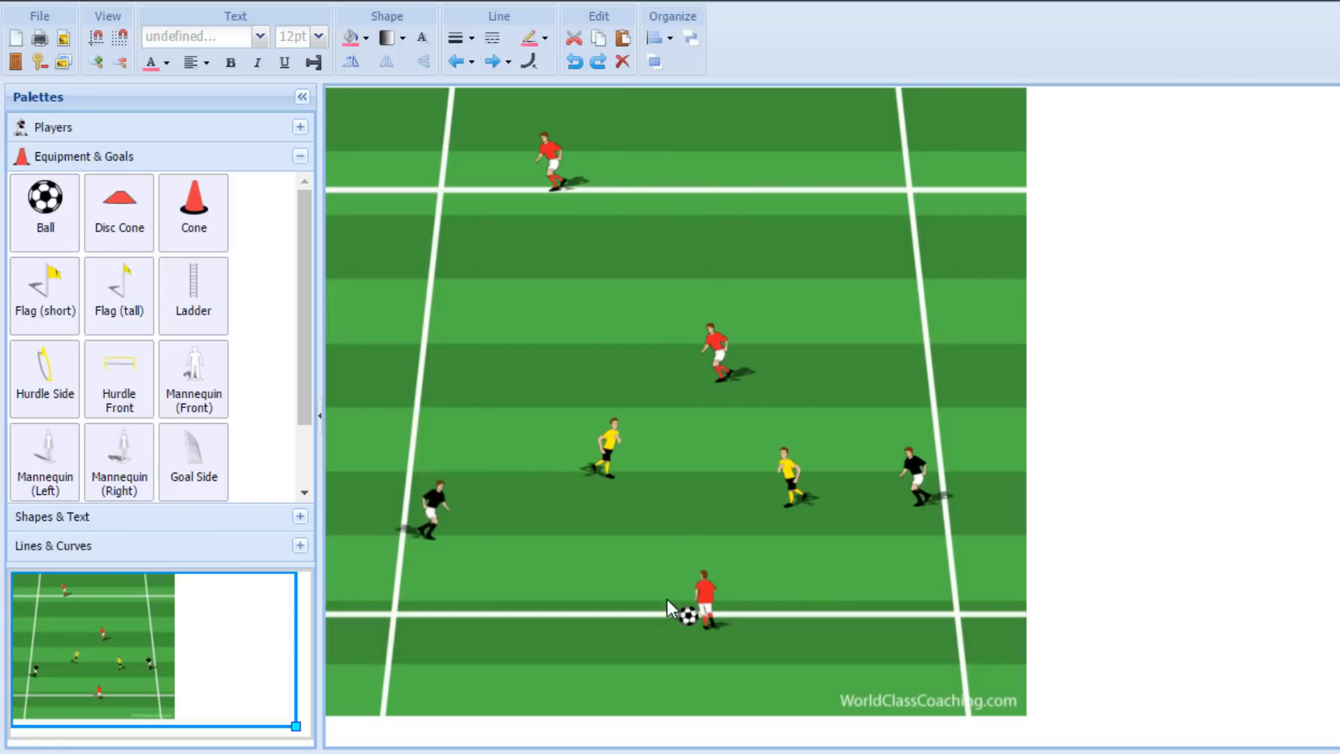
pyautogui.click(689, 616)
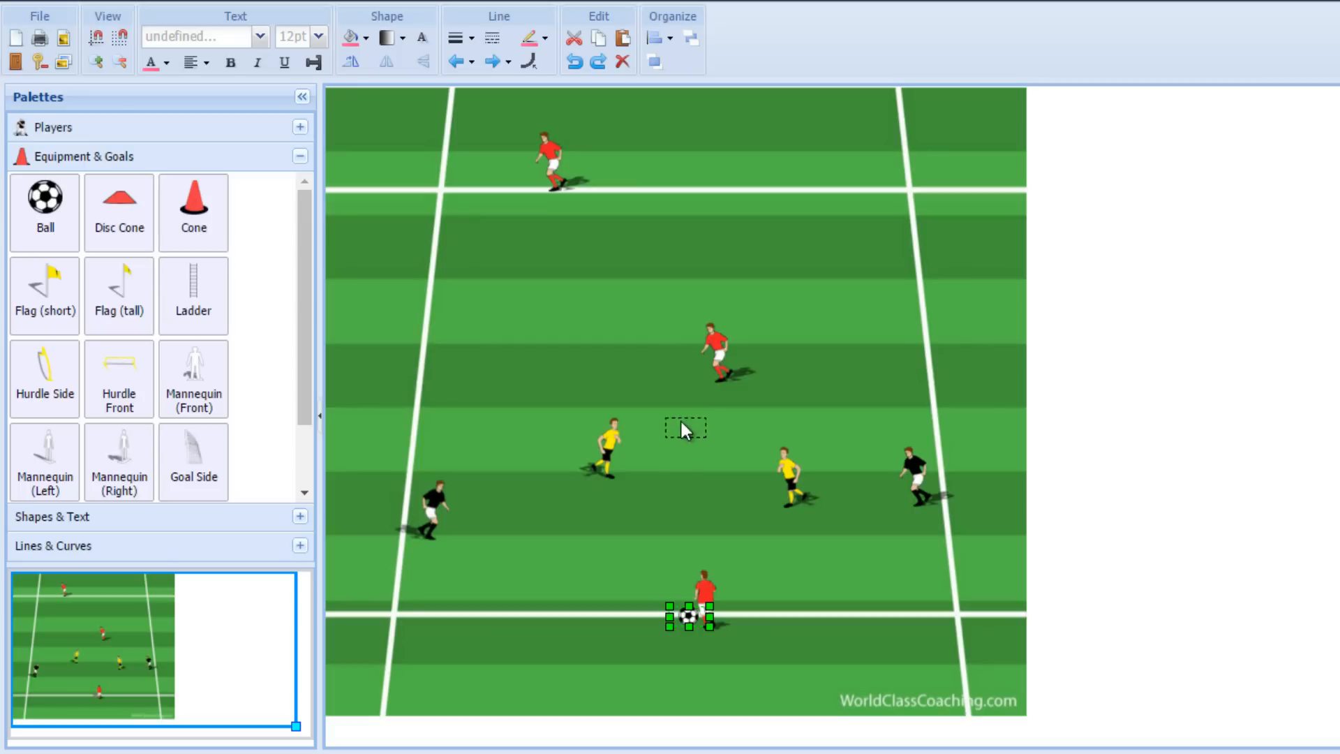
# Step: Move the ball up to the far red player and the left black player toward the far end
pyautogui.moveTo(693, 616); pyautogui.dragTo(698, 388)
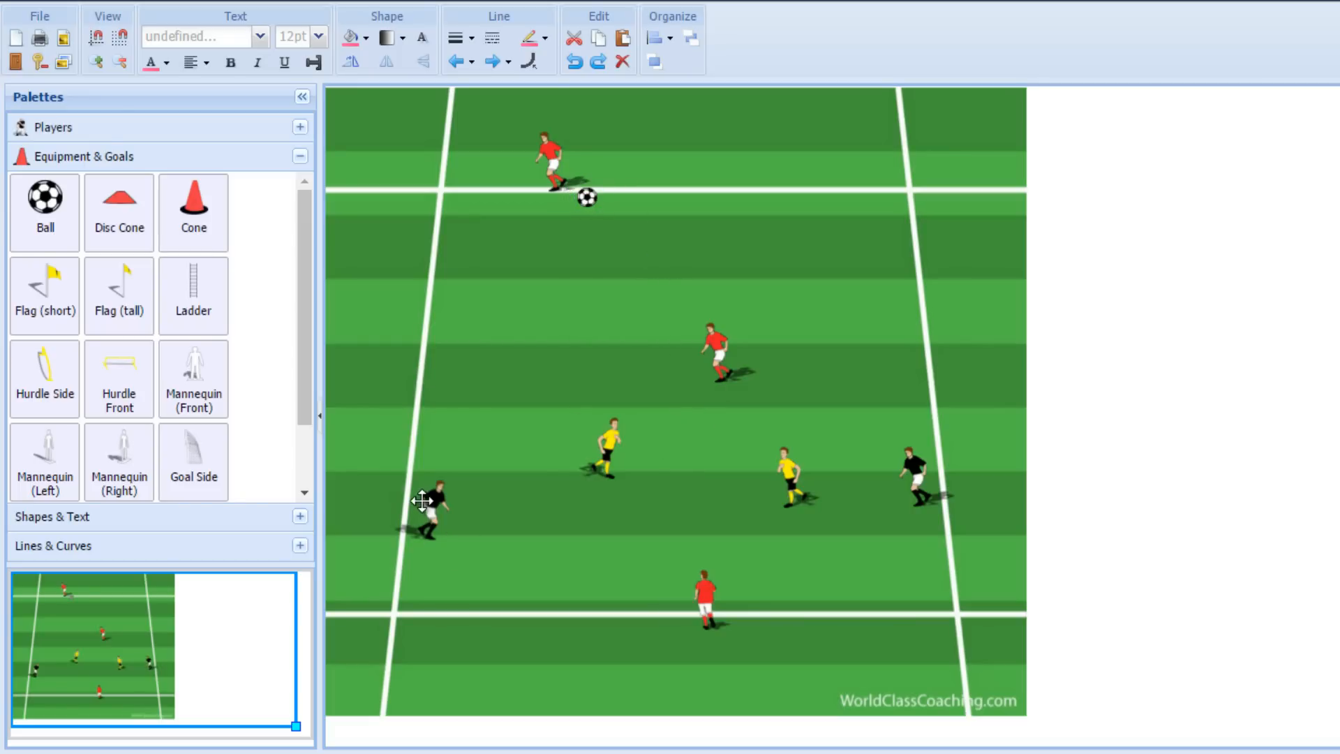
pyautogui.moveTo(431, 500); pyautogui.dragTo(437, 267)
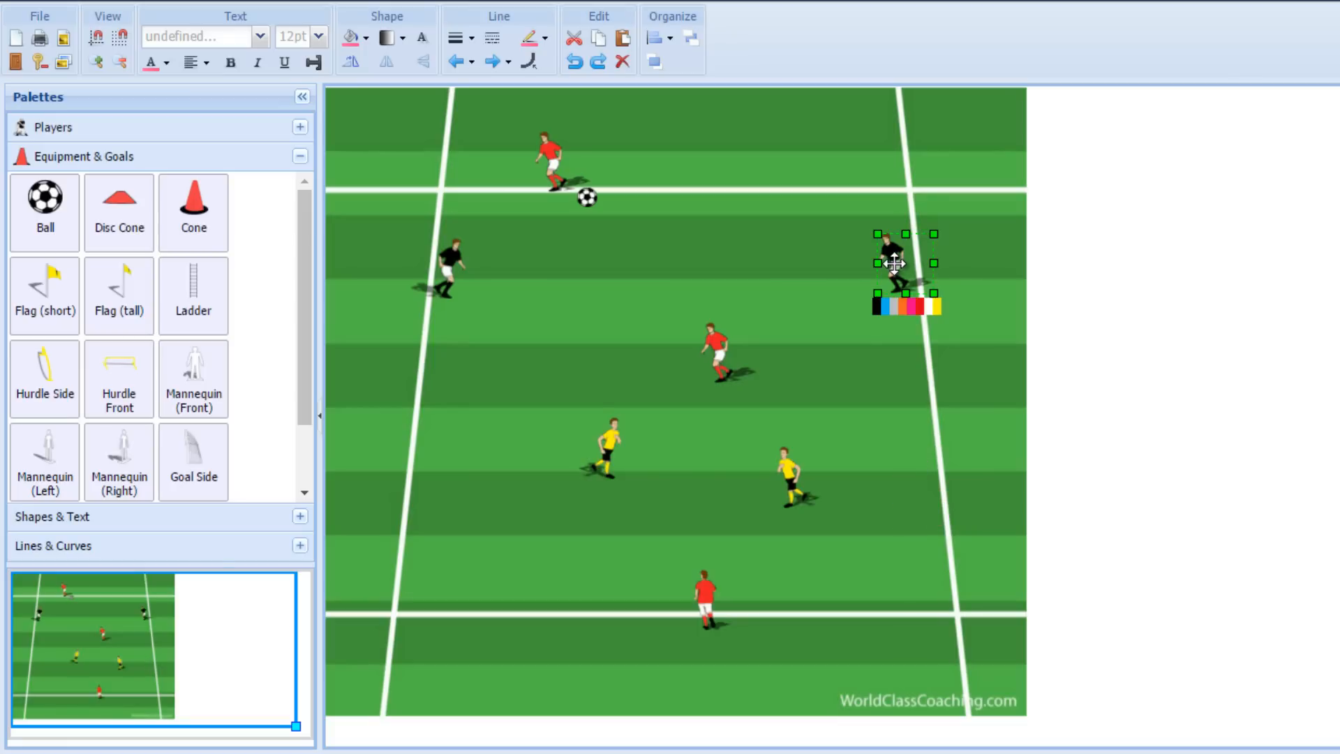
pyautogui.moveTo(894, 262)
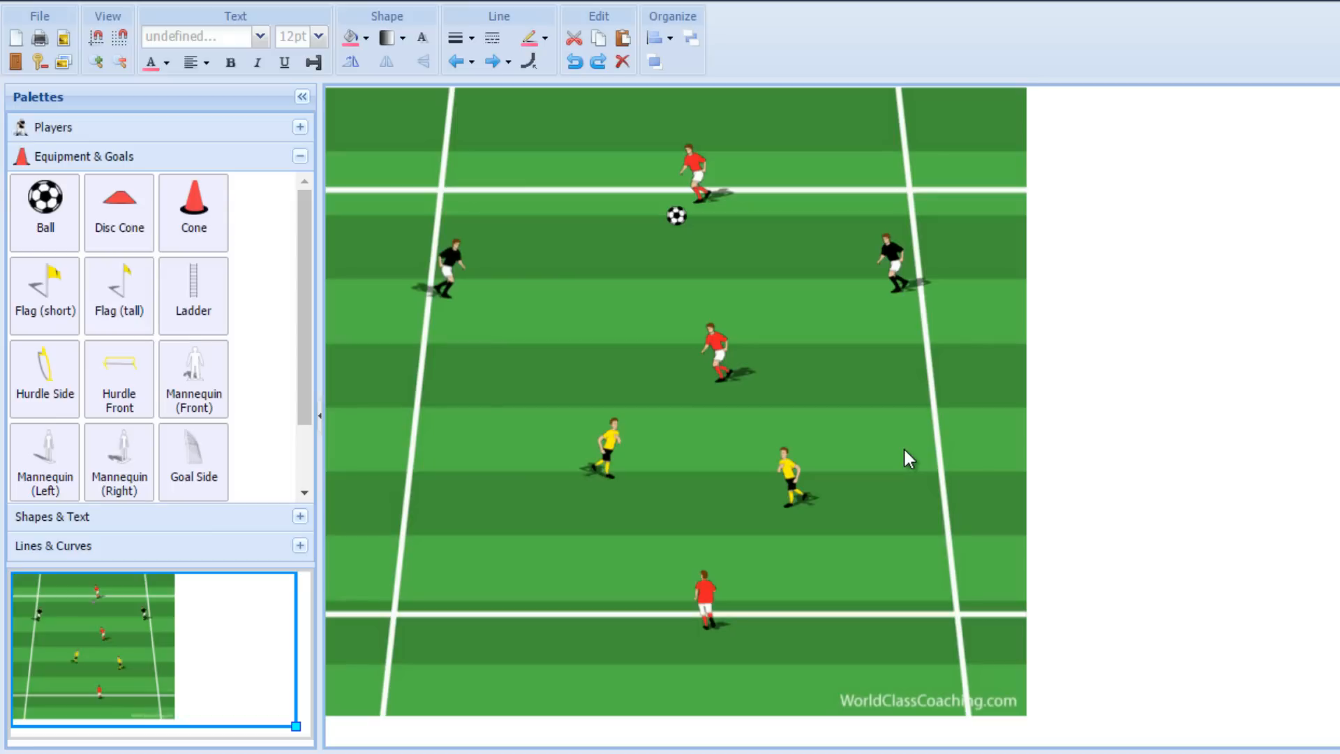
pyautogui.moveTo(756, 494)
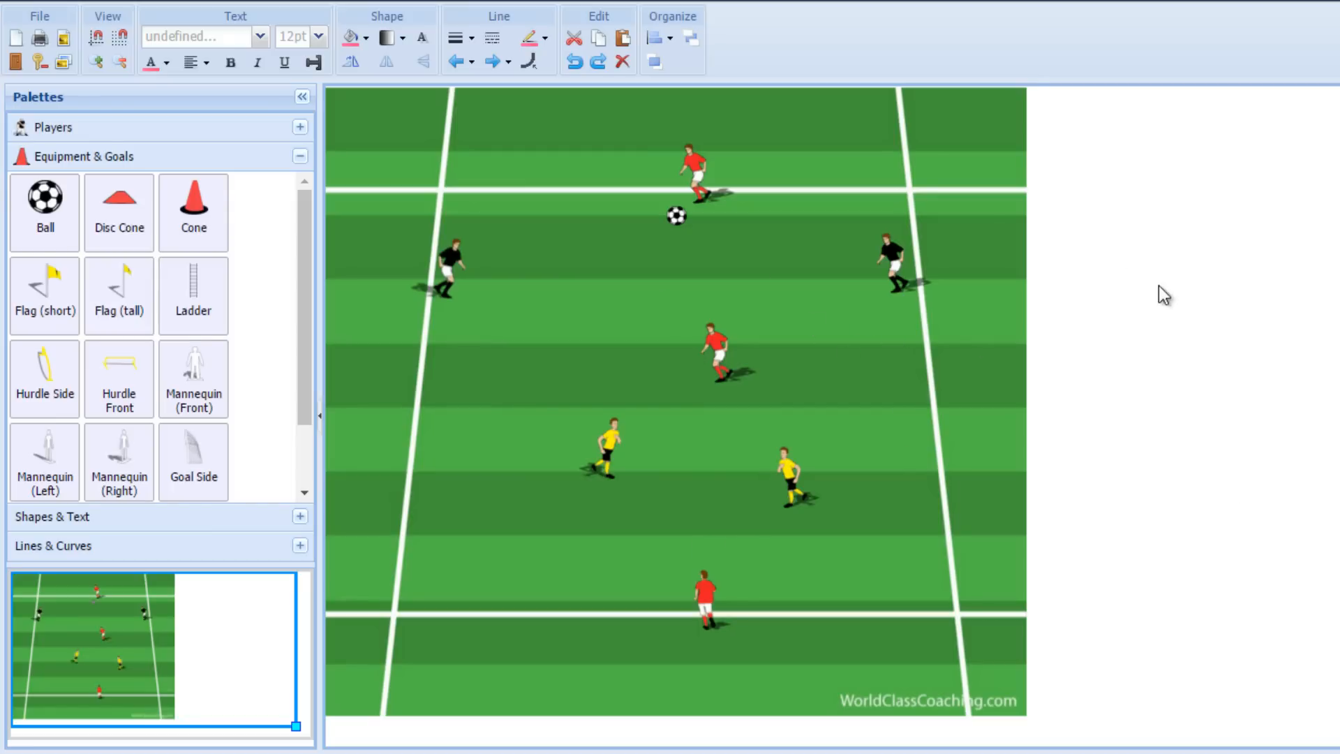
pyautogui.moveTo(878, 315)
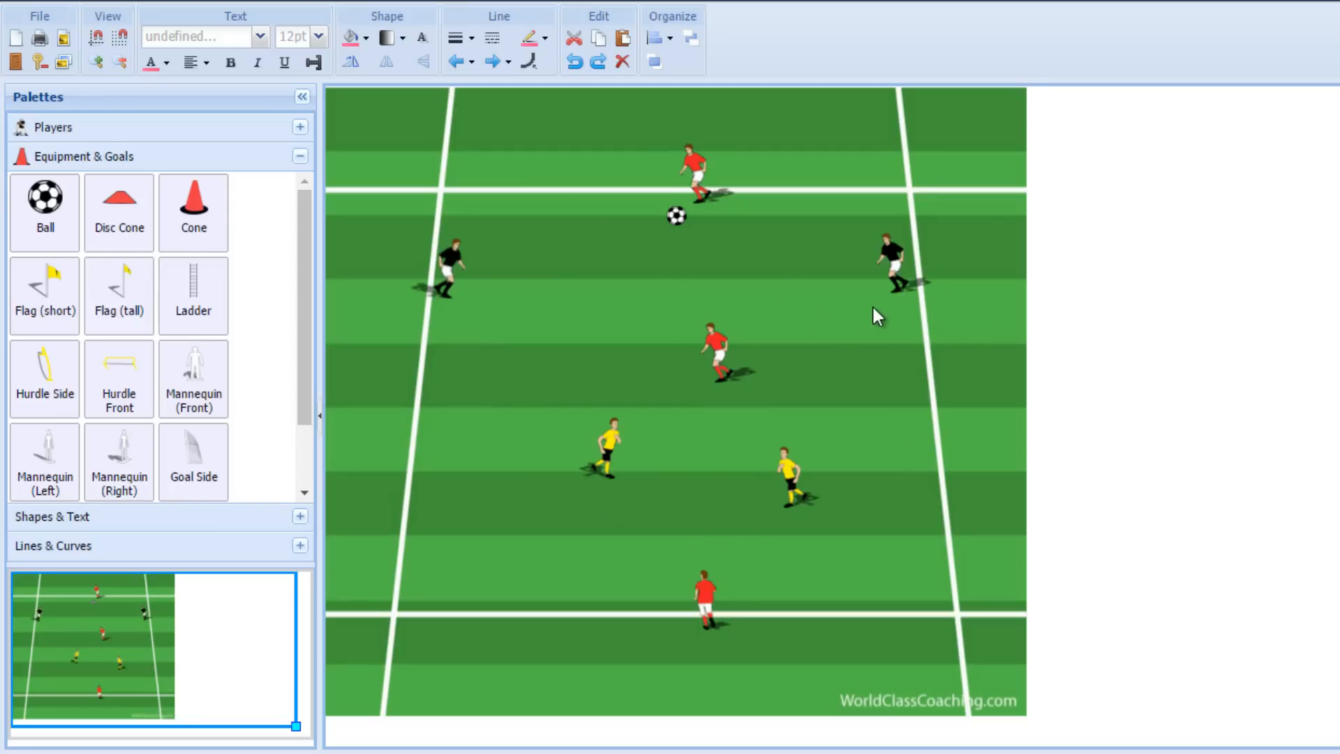
pyautogui.moveTo(869, 328)
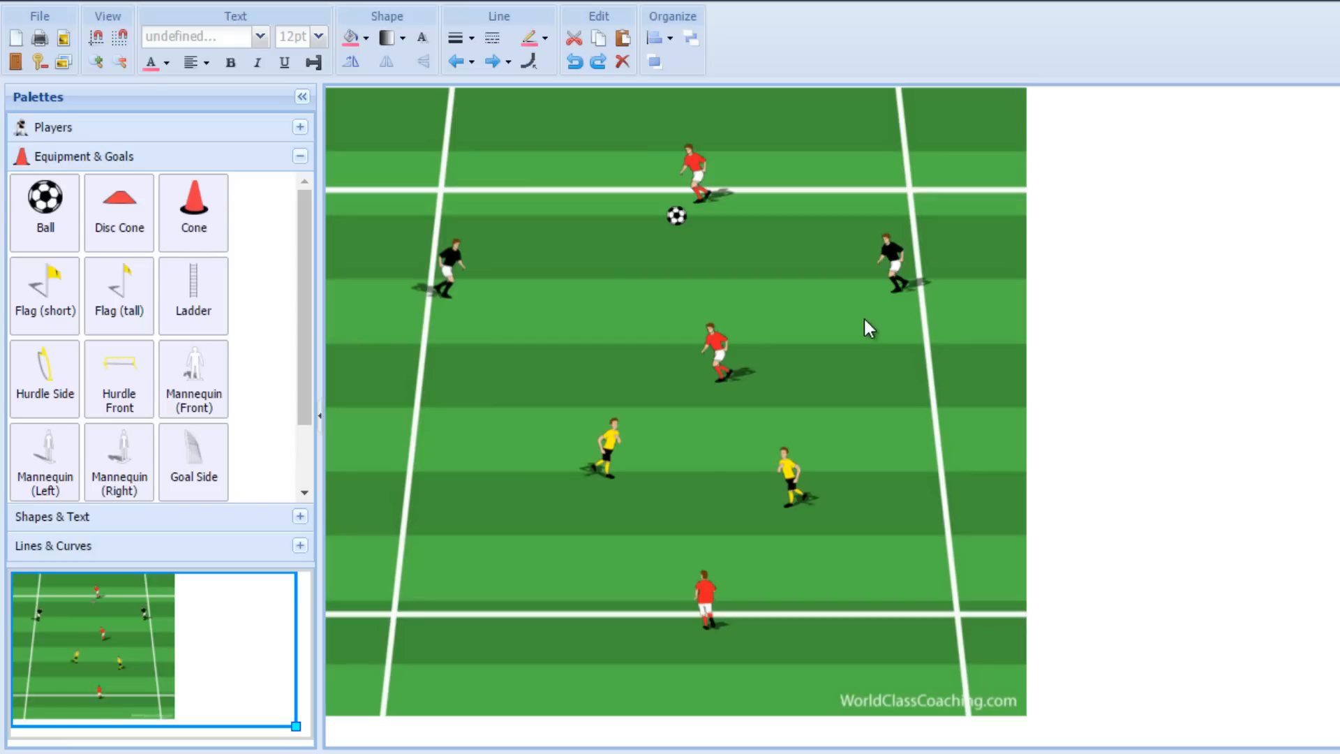